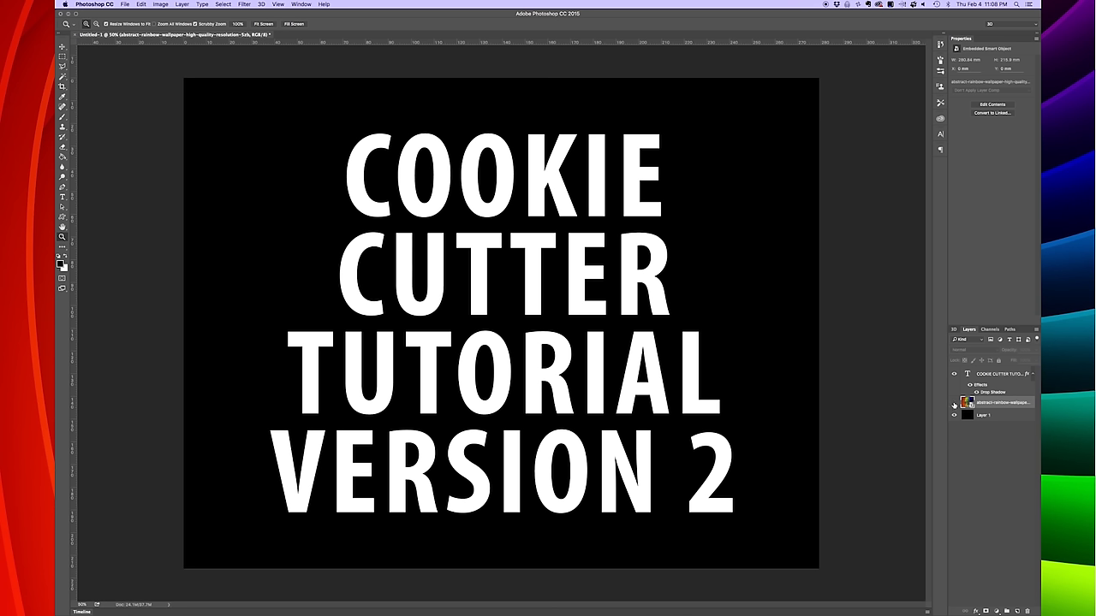
Step: Open the batman.jpg silhouette image in Illustrator
{"action": "left_click", "coordinate": [953, 404]}
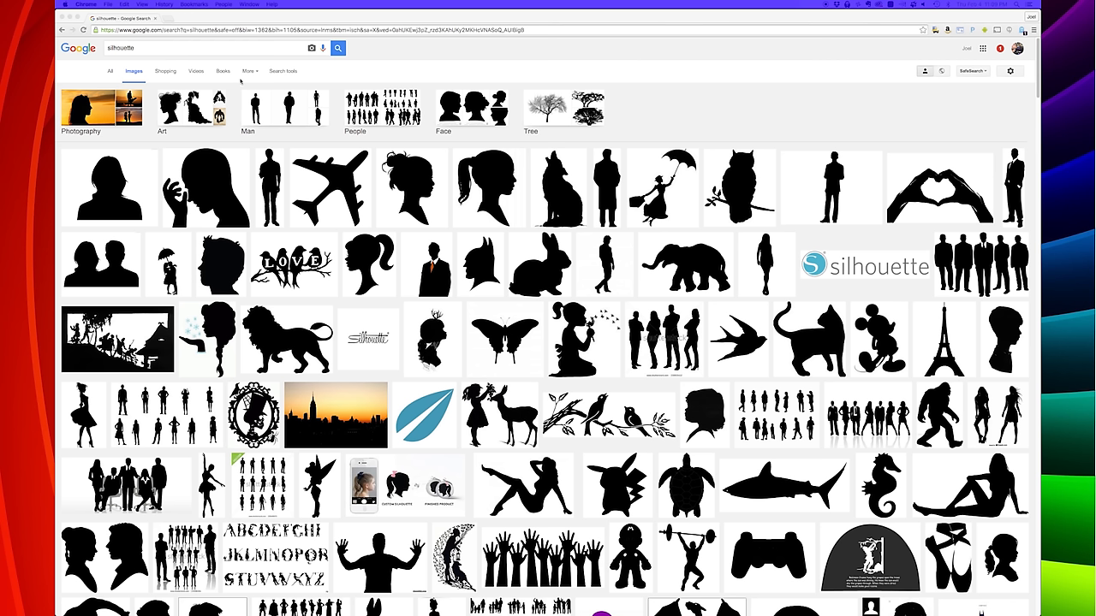
{"action": "mouse_move", "coordinate": [438, 180]}
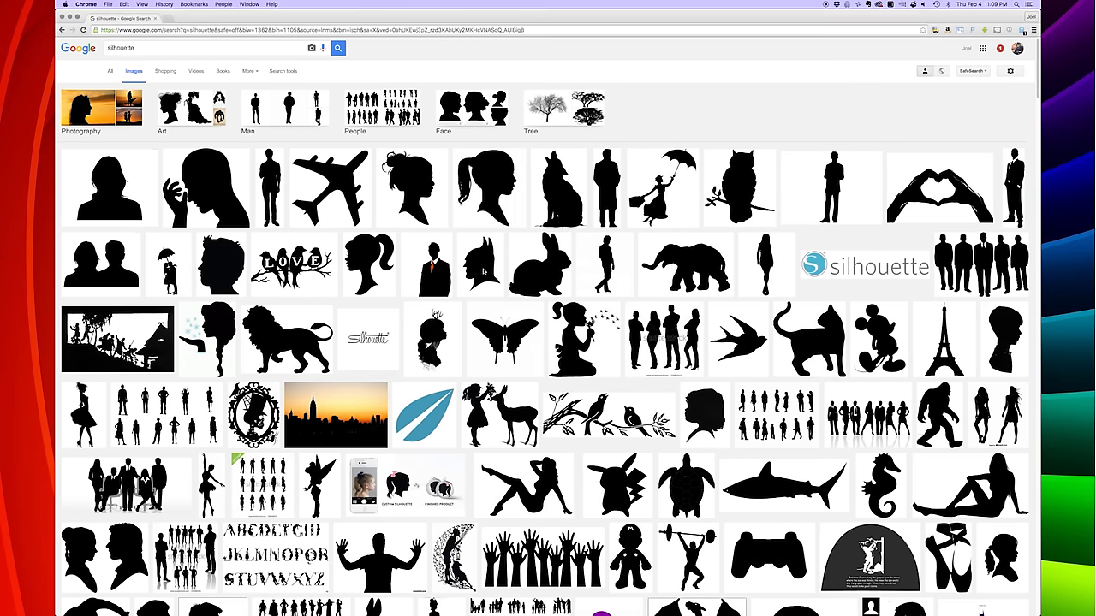
{"action": "left_click", "coordinate": [482, 263]}
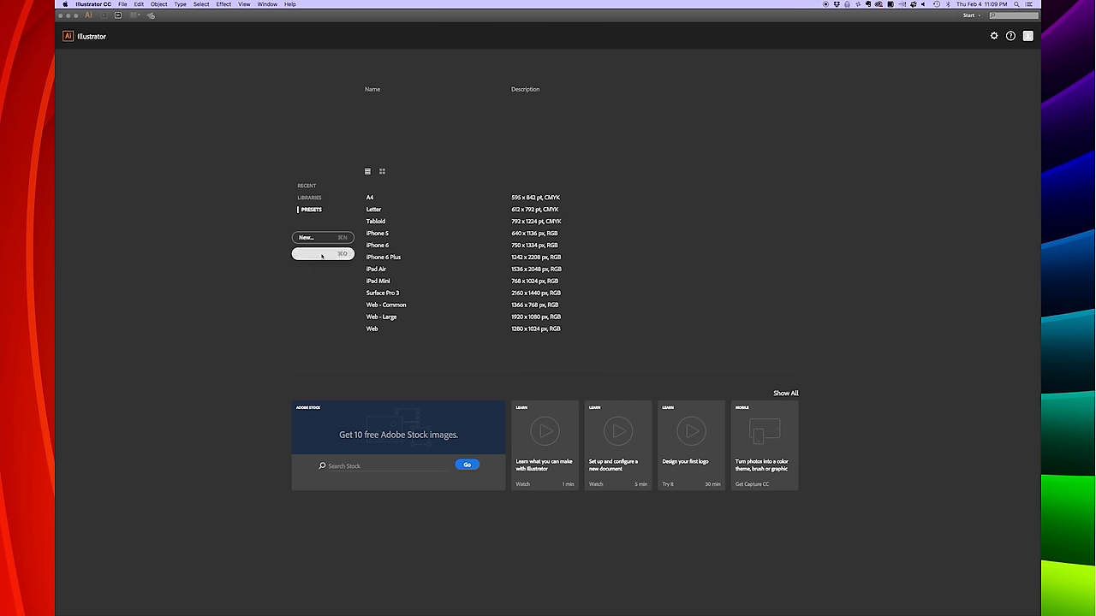
{"action": "left_click", "coordinate": [323, 253]}
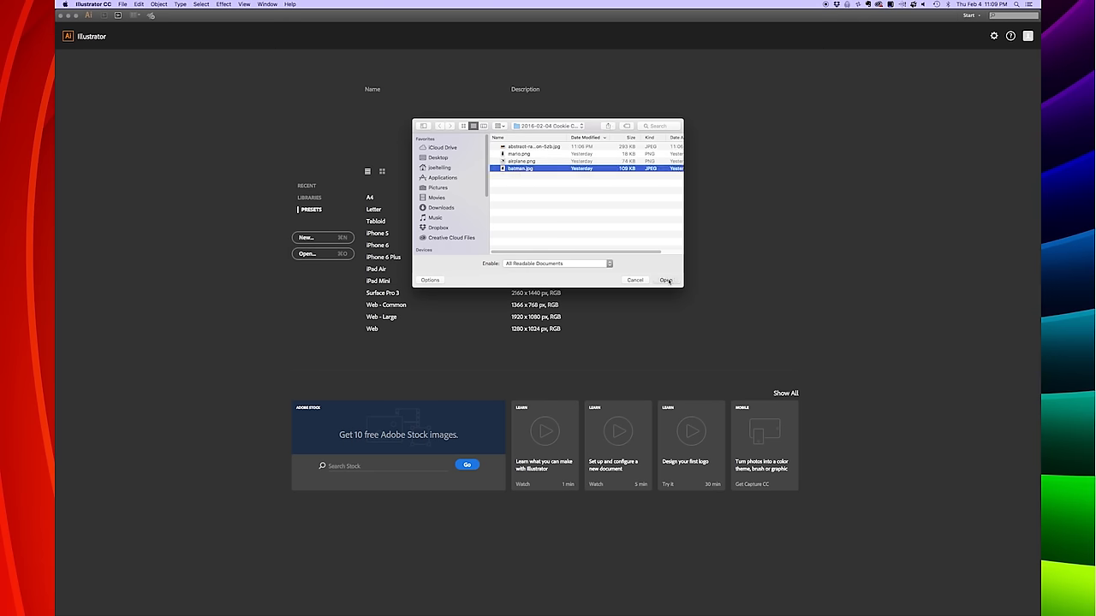
{"action": "left_click", "coordinate": [666, 279]}
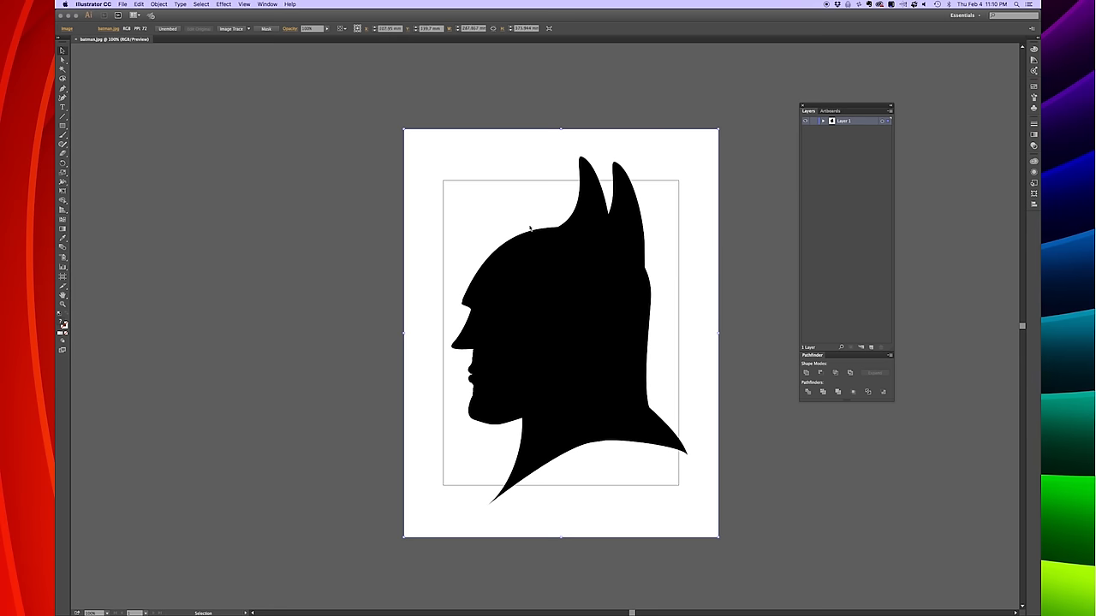
Step: Image Trace it with the Black and White Logo preset, expand, and reveal Layer 1
{"action": "left_click", "coordinate": [249, 28]}
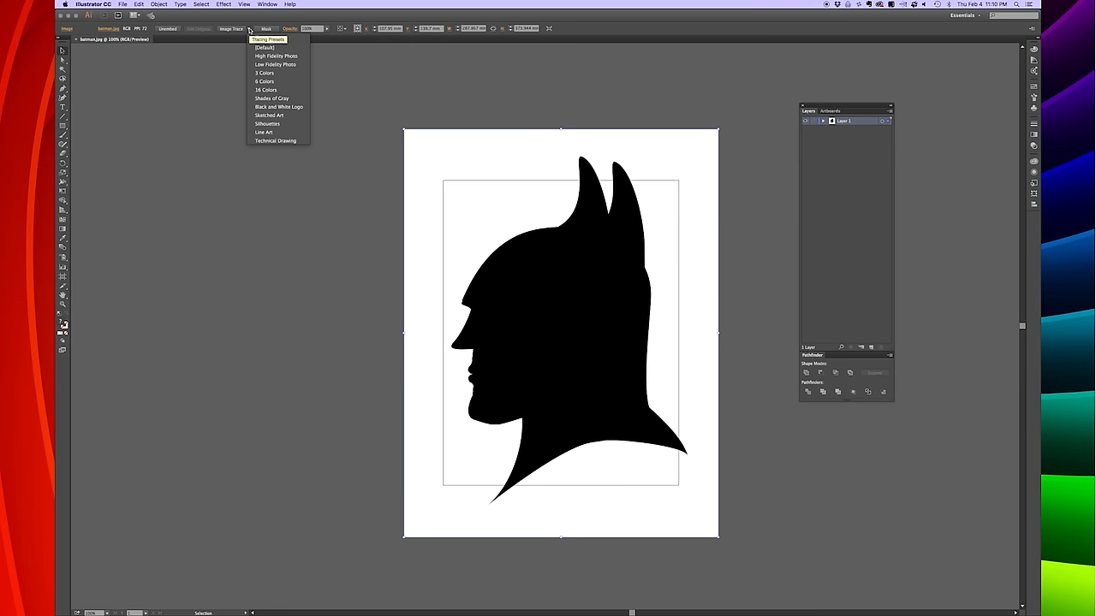
{"action": "mouse_move", "coordinate": [278, 106]}
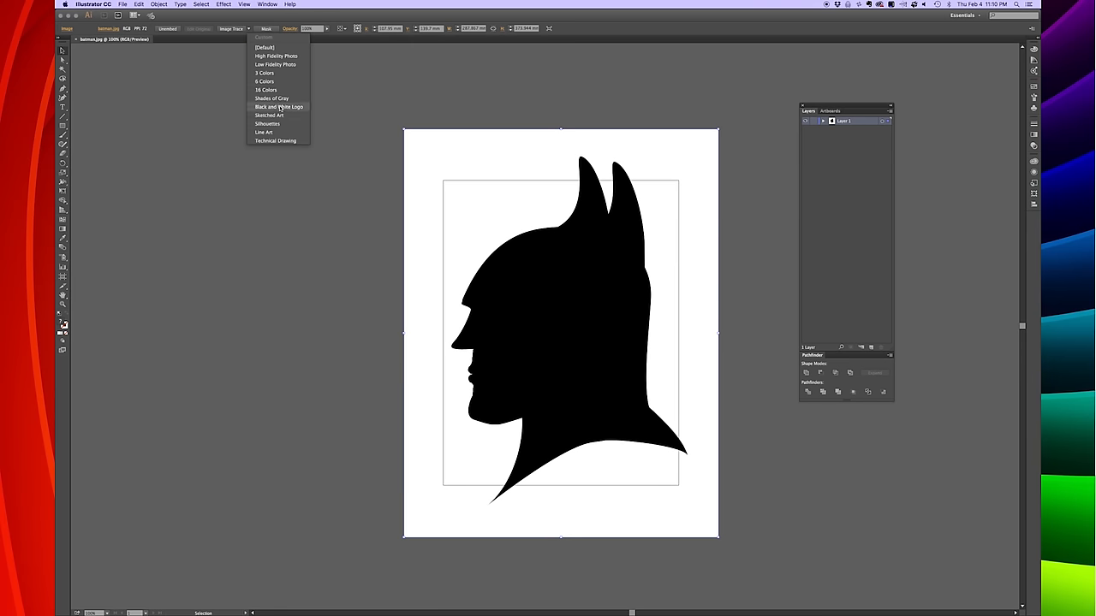
{"action": "left_click", "coordinate": [278, 106]}
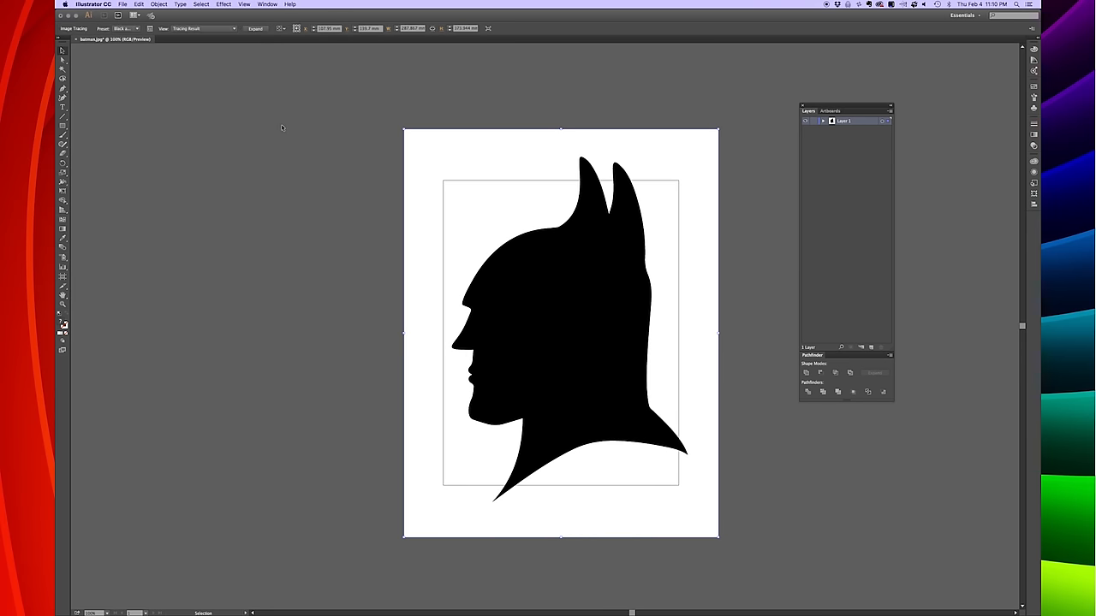
{"action": "mouse_move", "coordinate": [411, 175]}
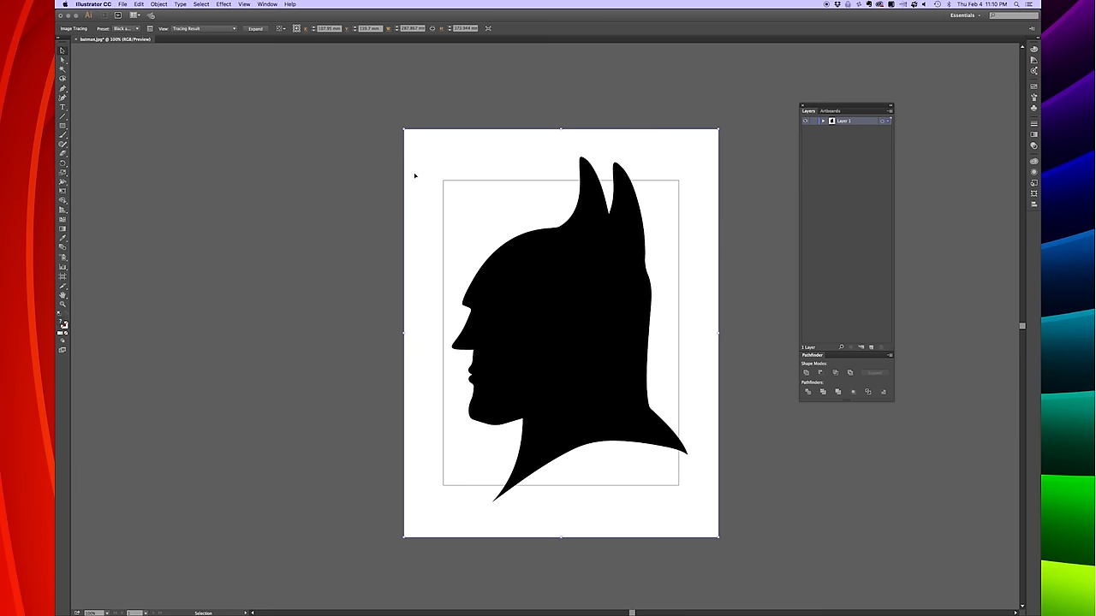
{"action": "left_click", "coordinate": [256, 29]}
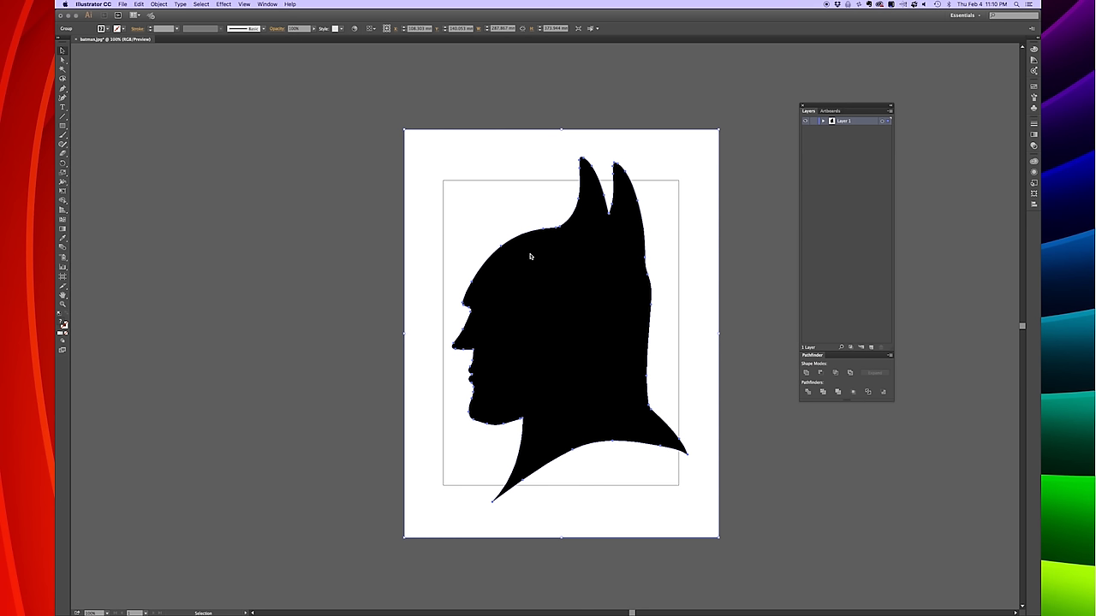
{"action": "mouse_move", "coordinate": [500, 178]}
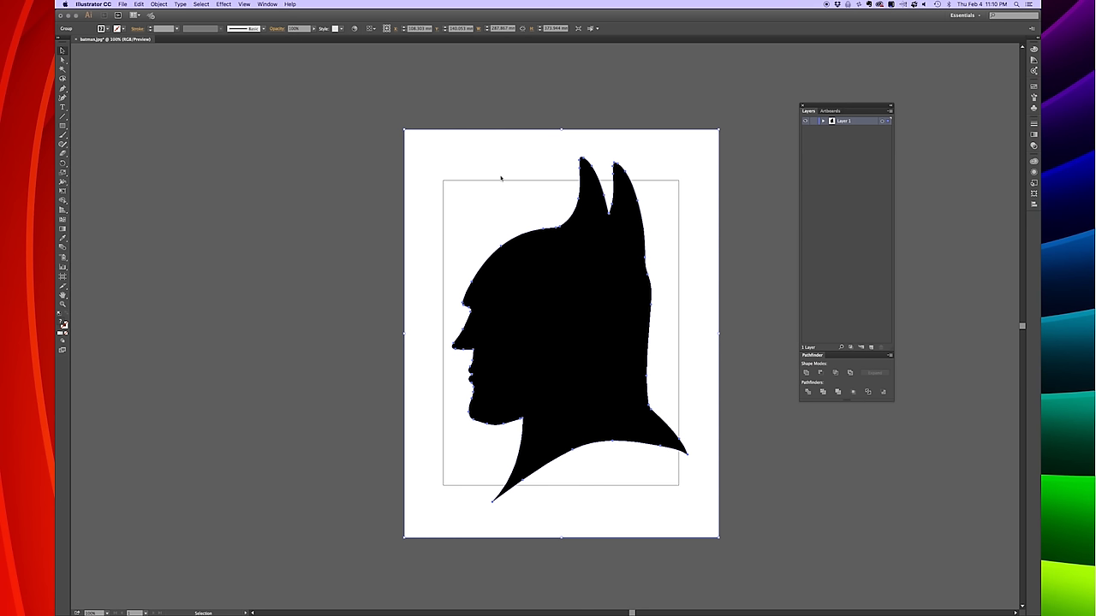
{"action": "left_click", "coordinate": [822, 121]}
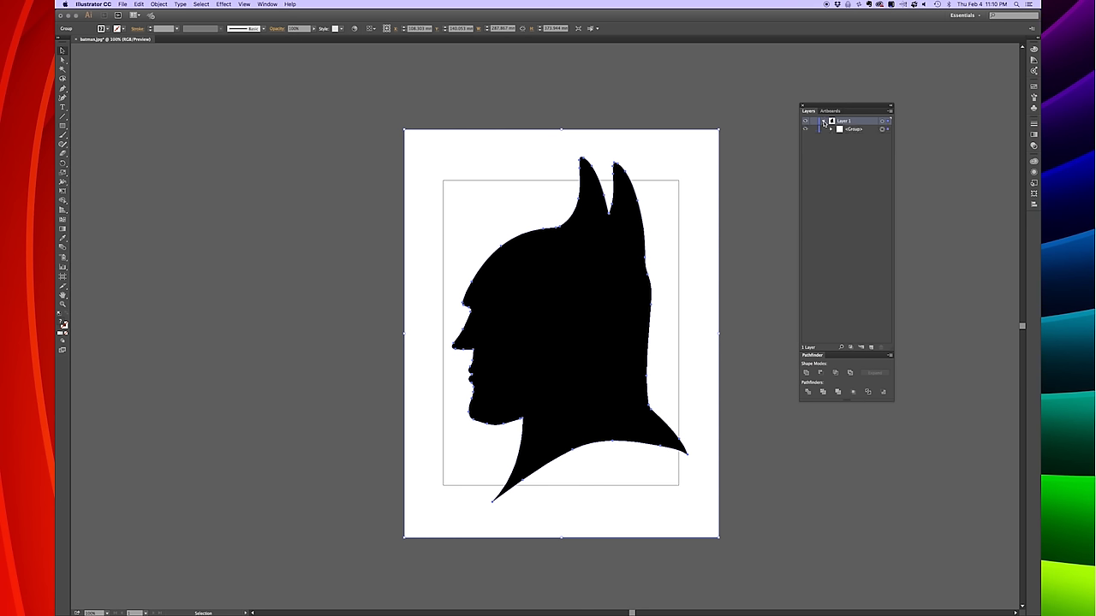
Step: Expand the traced group, scale the Batman shape down by its corner, and drag it toward centre
{"action": "left_click", "coordinate": [831, 130]}
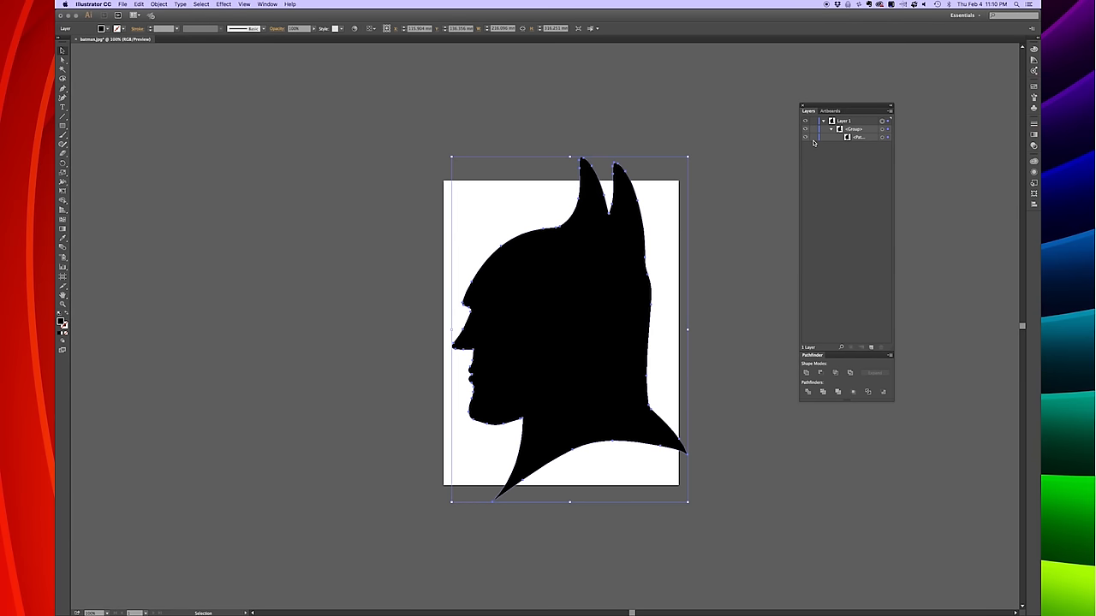
{"action": "mouse_move", "coordinate": [452, 160]}
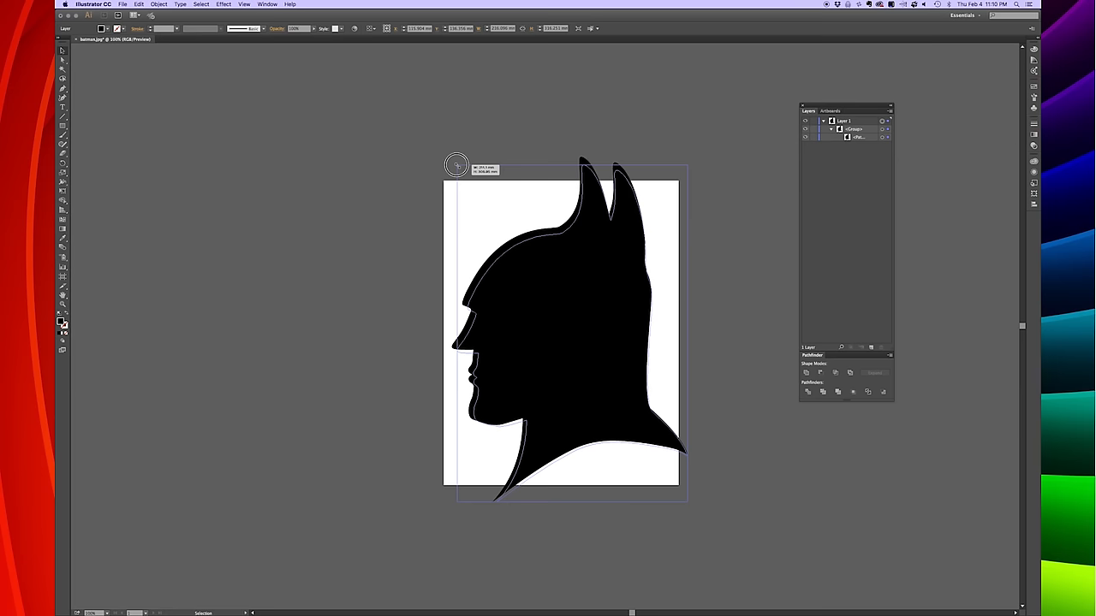
{"action": "left_click_drag", "start_coordinate": [456, 165], "coordinate": [528, 281]}
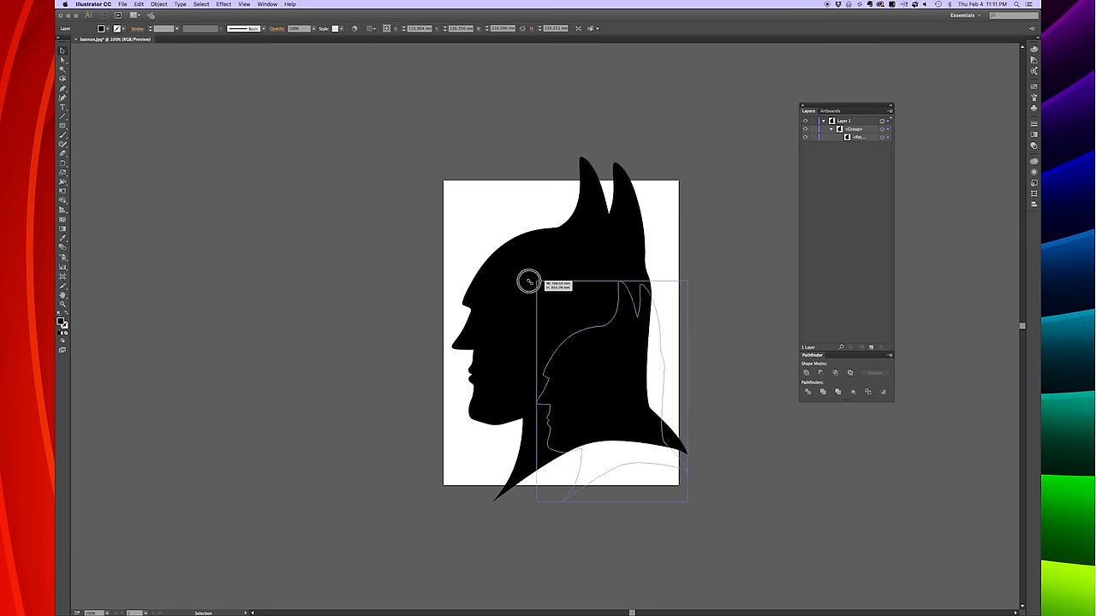
{"action": "left_click_drag", "start_coordinate": [529, 281], "coordinate": [552, 333]}
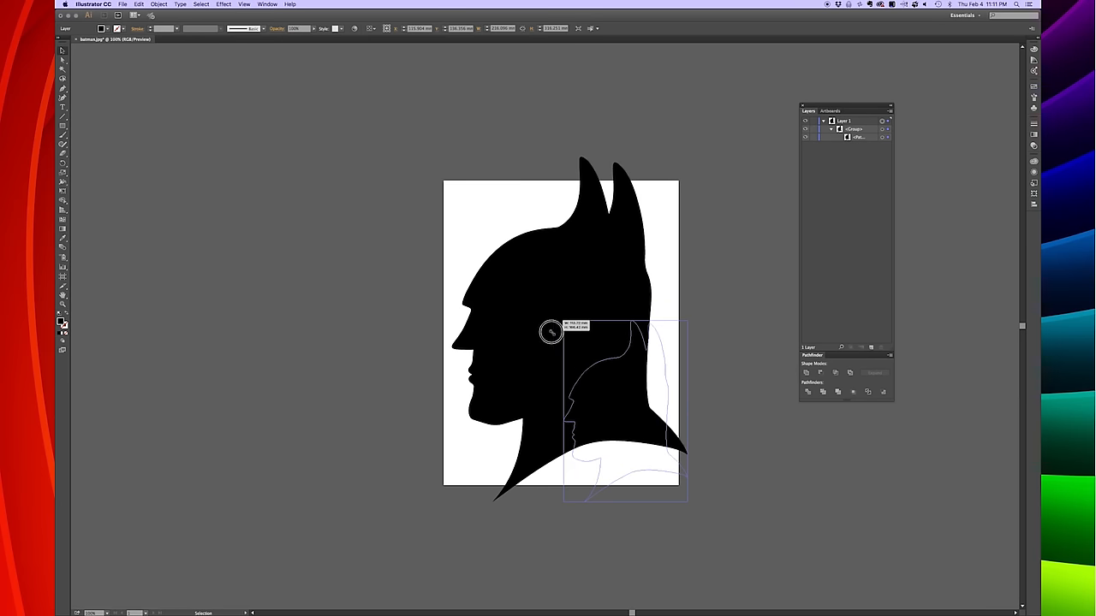
{"action": "left_click_drag", "start_coordinate": [552, 332], "coordinate": [594, 371]}
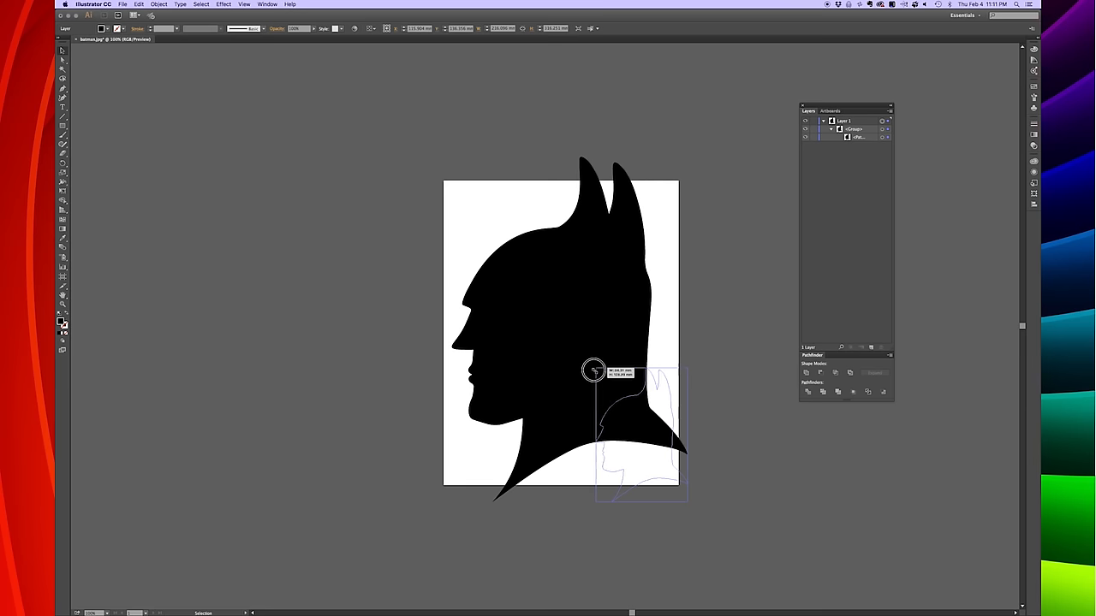
{"action": "left_click_drag", "start_coordinate": [593, 370], "coordinate": [606, 385]}
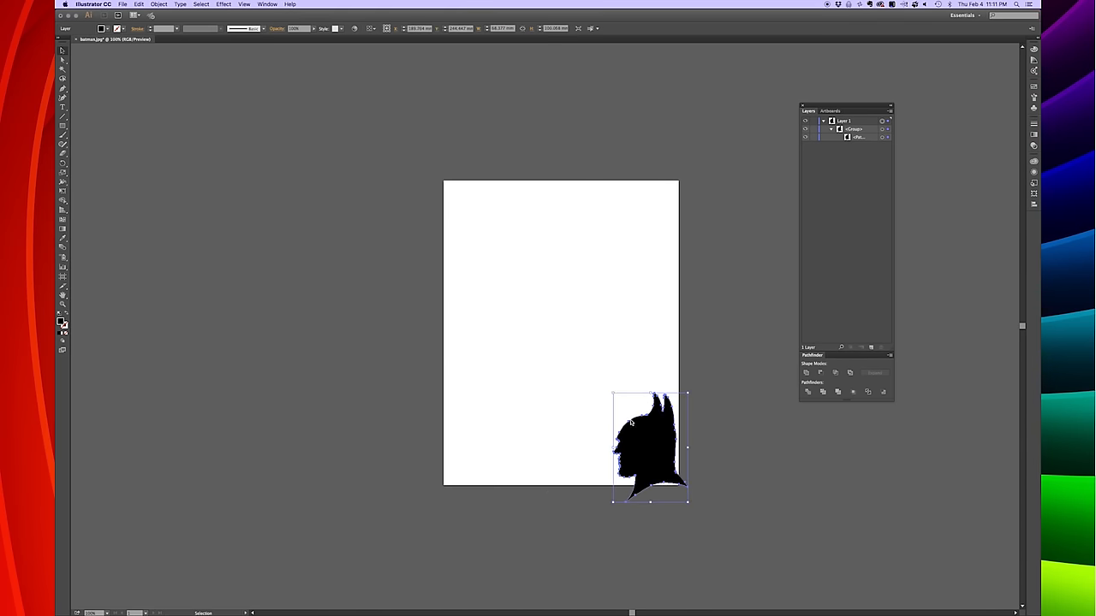
{"action": "left_click_drag", "start_coordinate": [651, 445], "coordinate": [561, 317]}
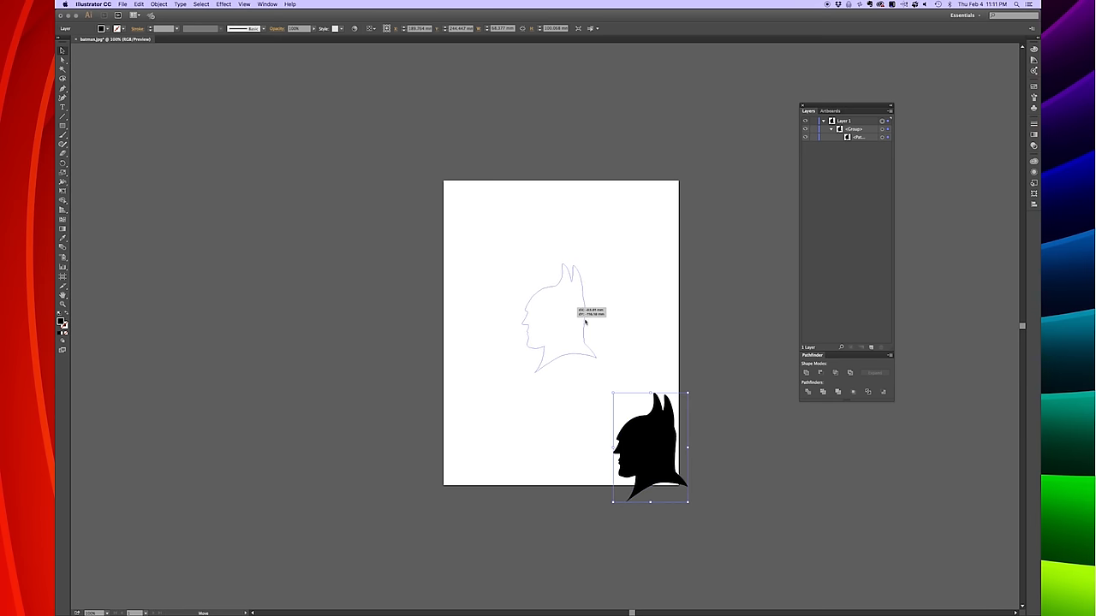
Step: Centre the silhouette, apply Pathfinder Outline, and name the two layers 'base' and 'cutter'
{"action": "left_click_drag", "start_coordinate": [650, 445], "coordinate": [561, 317]}
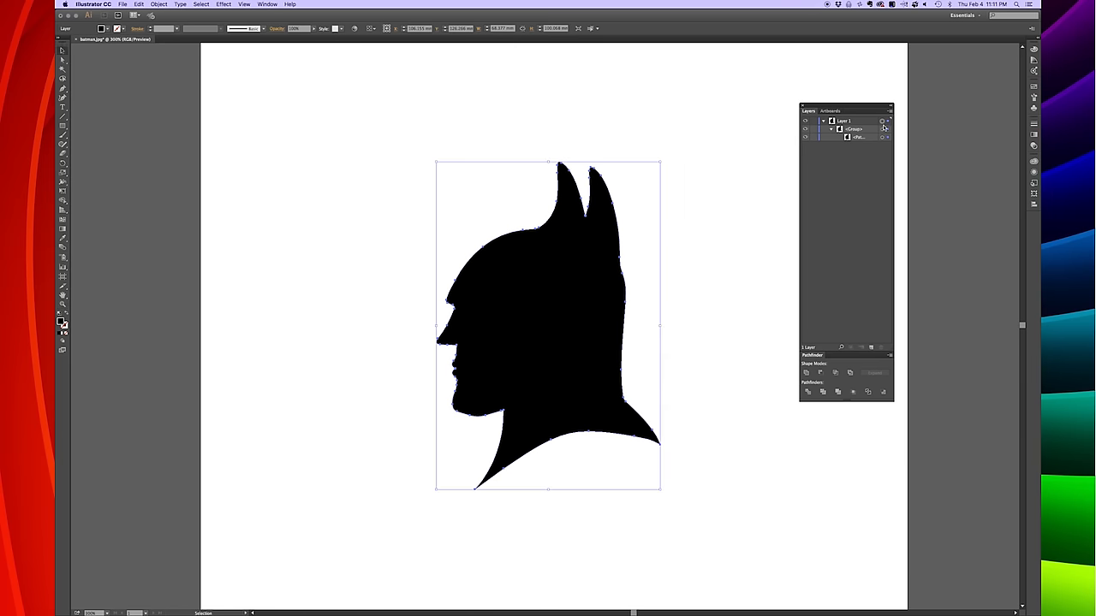
{"action": "mouse_move", "coordinate": [653, 254]}
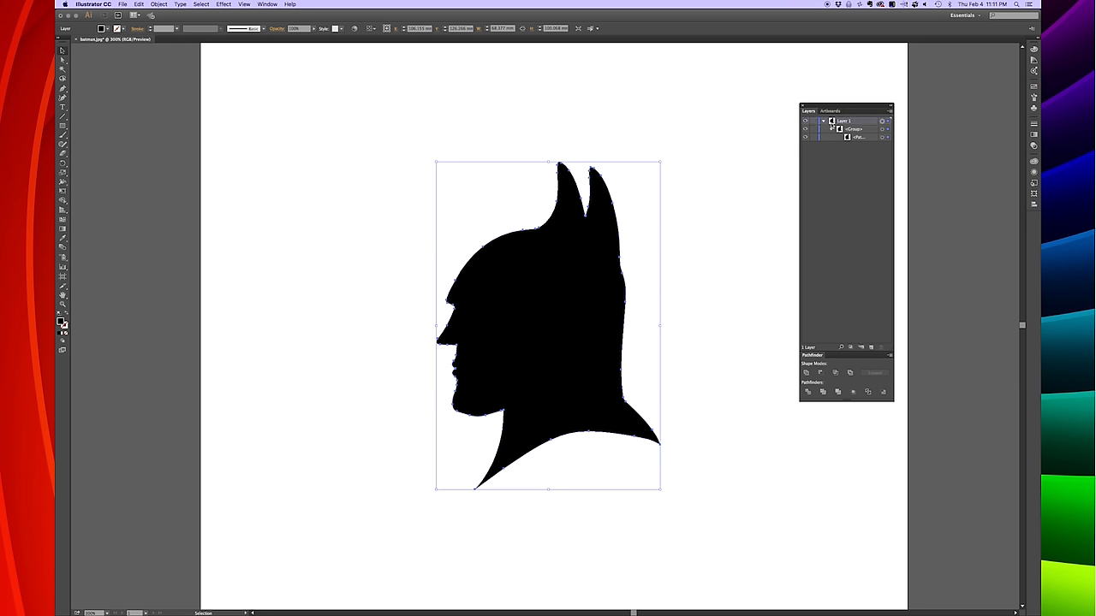
{"action": "mouse_move", "coordinate": [868, 392]}
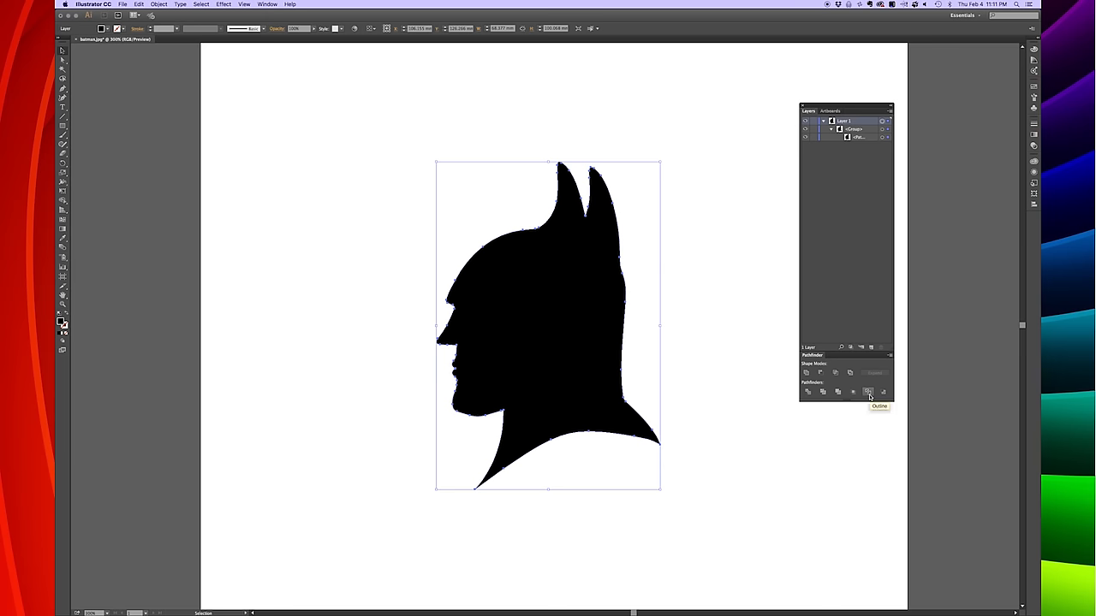
{"action": "left_click", "coordinate": [869, 392]}
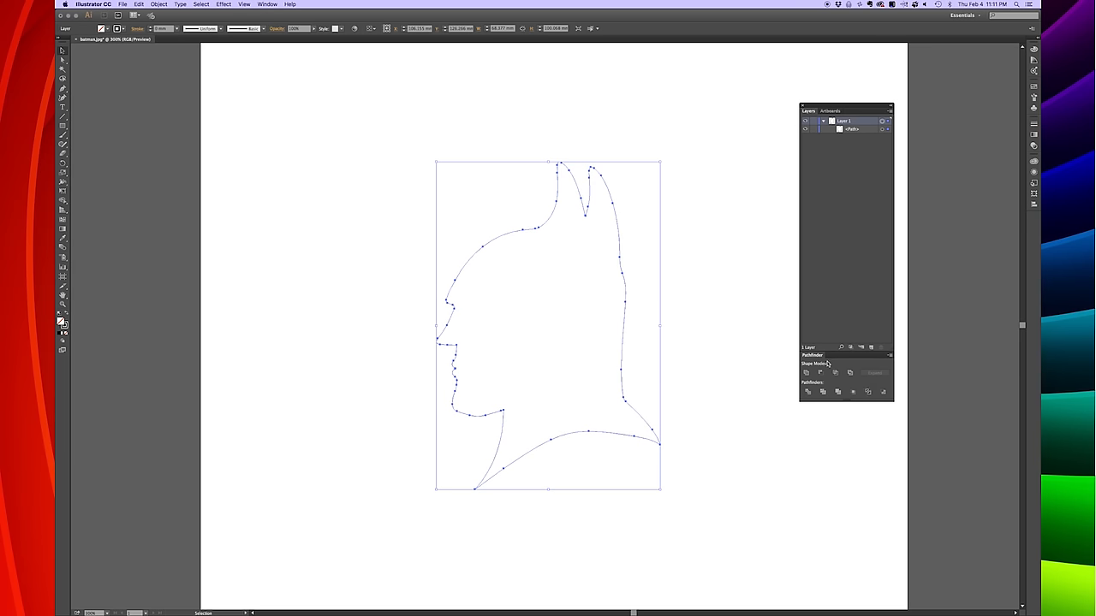
{"action": "mouse_move", "coordinate": [816, 228]}
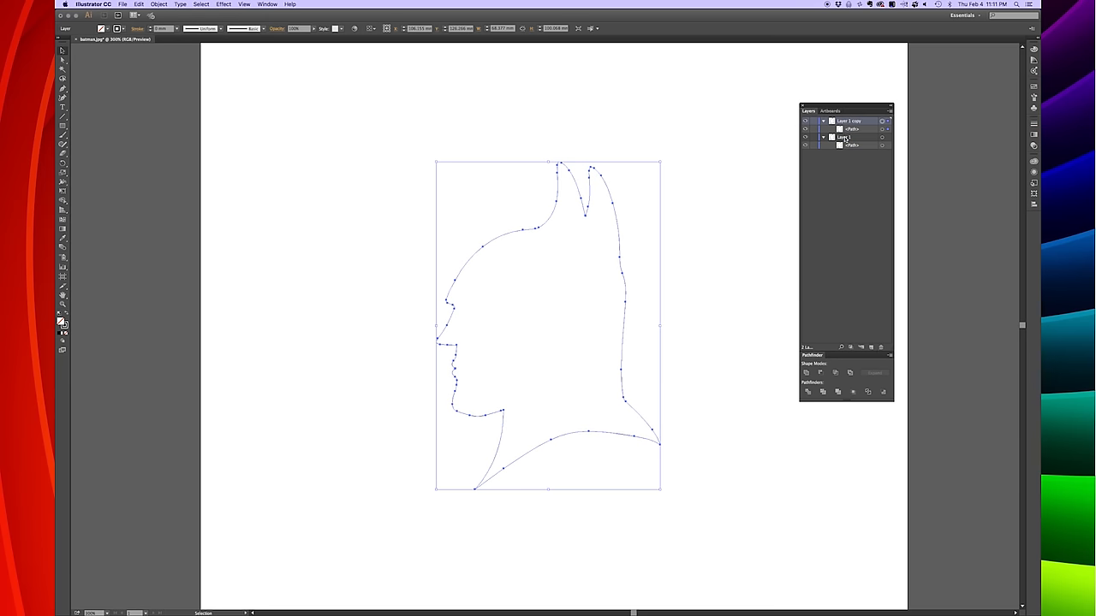
{"action": "double_click", "coordinate": [846, 137]}
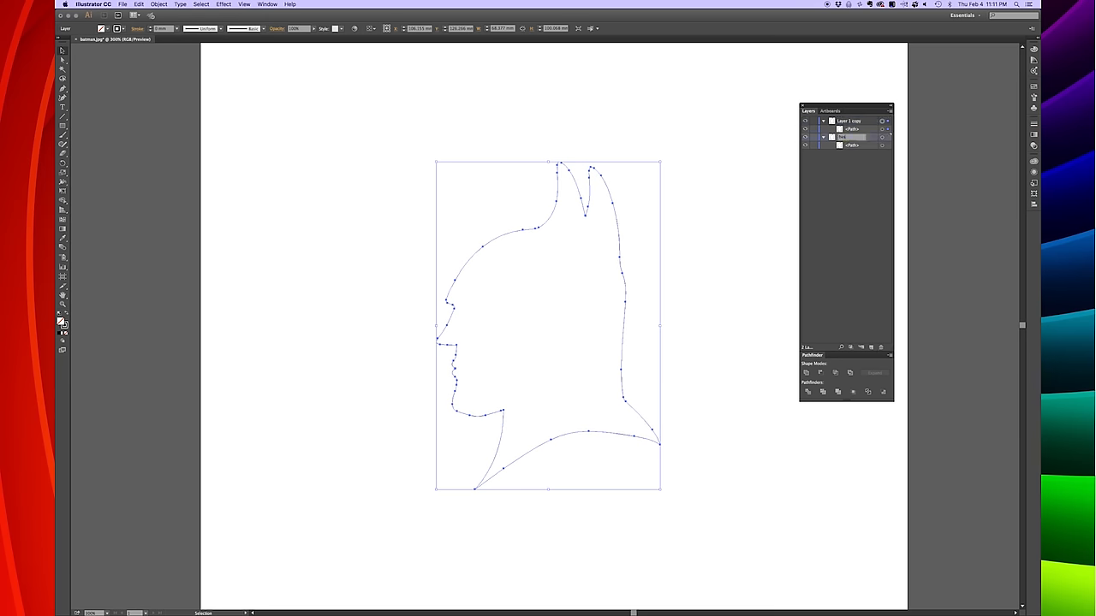
{"action": "left_click", "coordinate": [848, 121]}
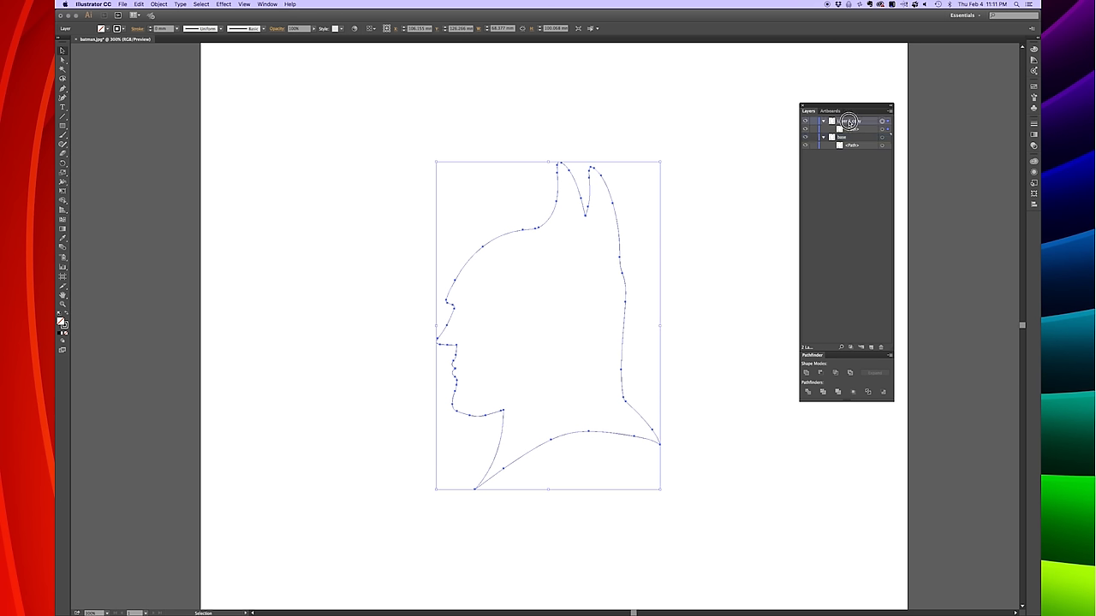
{"action": "left_click", "coordinate": [849, 121]}
{"action": "type", "text": "cutter"}
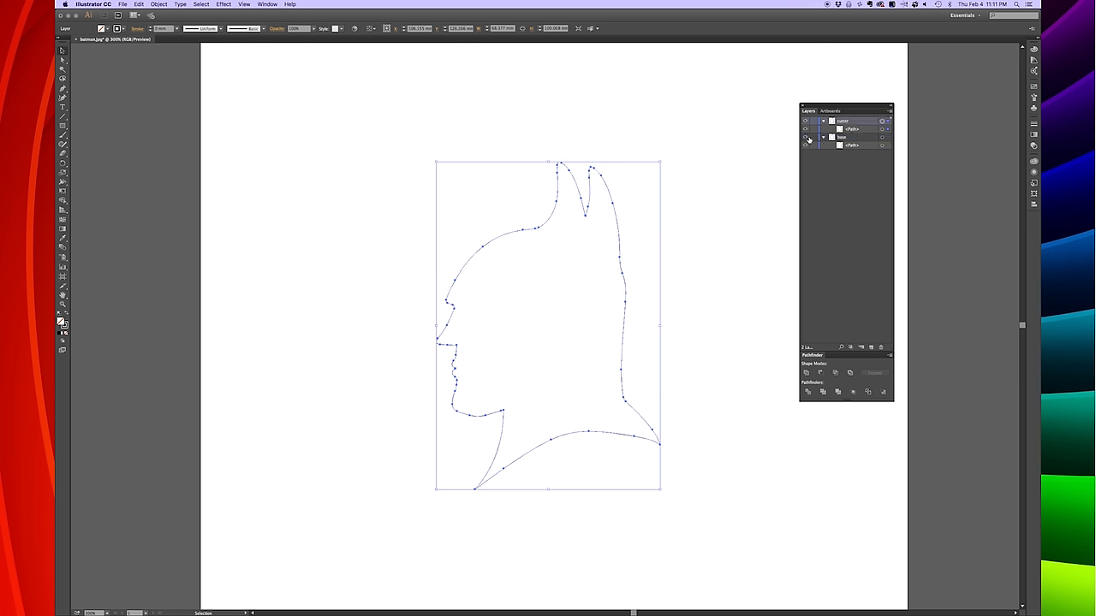
Step: Hide the base layer and Object > Expand the cutter outline with Stroke only, Fill unchecked
{"action": "left_click", "coordinate": [806, 138]}
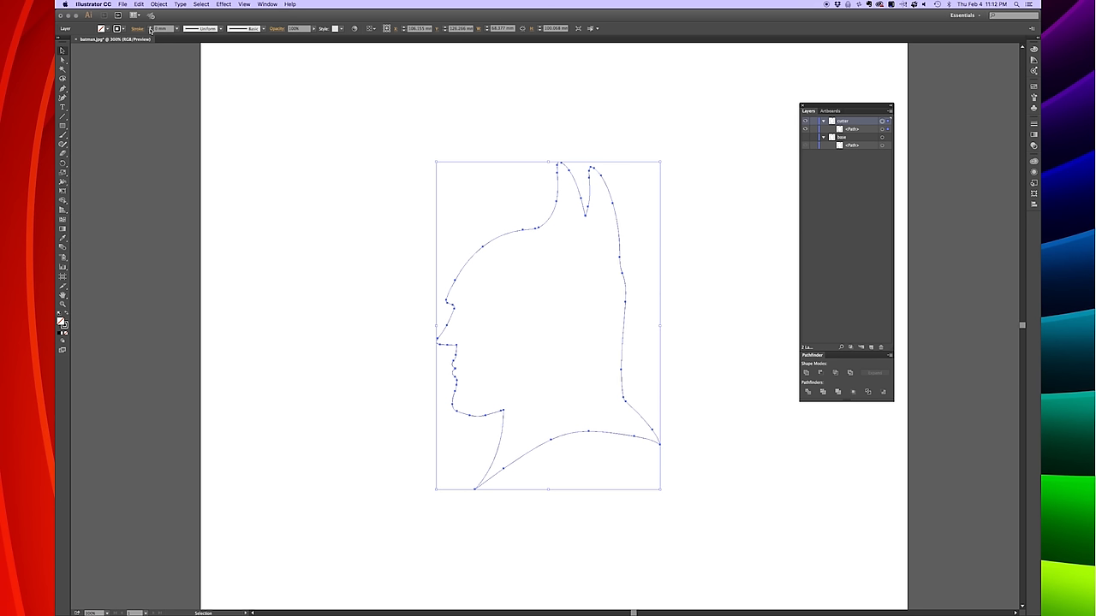
{"action": "mouse_move", "coordinate": [160, 28]}
{"action": "type", "text": "0.75"}
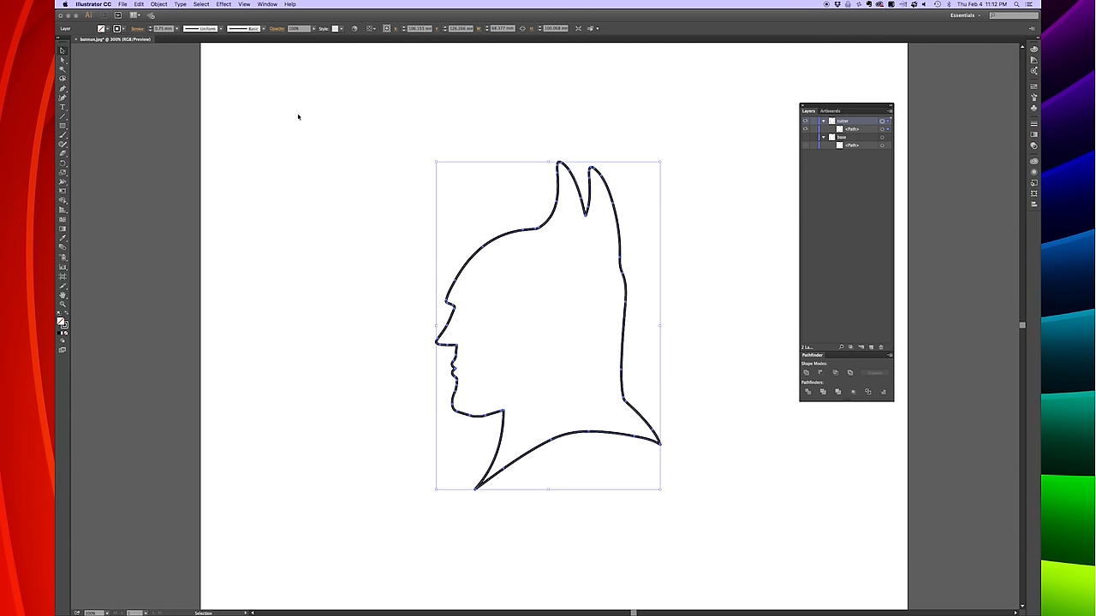
{"action": "mouse_move", "coordinate": [392, 182]}
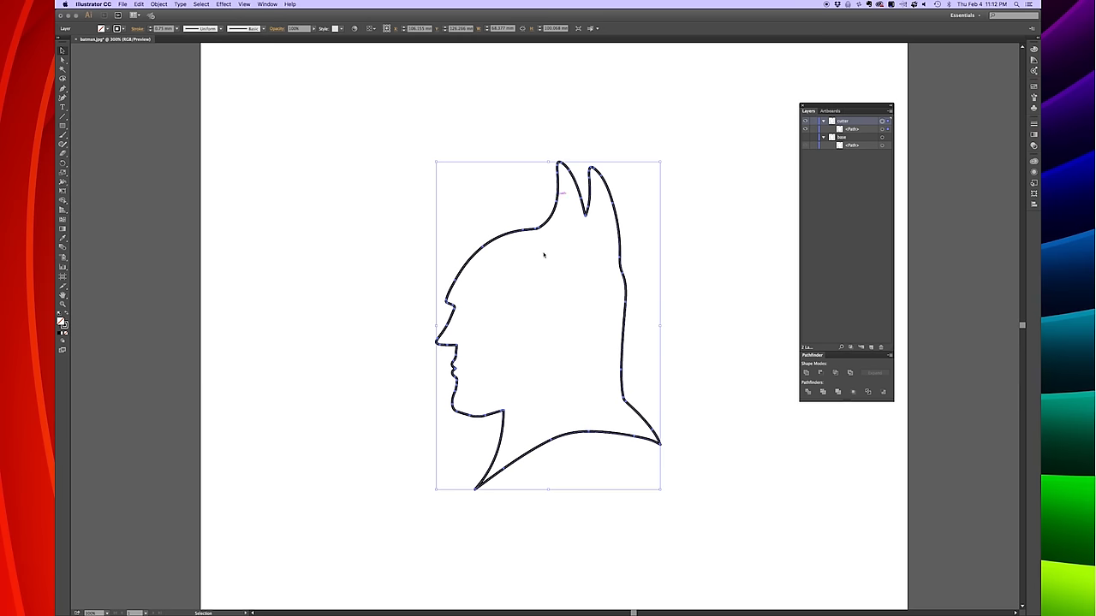
{"action": "mouse_move", "coordinate": [567, 374]}
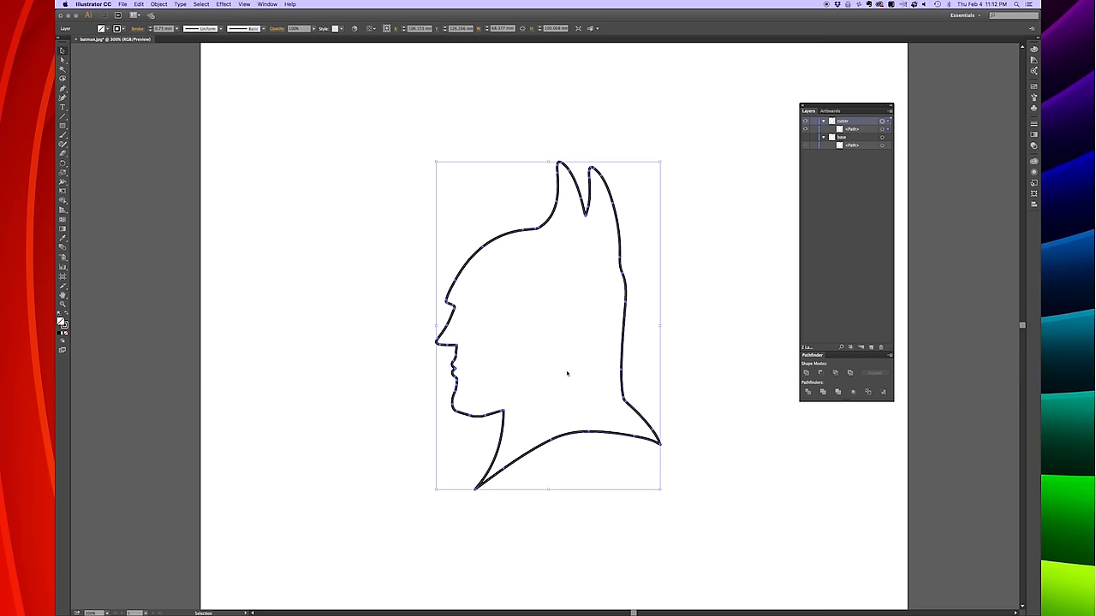
{"action": "left_click", "coordinate": [159, 4]}
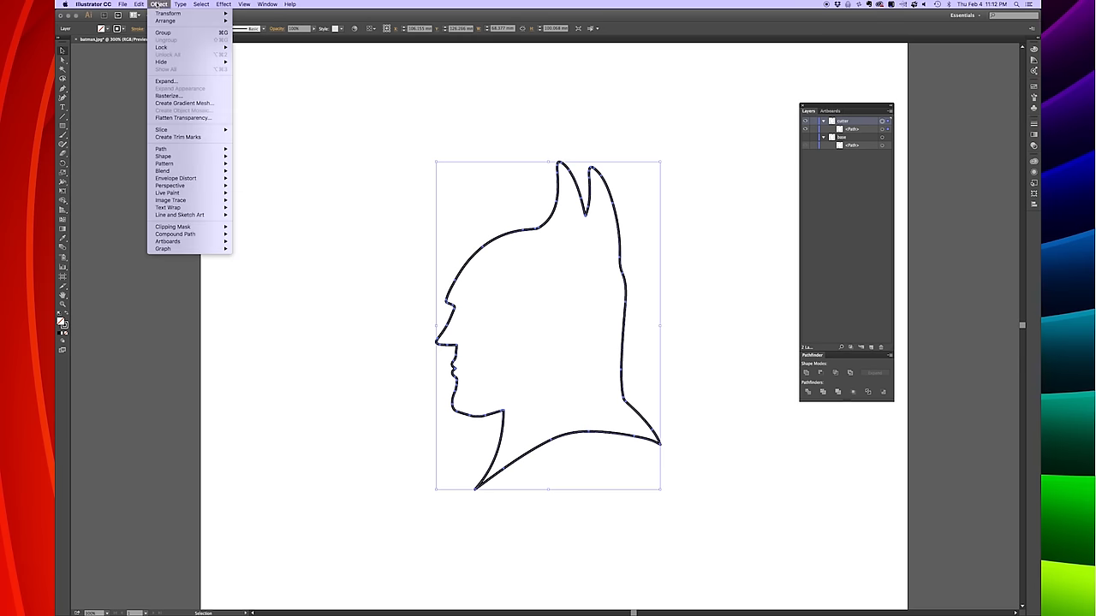
{"action": "left_click", "coordinate": [165, 81]}
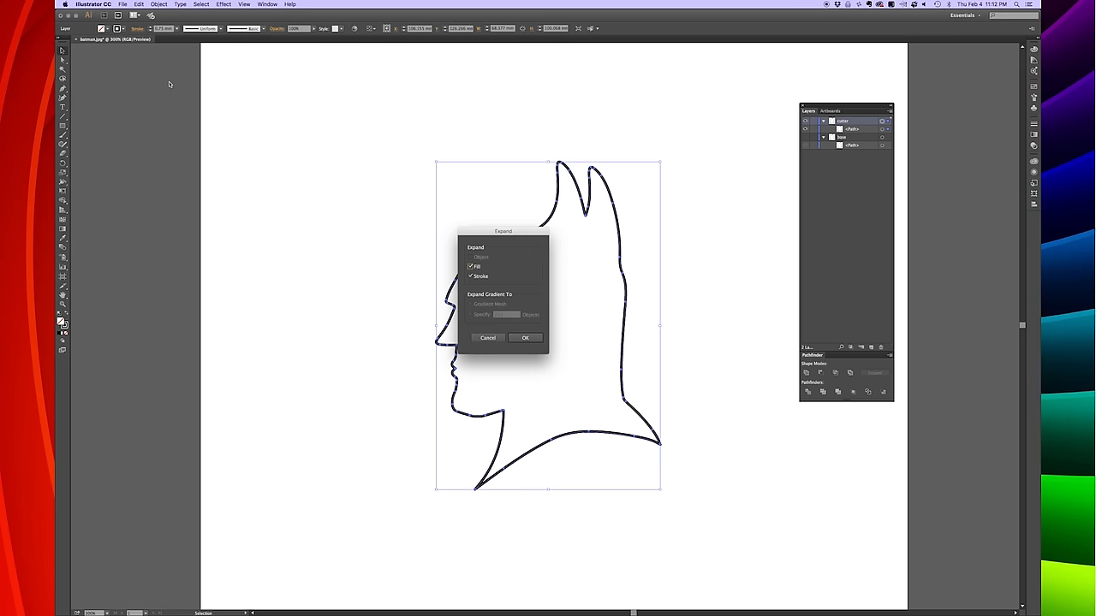
{"action": "left_click", "coordinate": [470, 266]}
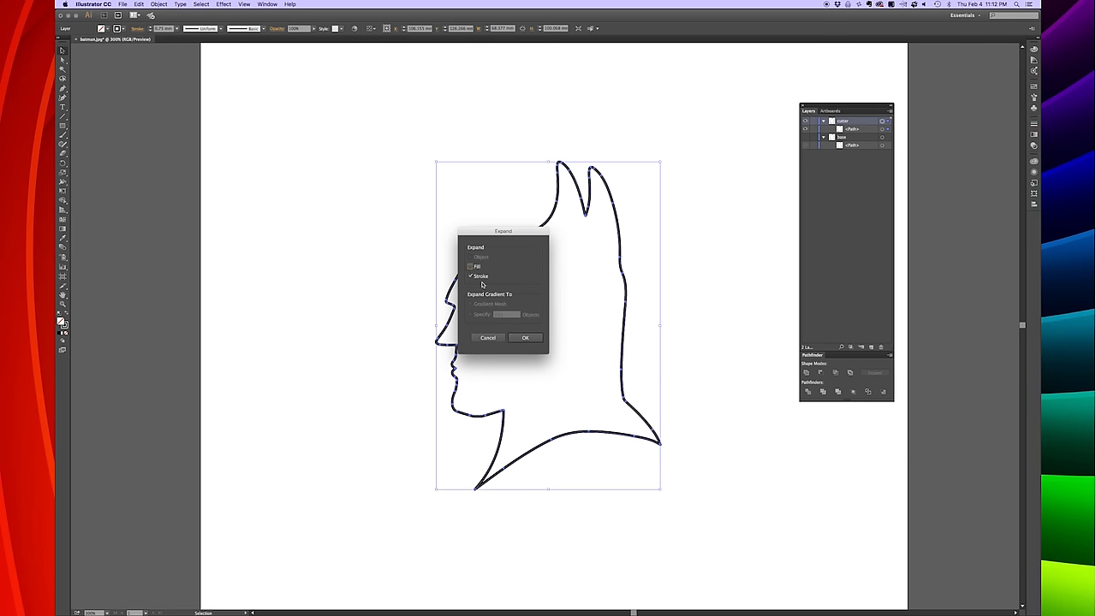
{"action": "left_click", "coordinate": [525, 337]}
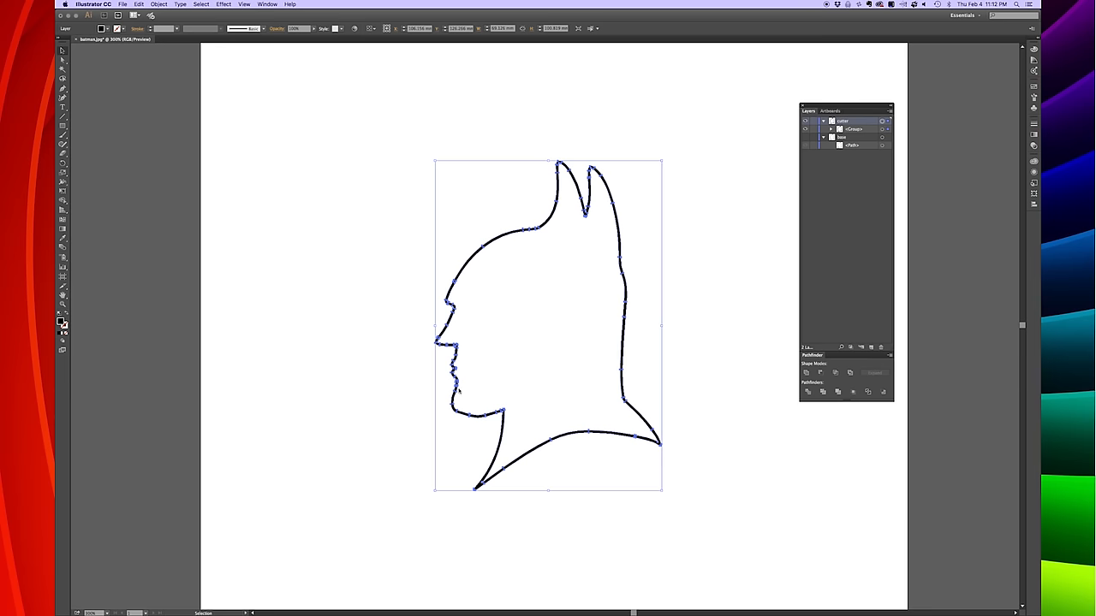
{"action": "mouse_move", "coordinate": [597, 239]}
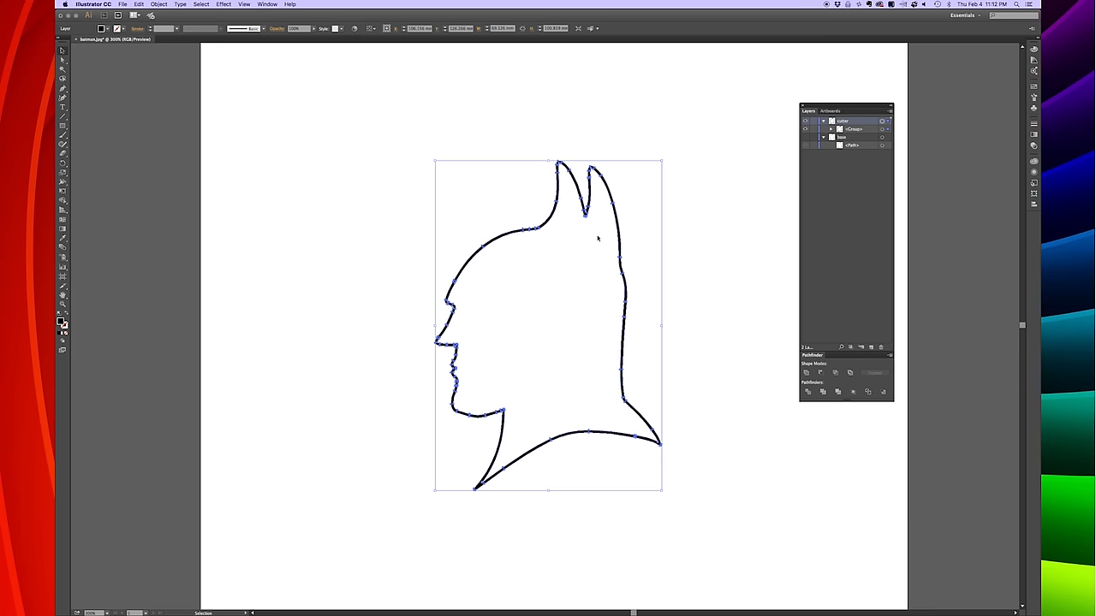
Step: Hide cutter, select the base outline, and Object > Expand its thick stroke with Fill unchecked
{"action": "left_click", "coordinate": [805, 137]}
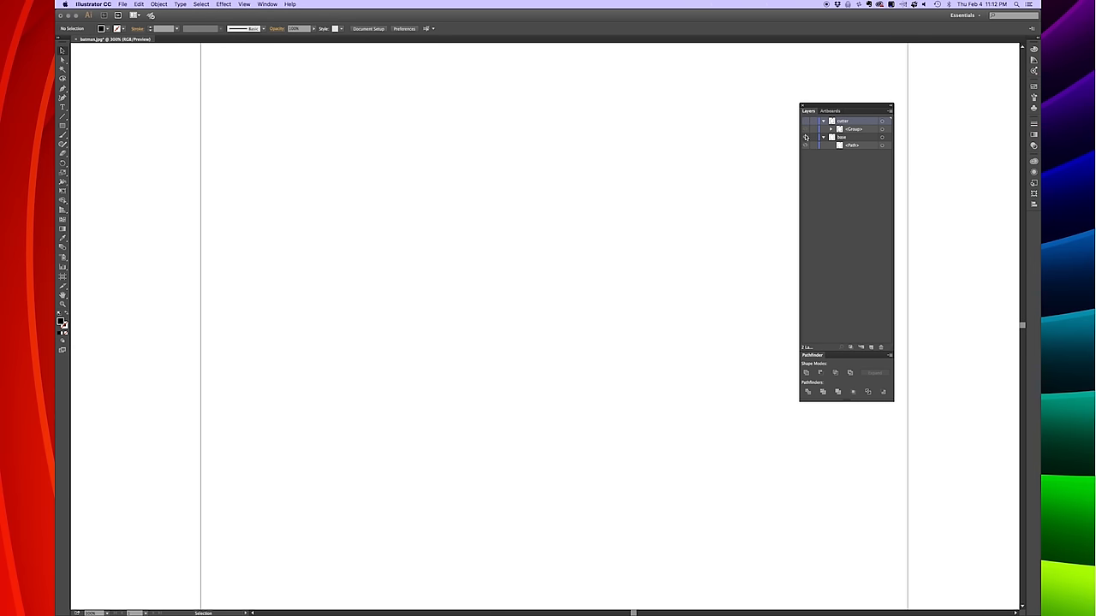
{"action": "left_click", "coordinate": [805, 137]}
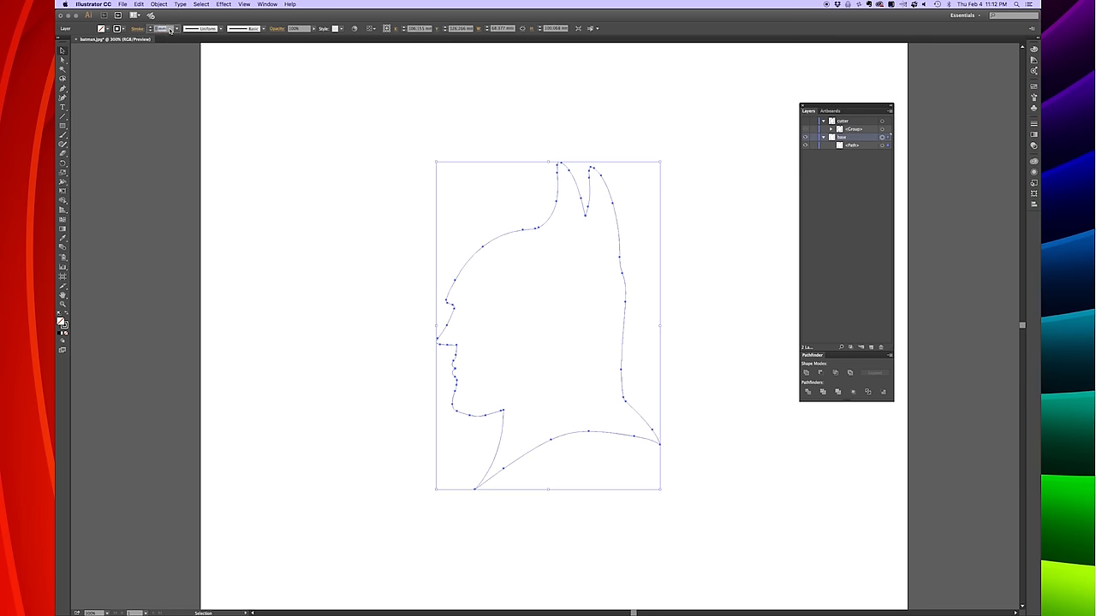
{"action": "mouse_move", "coordinate": [163, 28]}
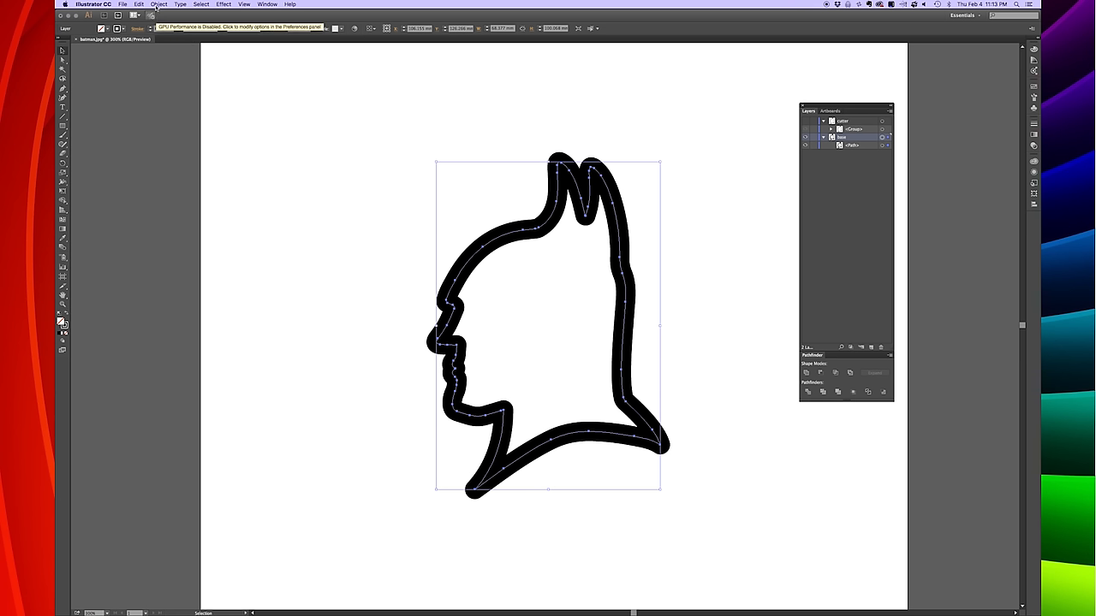
{"action": "left_click", "coordinate": [159, 4]}
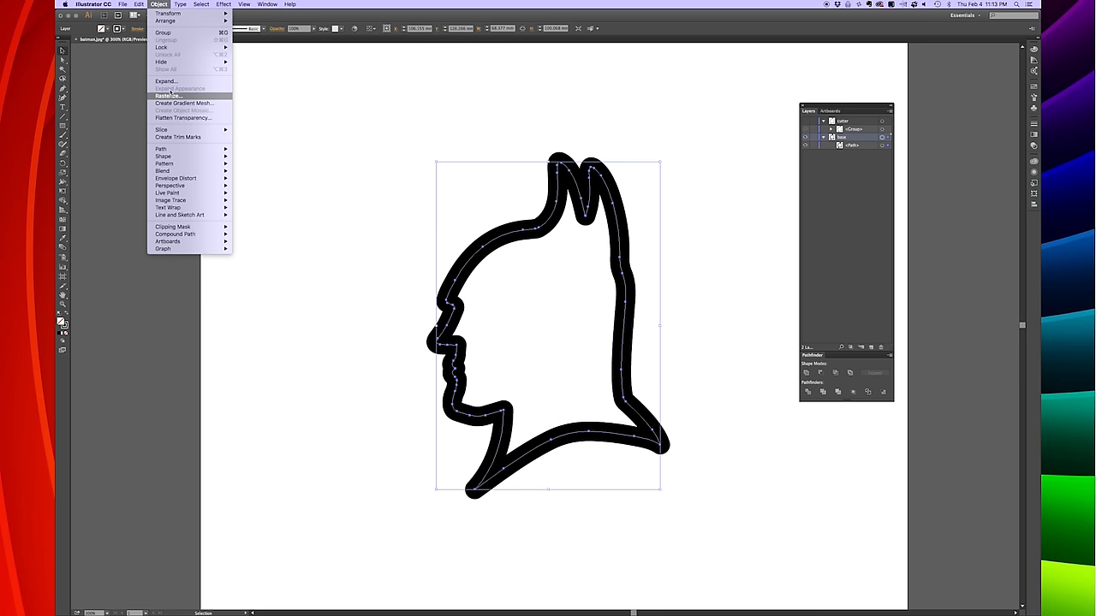
{"action": "left_click", "coordinate": [166, 80]}
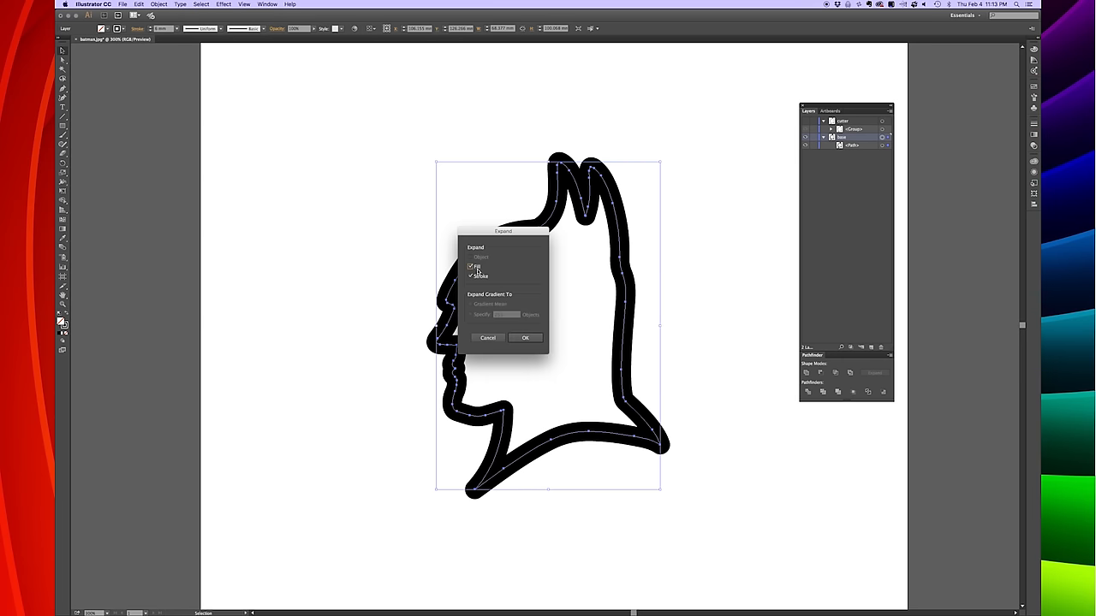
{"action": "left_click", "coordinate": [471, 266]}
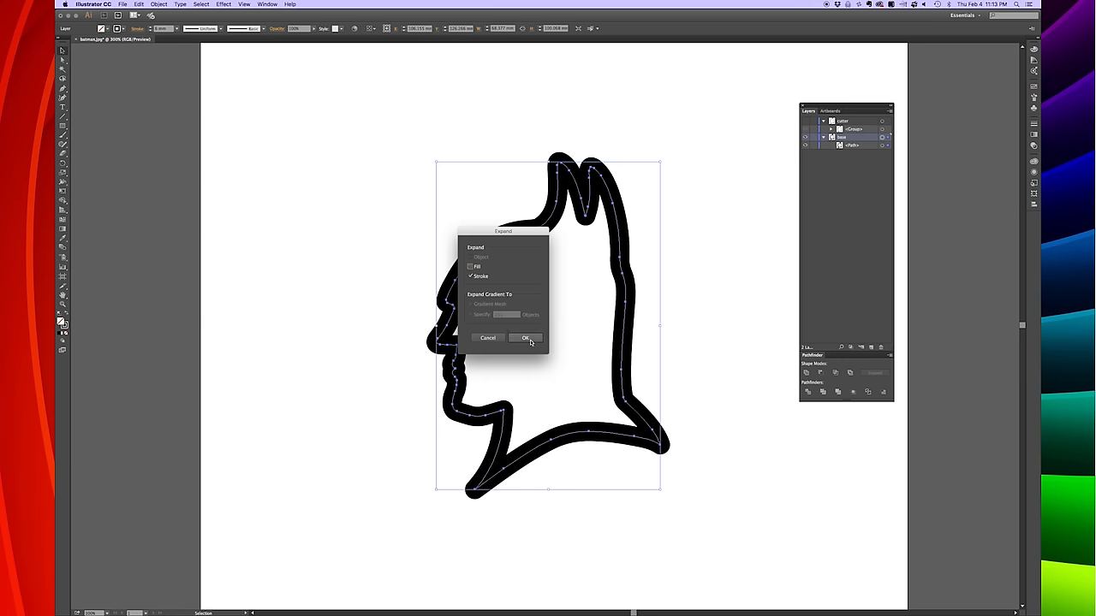
{"action": "left_click", "coordinate": [525, 337]}
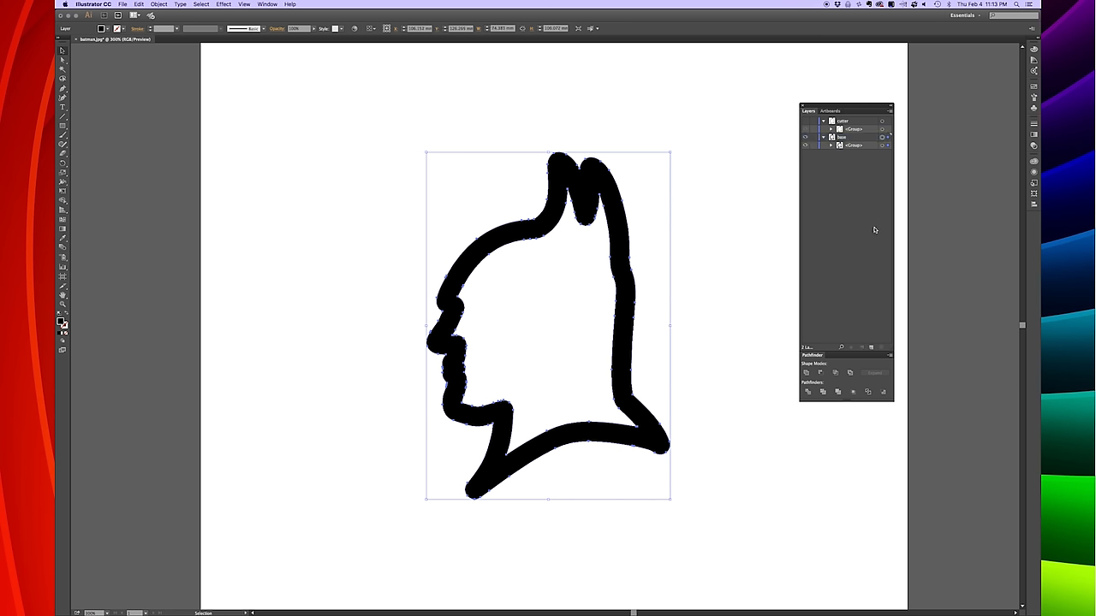
{"action": "left_click", "coordinate": [62, 58]}
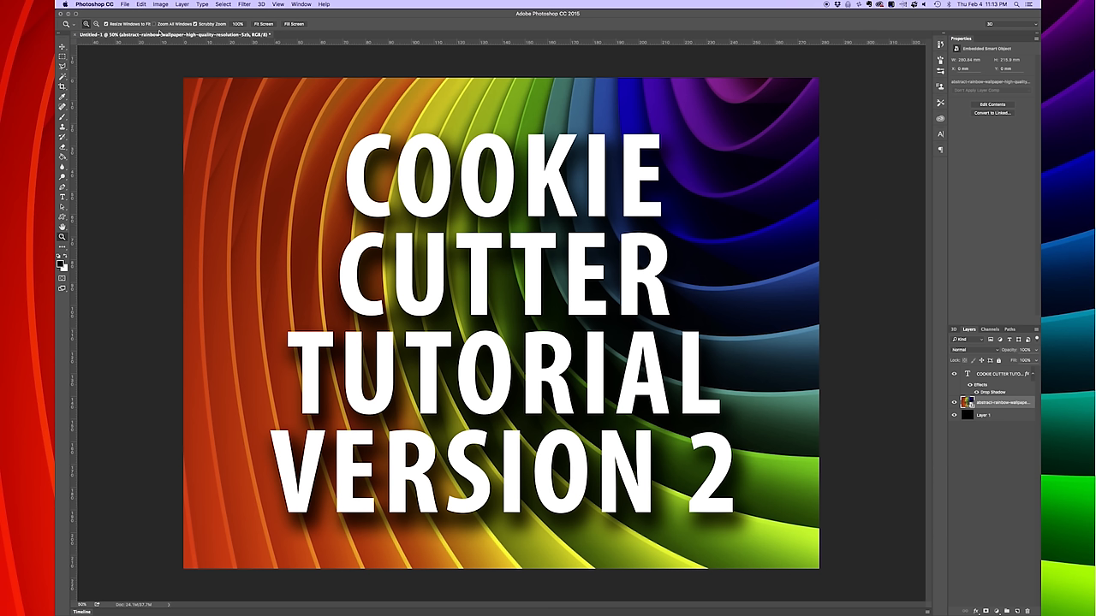
{"action": "mouse_move", "coordinate": [141, 44]}
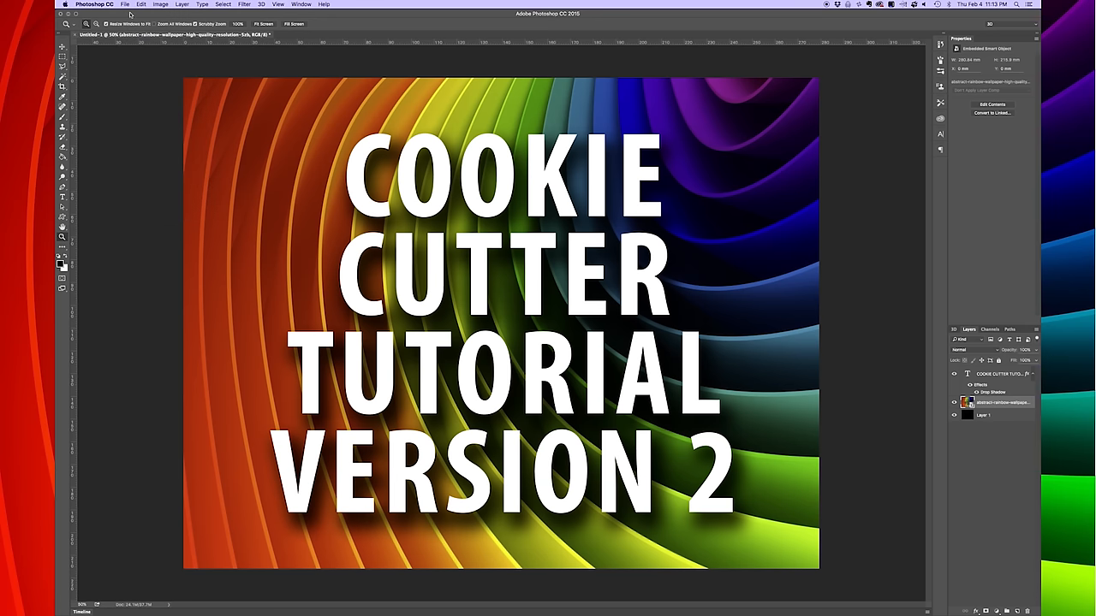
Step: Create a US Letter document at 300 resolution with Transparent background contents
{"action": "left_click", "coordinate": [125, 4]}
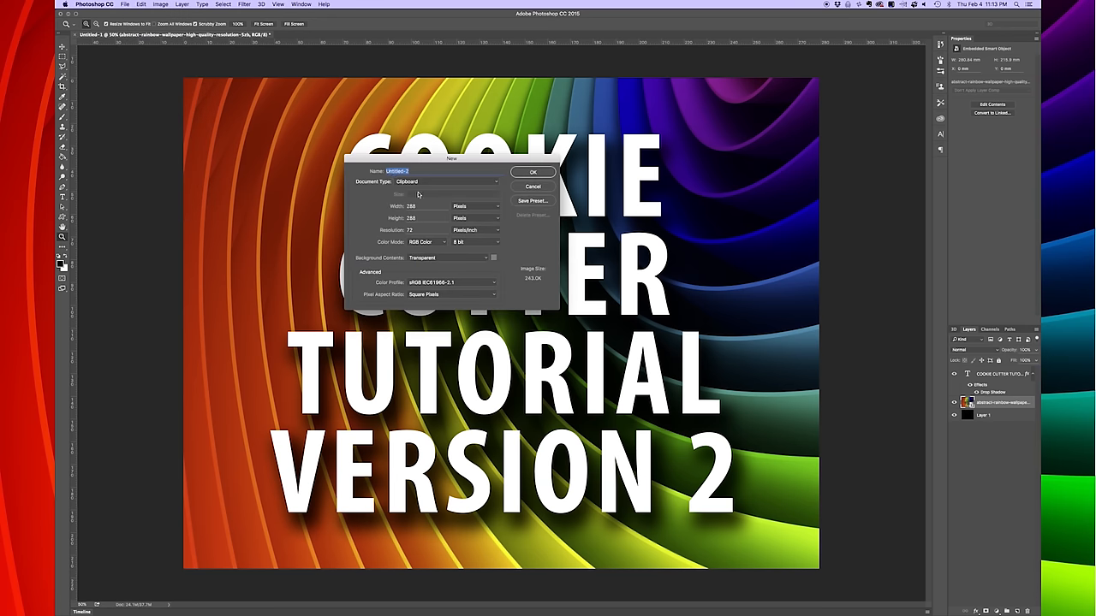
{"action": "left_click", "coordinate": [445, 181]}
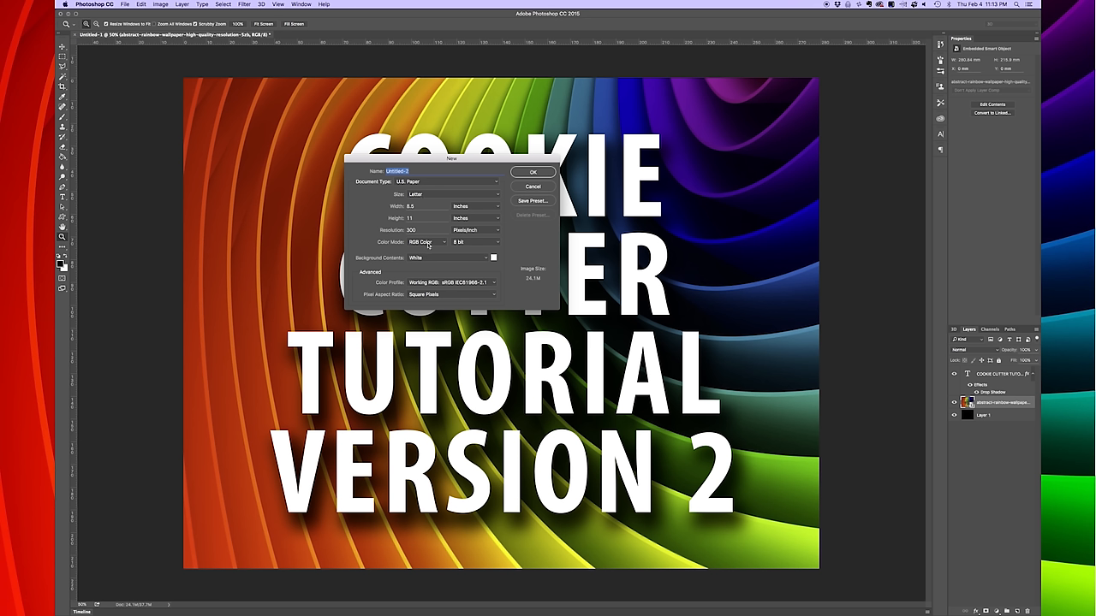
{"action": "left_click", "coordinate": [450, 258]}
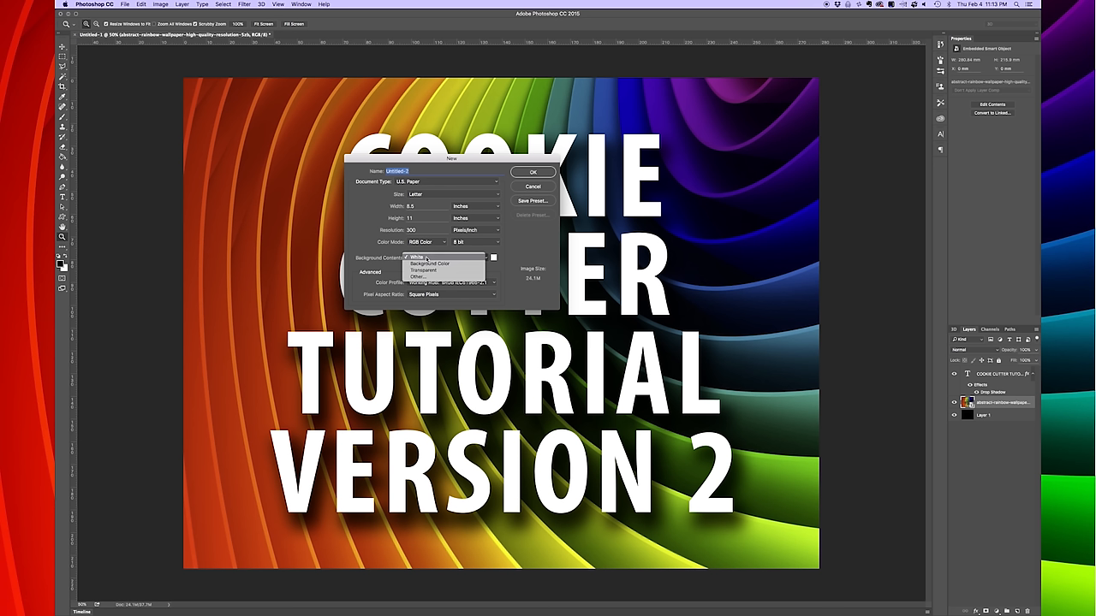
{"action": "left_click", "coordinate": [422, 270]}
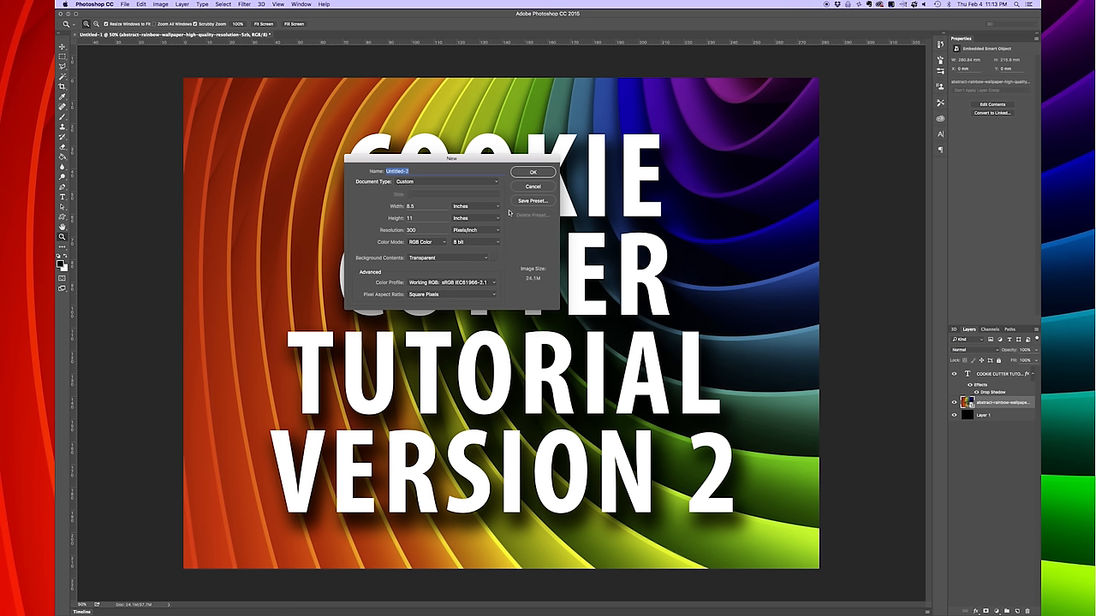
{"action": "left_click", "coordinate": [533, 172]}
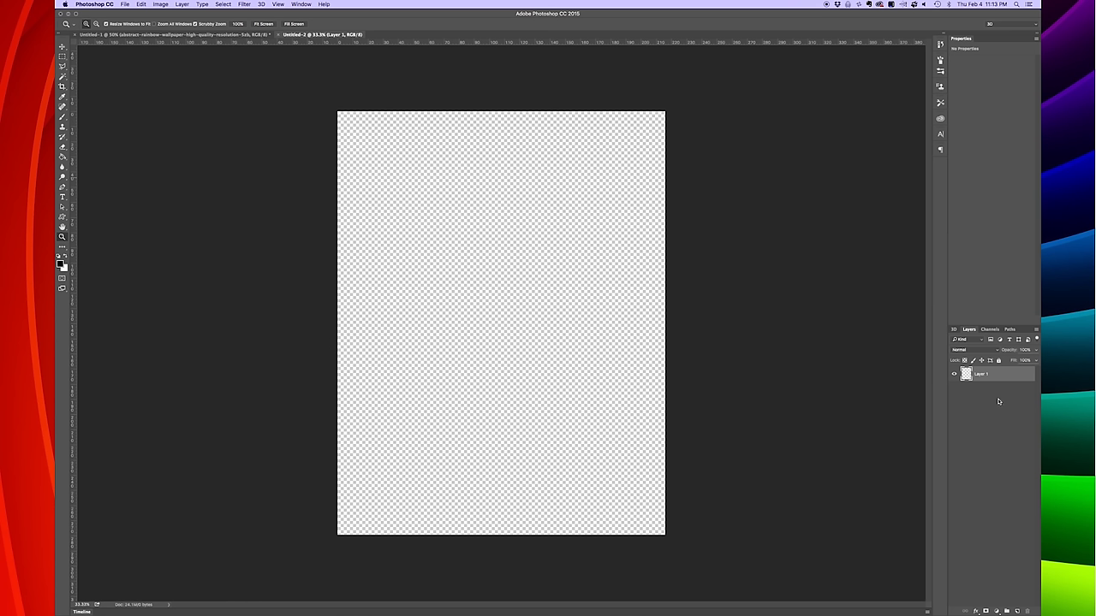
Step: Rename Layer 1 to 'cutter', duplicate it as 'base', and drag base below cutter
{"action": "double_click", "coordinate": [983, 374]}
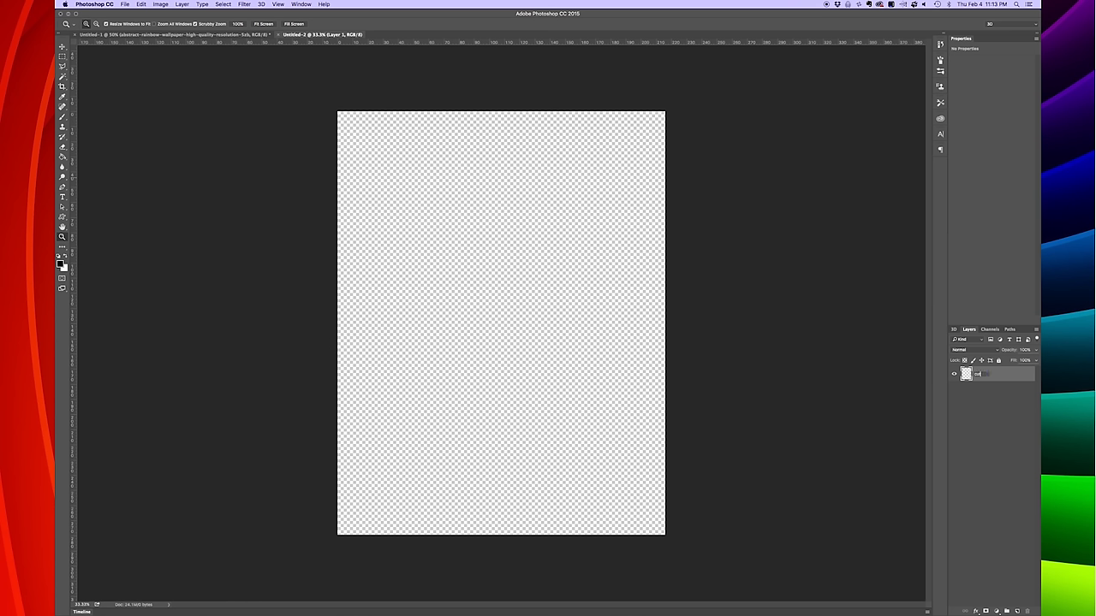
{"action": "left_click", "coordinate": [1004, 611]}
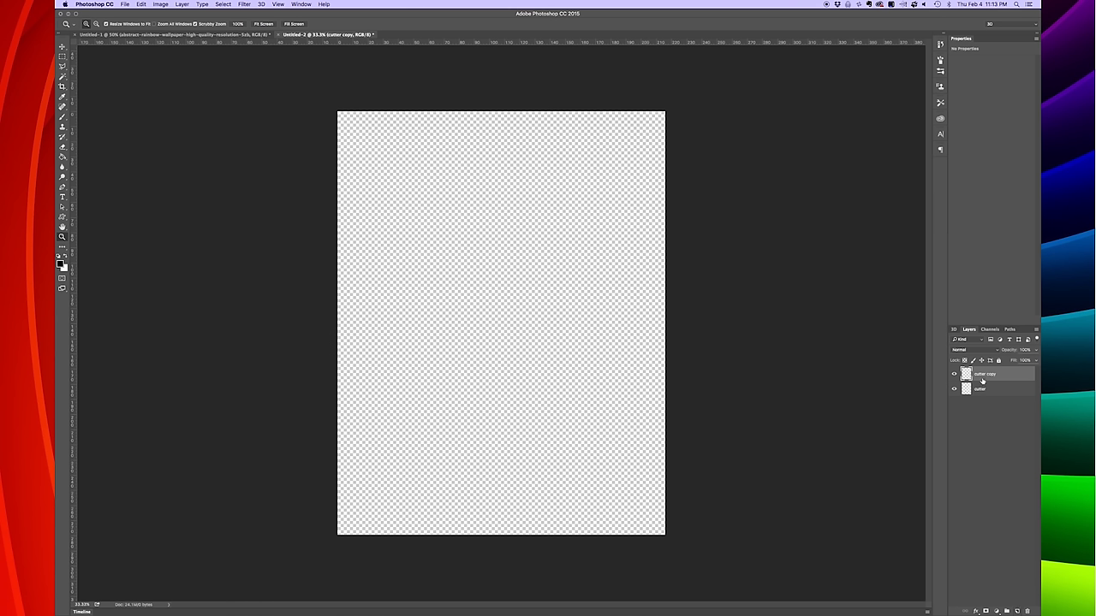
{"action": "double_click", "coordinate": [984, 374]}
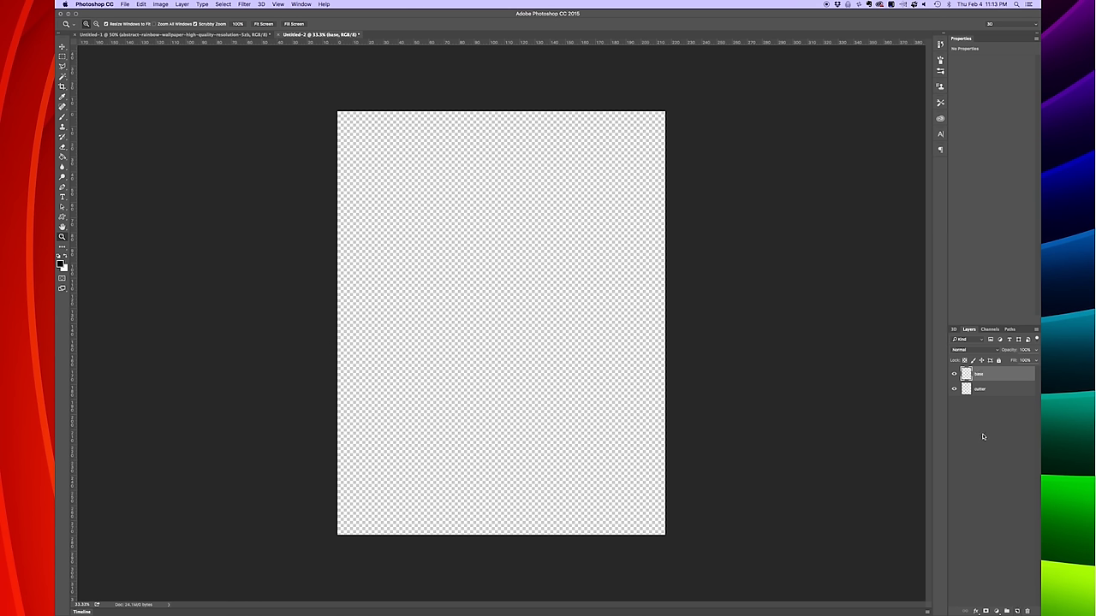
{"action": "left_click_drag", "start_coordinate": [979, 374], "coordinate": [978, 392]}
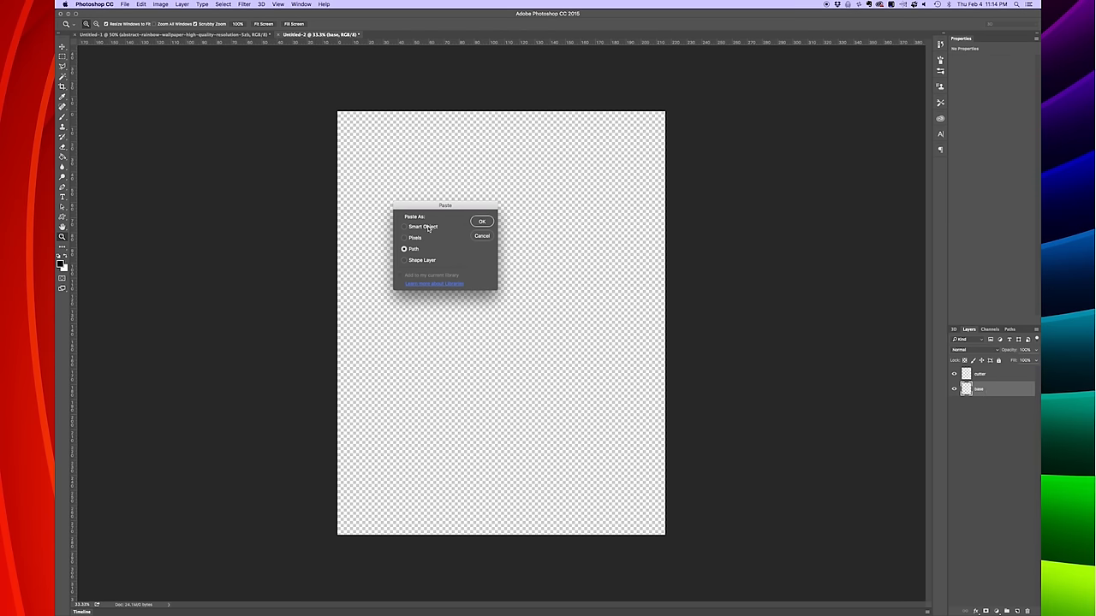
Step: Paste the base and cutter Batman outlines from Illustrator into their layers as paths
{"action": "left_click", "coordinate": [482, 221]}
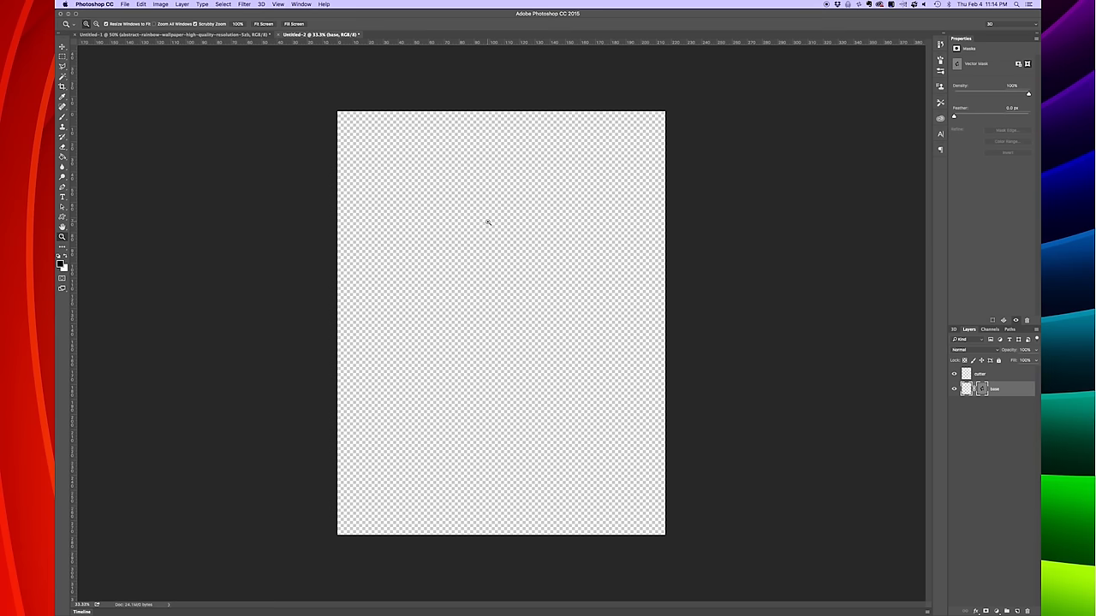
{"action": "left_click", "coordinate": [984, 374]}
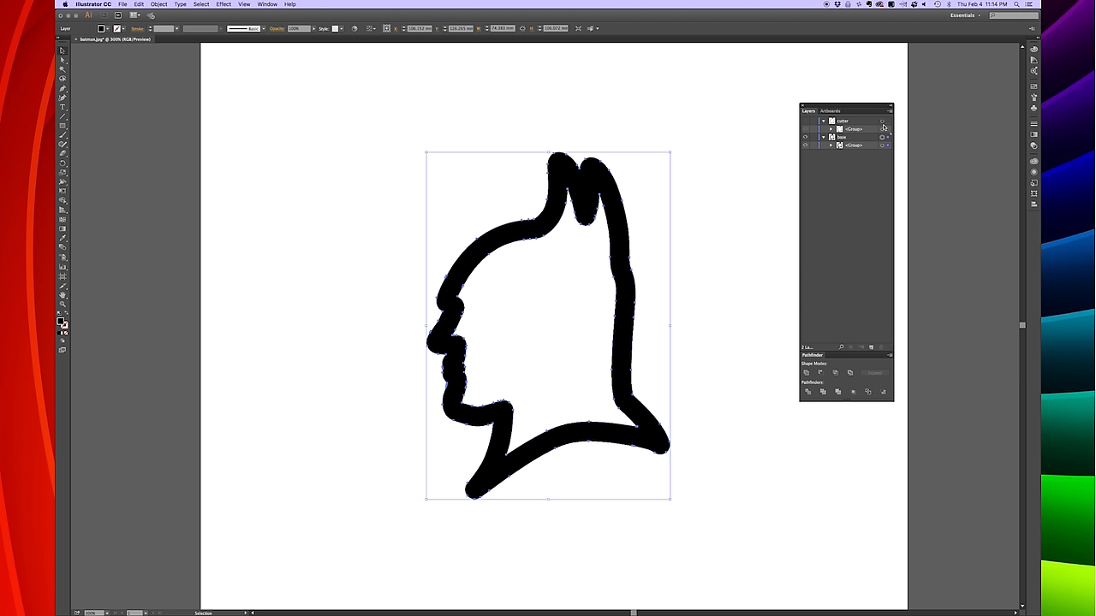
{"action": "left_click", "coordinate": [805, 136]}
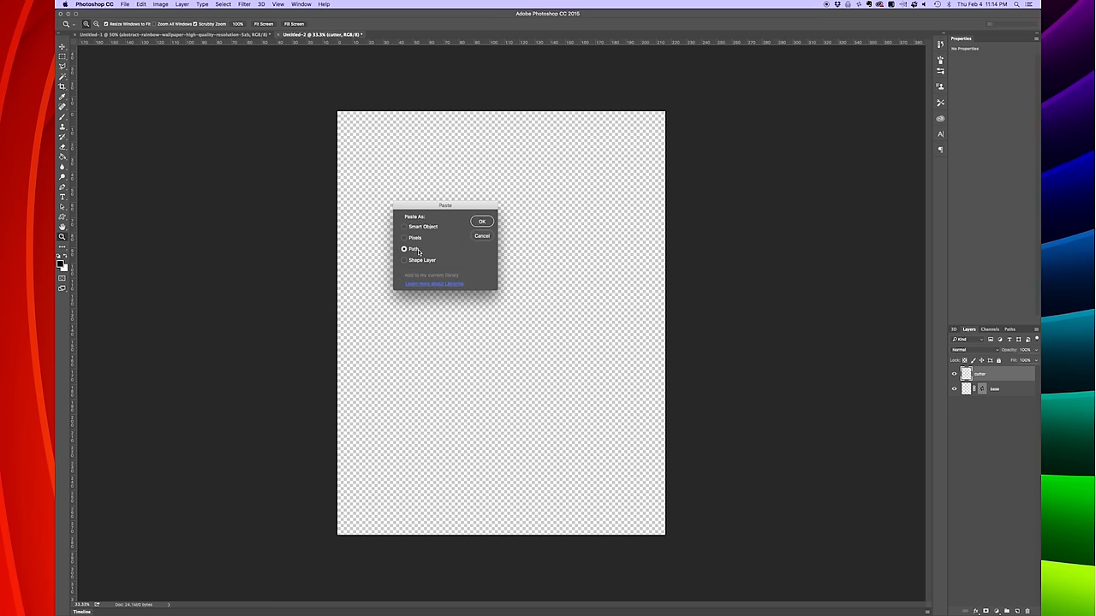
{"action": "left_click", "coordinate": [481, 222]}
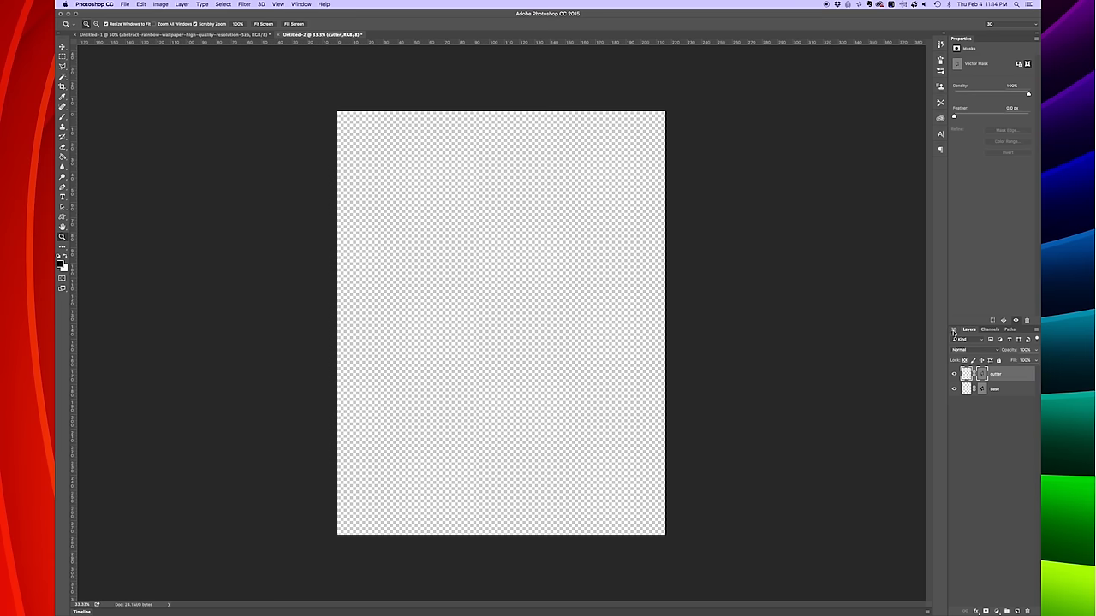
Step: From the 3D panel, create a 3D Extrusion of the cutter layer using Work Path as source
{"action": "left_click", "coordinate": [301, 4]}
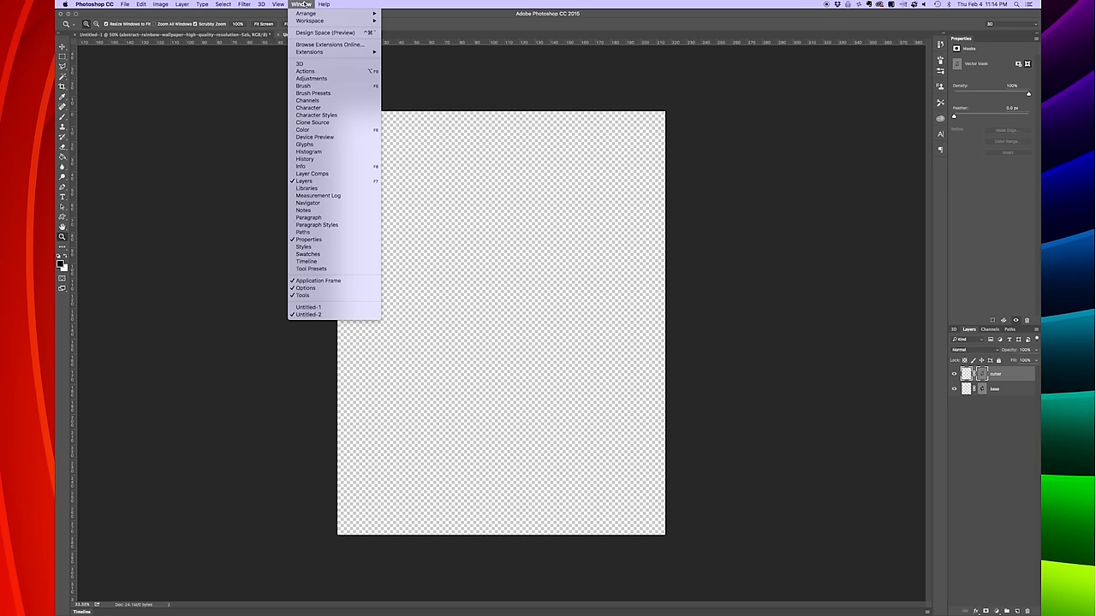
{"action": "mouse_move", "coordinate": [828, 233]}
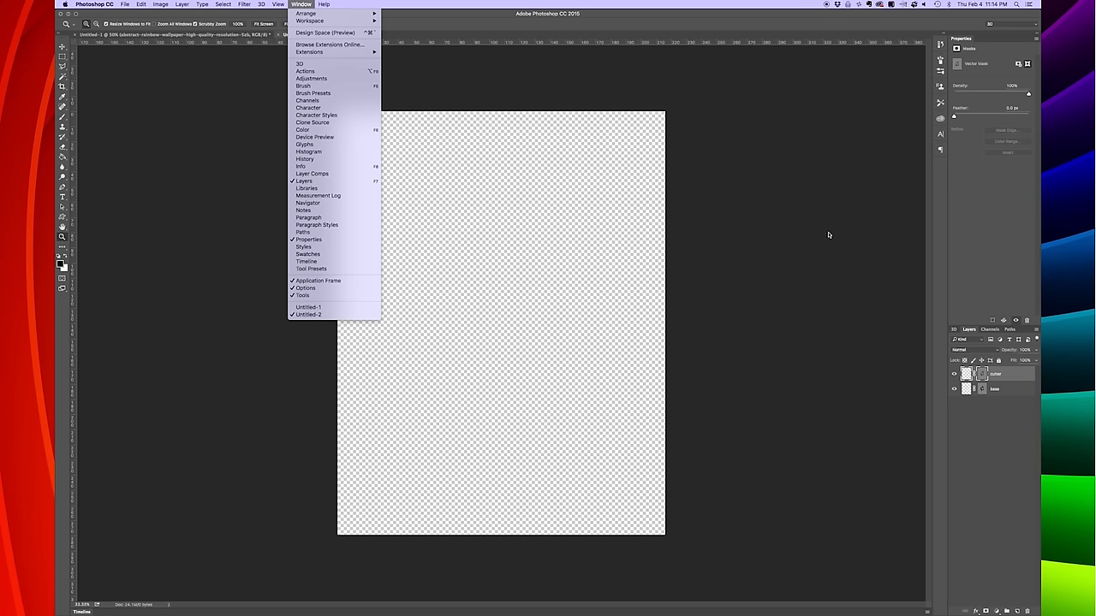
{"action": "left_click", "coordinate": [308, 314]}
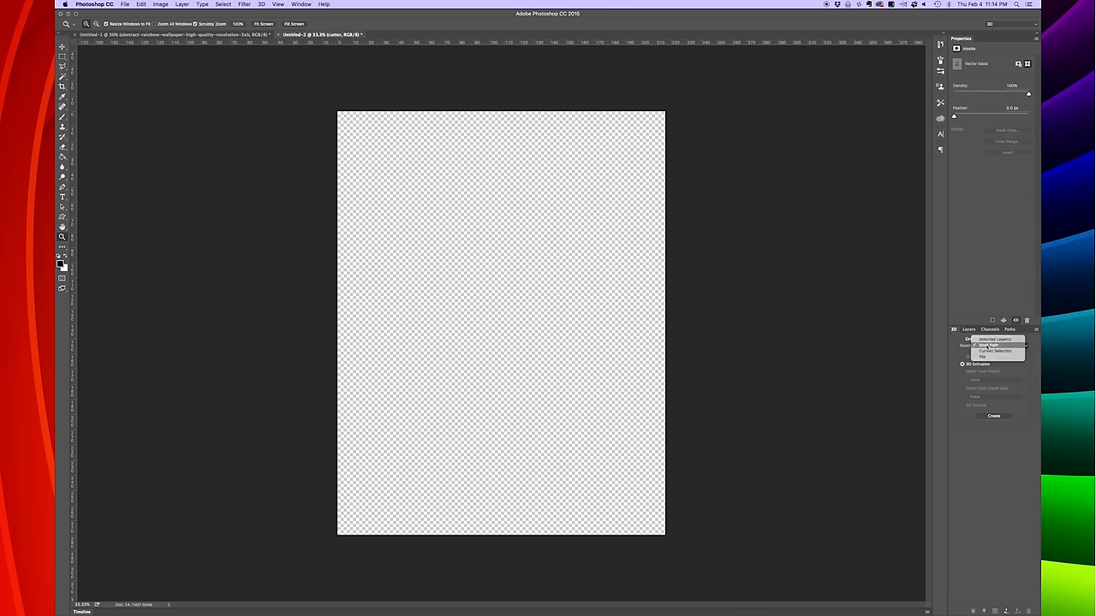
{"action": "left_click", "coordinate": [989, 345]}
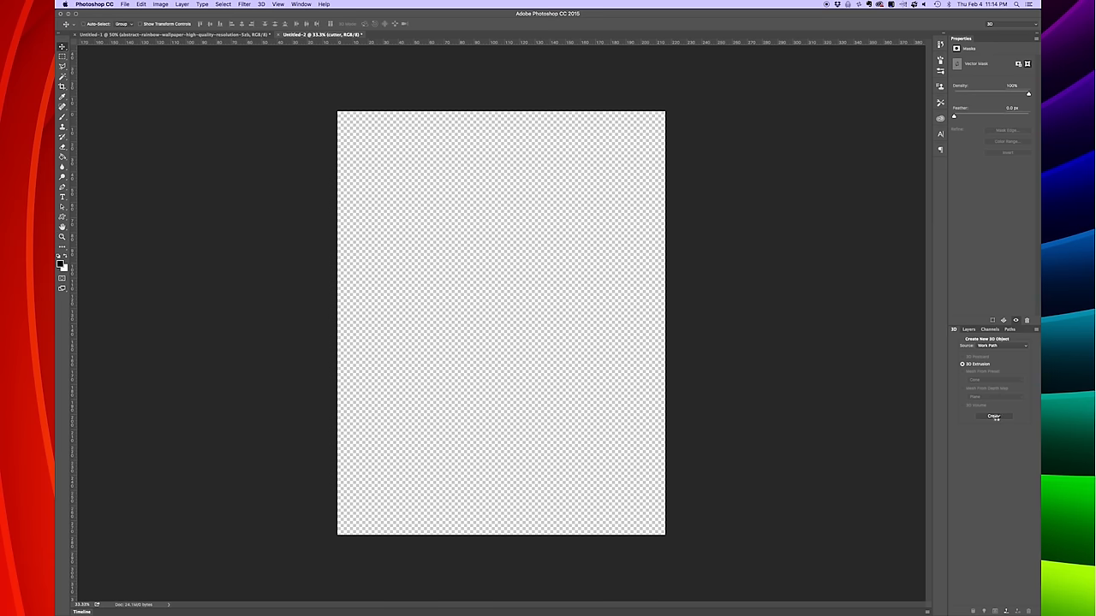
{"action": "left_click", "coordinate": [993, 417]}
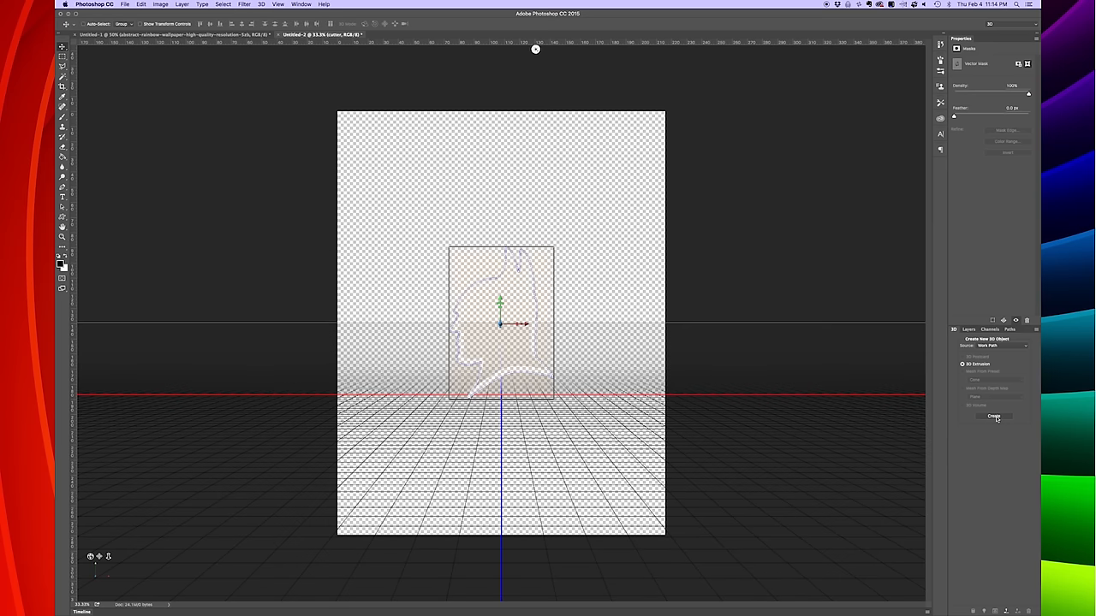
{"action": "left_click", "coordinate": [993, 416]}
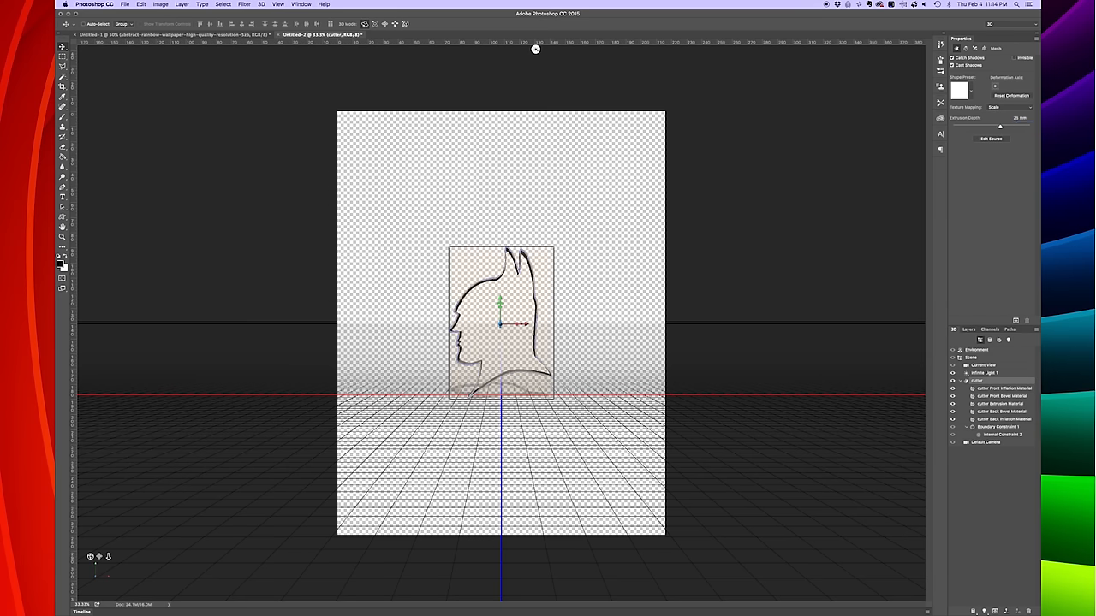
{"action": "left_click", "coordinate": [968, 328]}
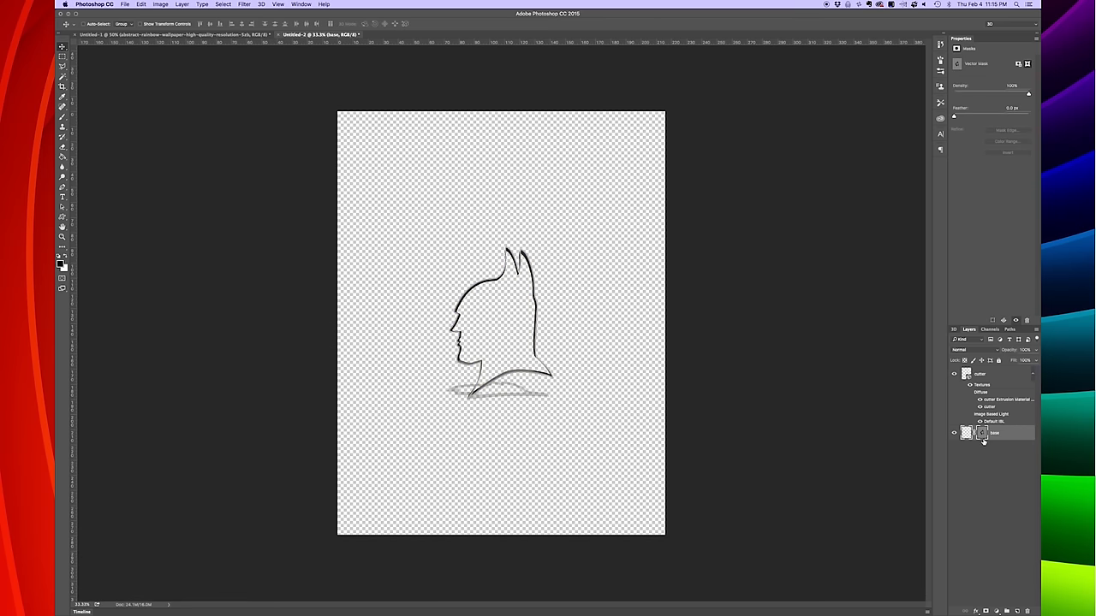
Step: Create a 3D Extrusion of the base layer and set its extrusion depth to 2 mm
{"action": "left_click", "coordinate": [952, 329]}
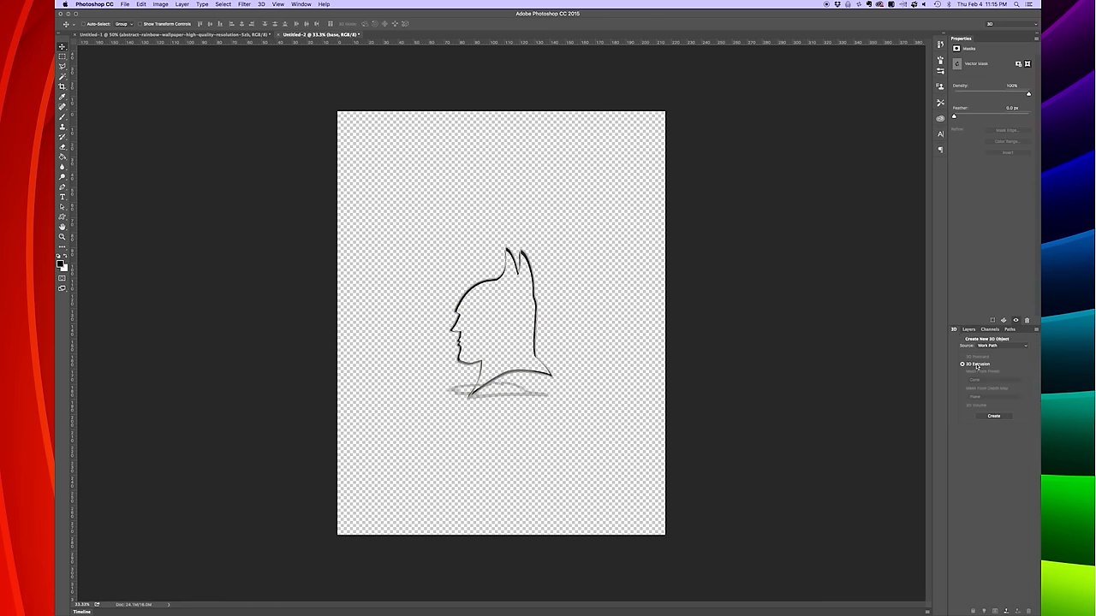
{"action": "left_click", "coordinate": [993, 416]}
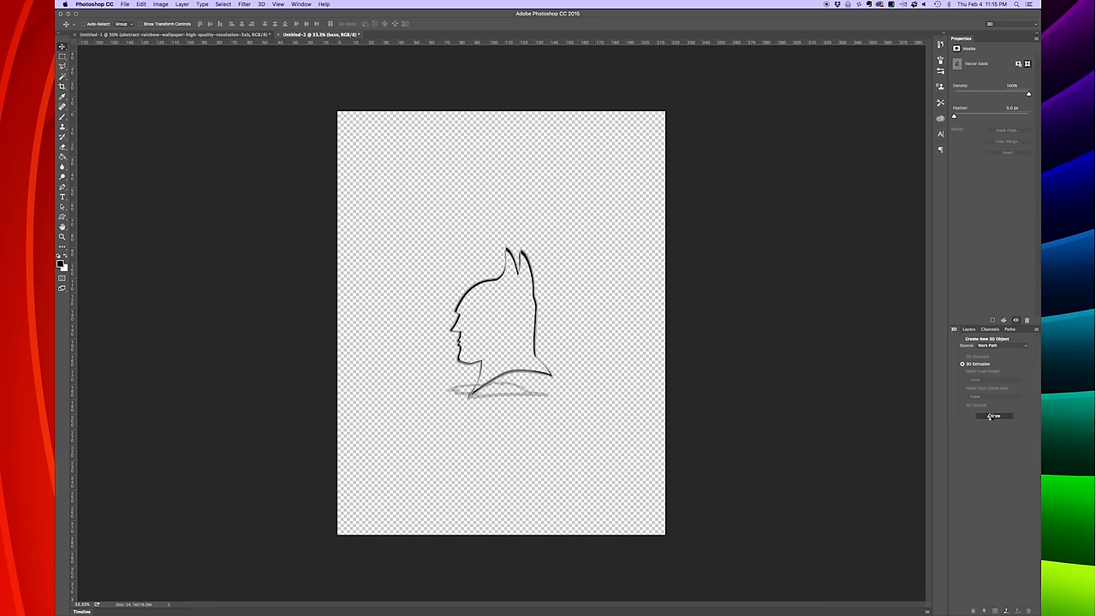
{"action": "left_click", "coordinate": [993, 416]}
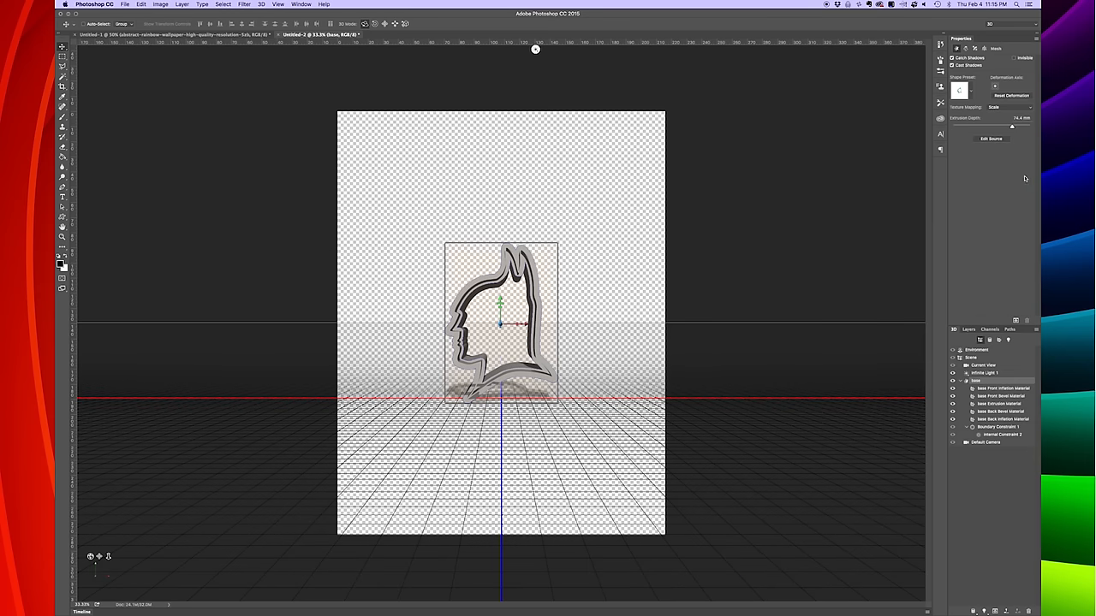
{"action": "triple_click", "coordinate": [1020, 119]}
{"action": "type", "text": "2"}
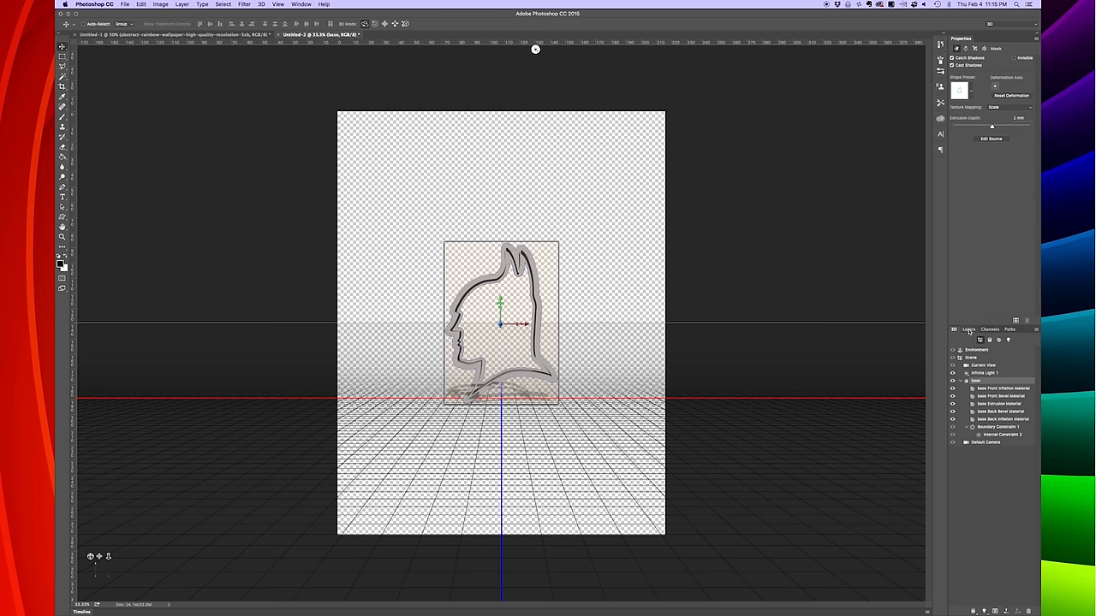
{"action": "left_click", "coordinate": [968, 329]}
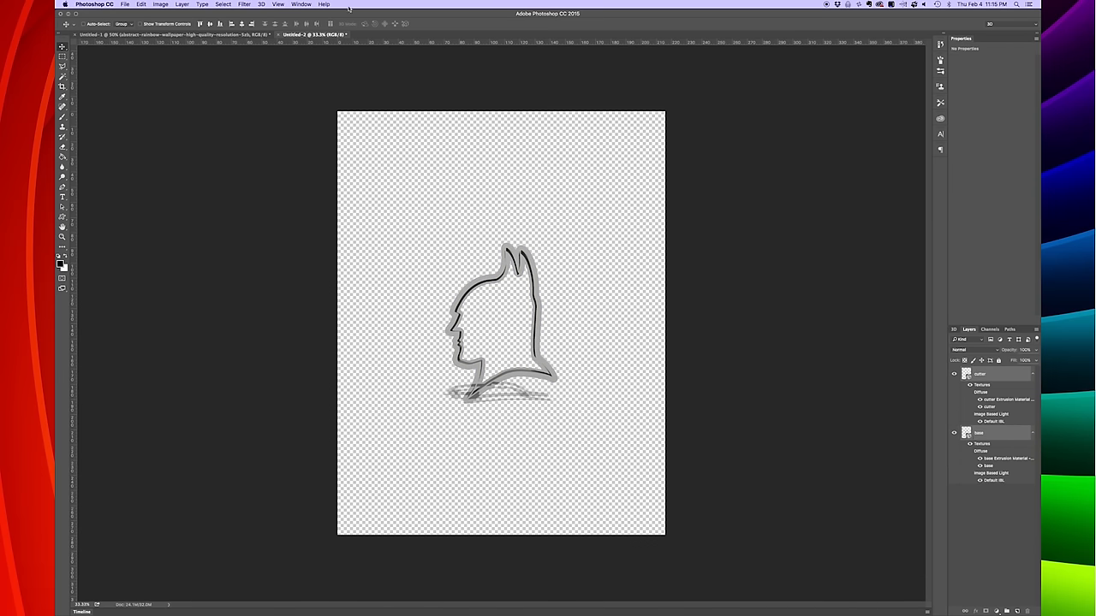
Step: Merge the cutter and base 3D layers into one scene and collapse the base mesh
{"action": "left_click", "coordinate": [261, 5]}
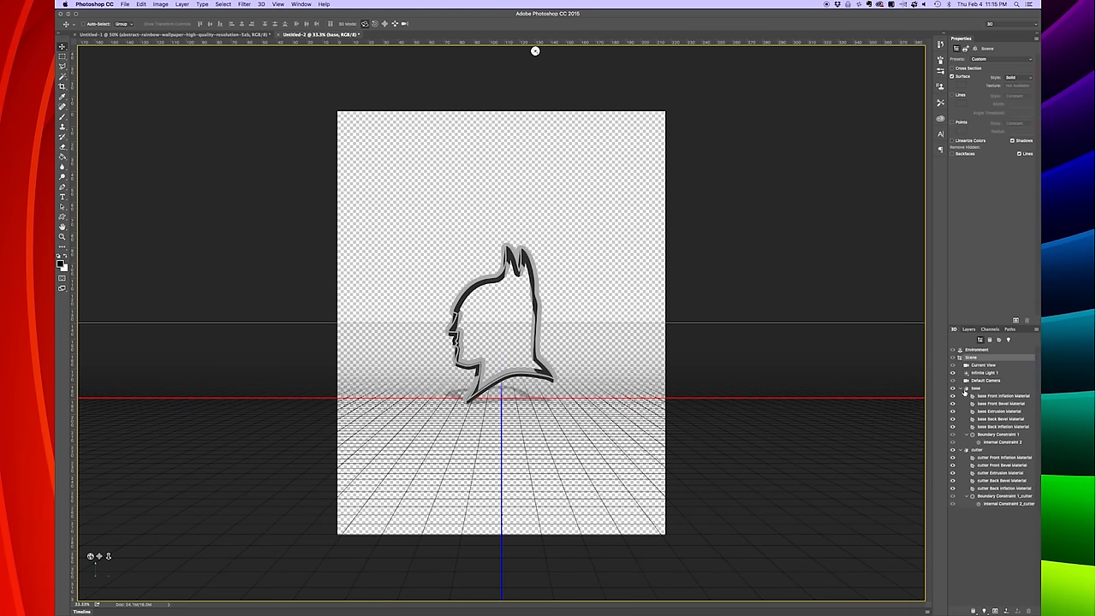
{"action": "left_click", "coordinate": [974, 388]}
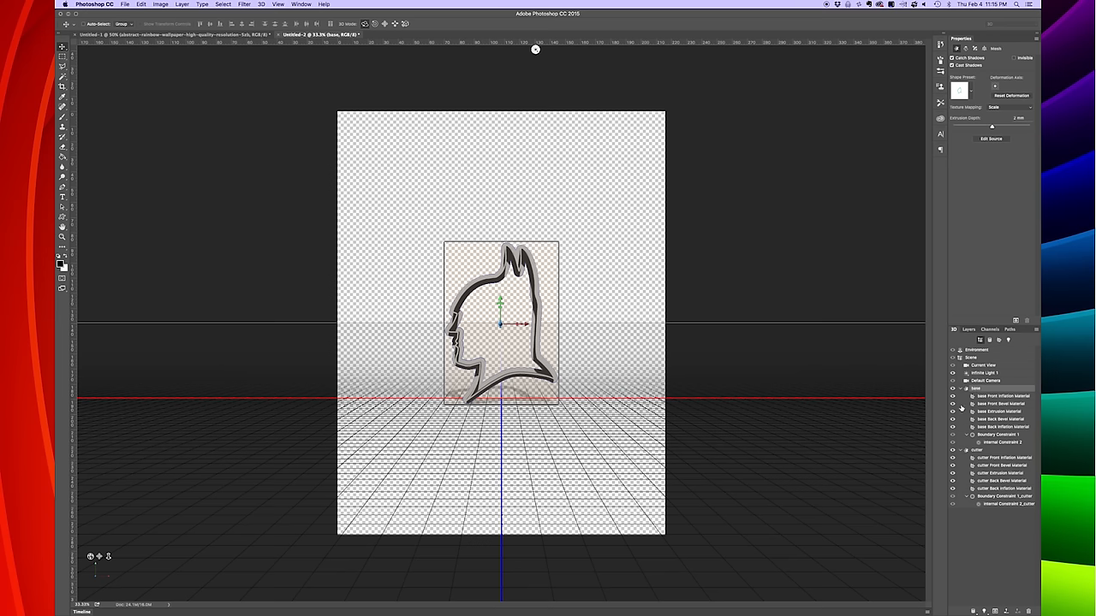
{"action": "left_click", "coordinate": [968, 388]}
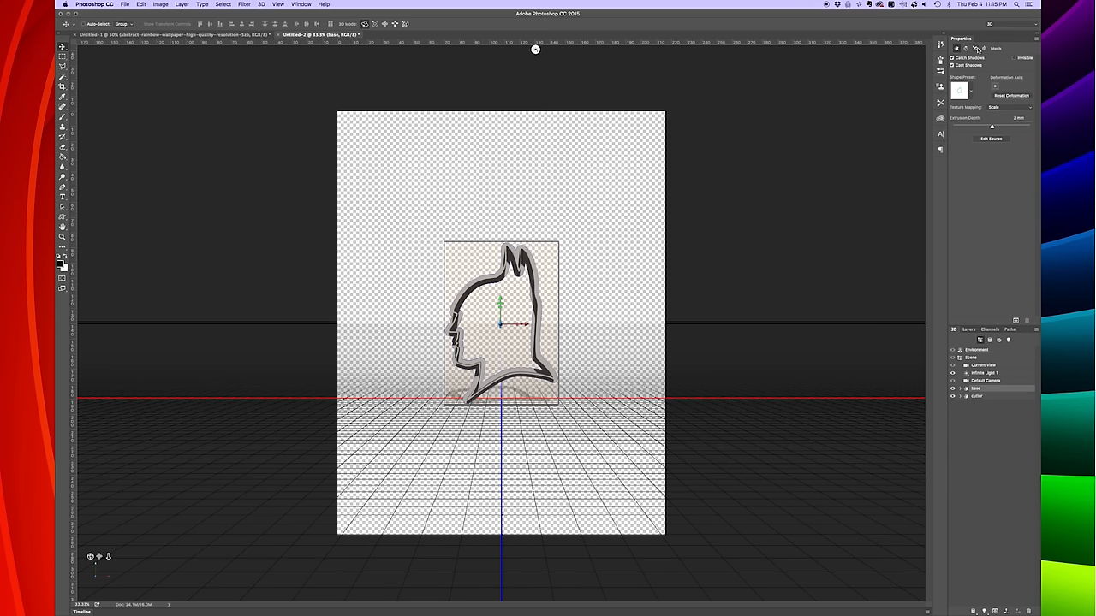
Step: Drop the base and cutter meshes onto the ground plane using the Coordinates panel
{"action": "left_click", "coordinate": [983, 48]}
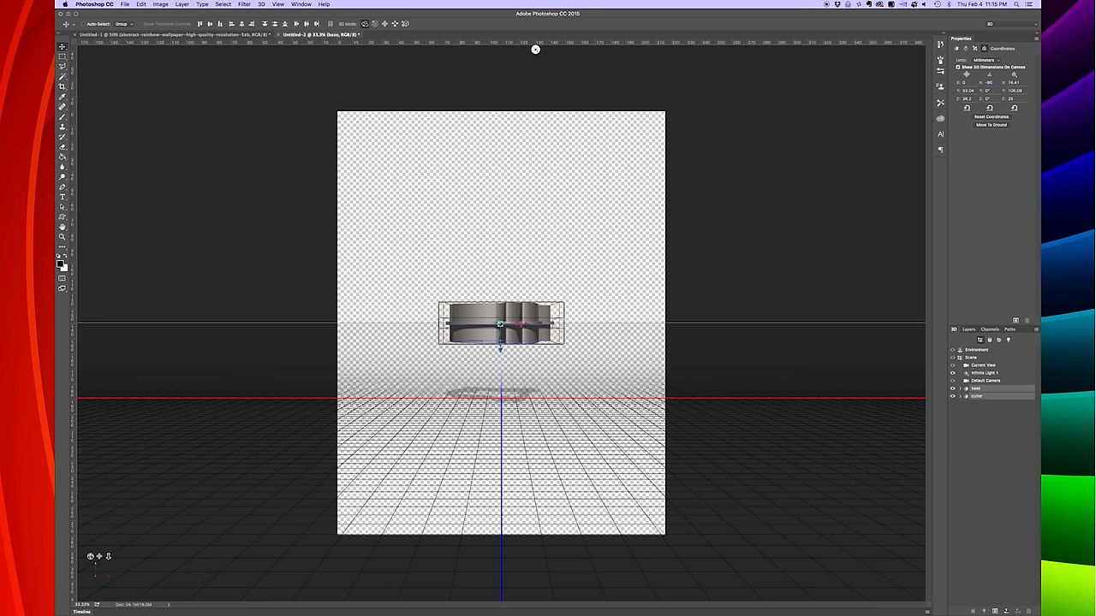
{"action": "left_click", "coordinate": [984, 380]}
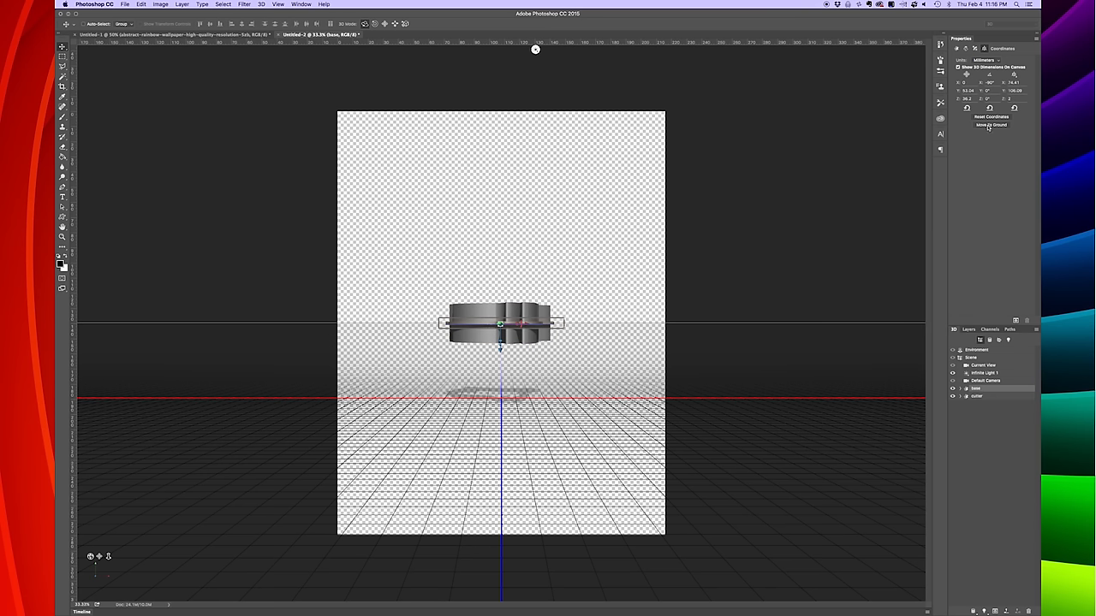
{"action": "left_click", "coordinate": [990, 124]}
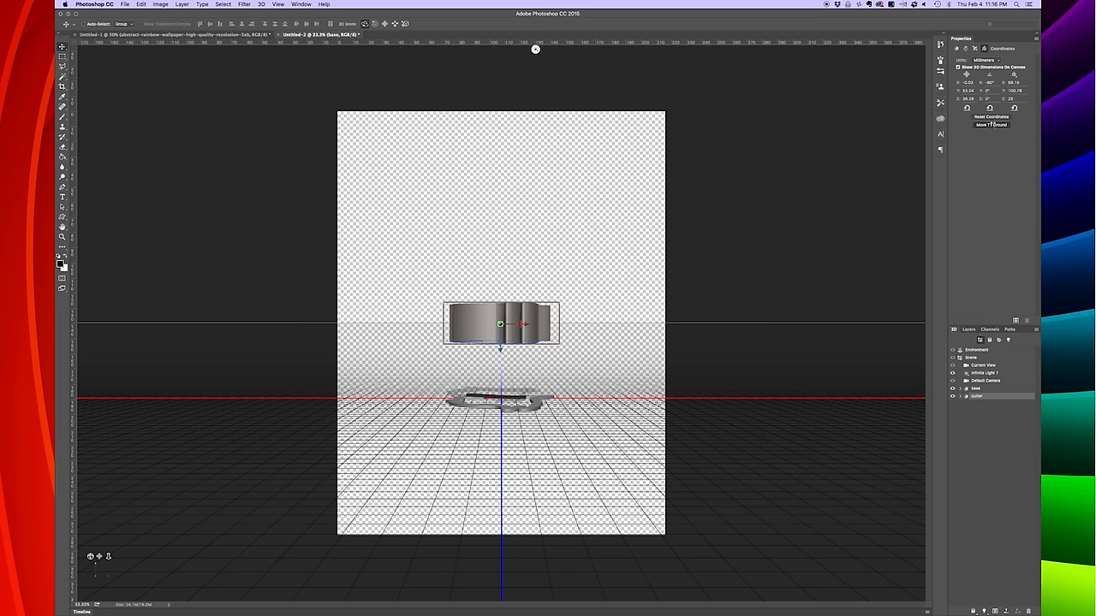
{"action": "left_click", "coordinate": [990, 124]}
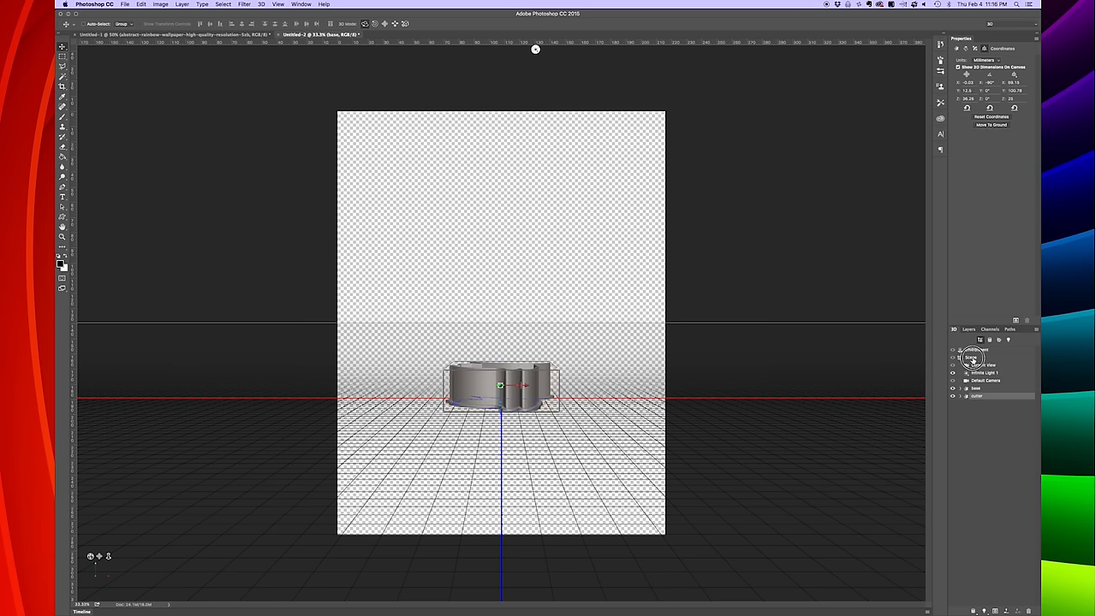
Step: Select the whole 3D scene and orbit to inspect the flattened cookie cutter
{"action": "left_click", "coordinate": [977, 349]}
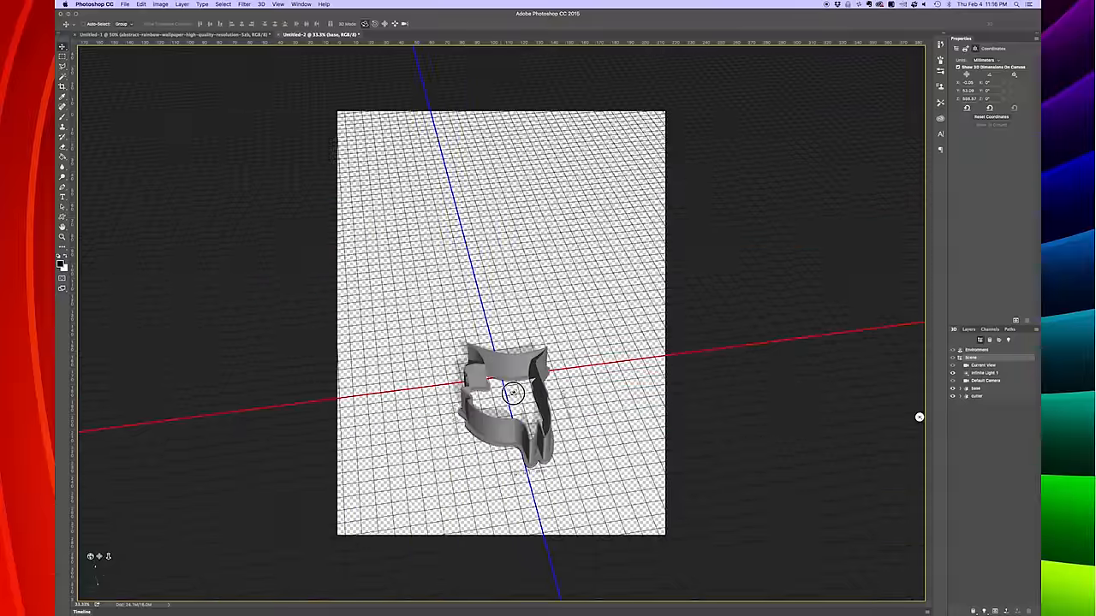
{"action": "left_click_drag", "start_coordinate": [514, 394], "coordinate": [505, 346]}
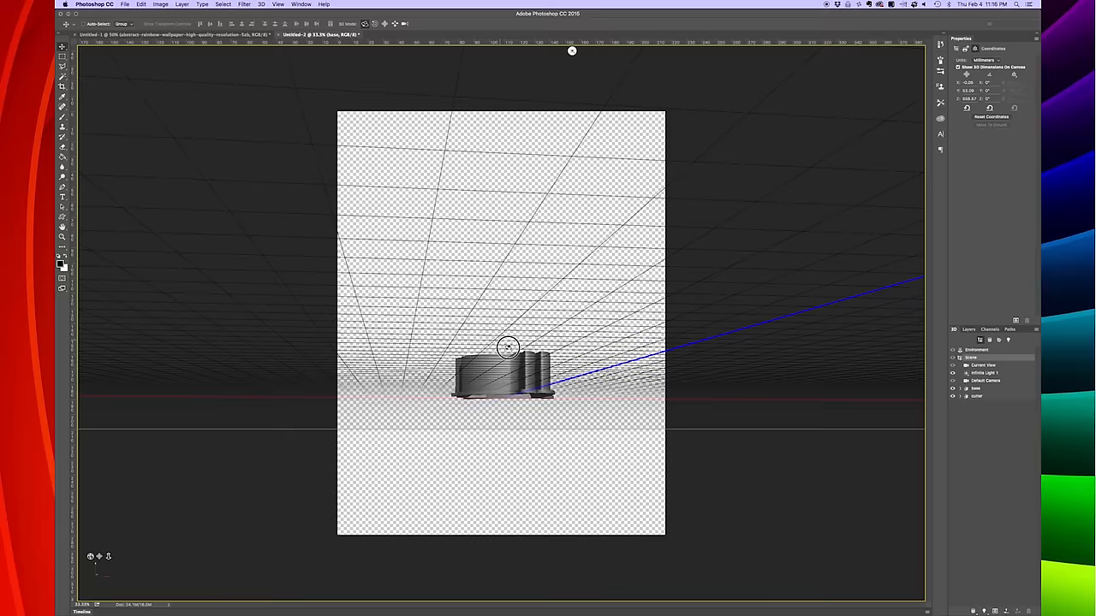
{"action": "left_click_drag", "start_coordinate": [508, 347], "coordinate": [580, 440]}
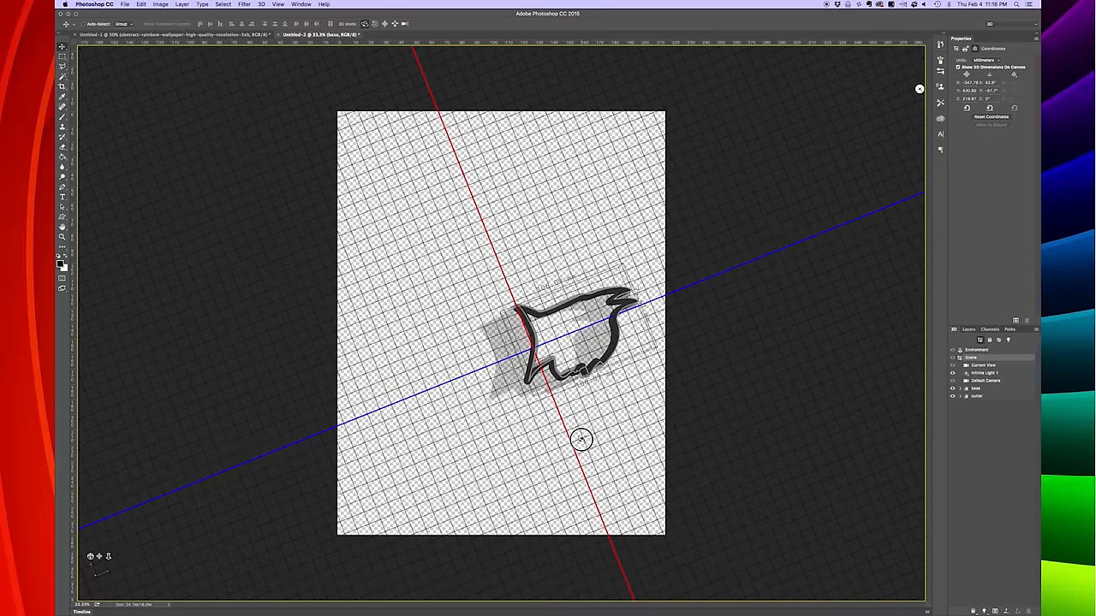
{"action": "left_click_drag", "start_coordinate": [581, 439], "coordinate": [592, 404]}
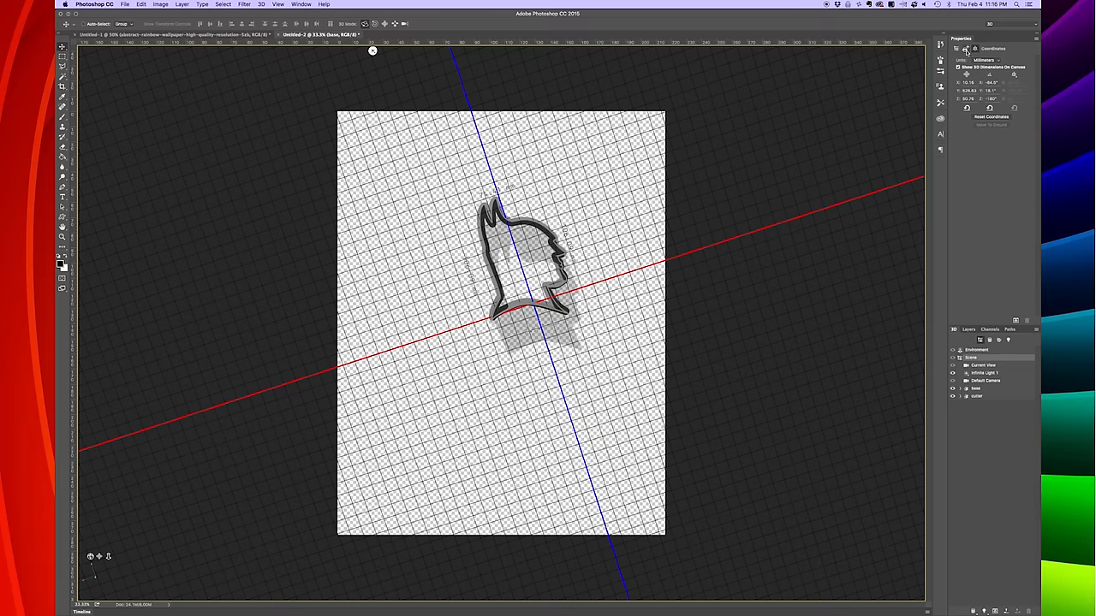
Step: Configure 3D Print Settings for an STL file in millimetres at Medium detail
{"action": "left_click", "coordinate": [956, 48]}
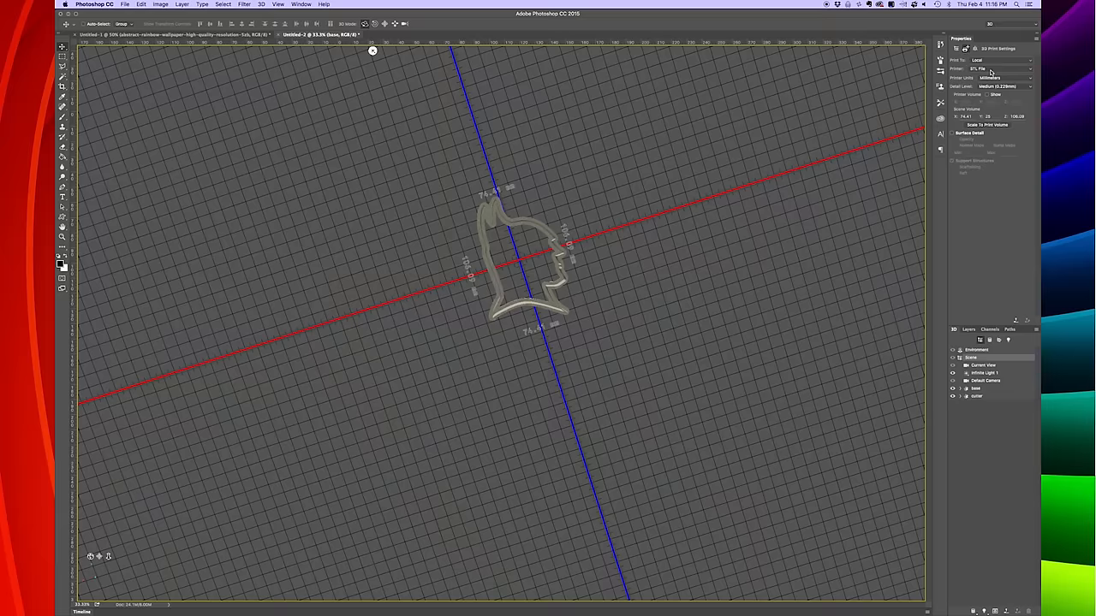
{"action": "mouse_move", "coordinate": [962, 89]}
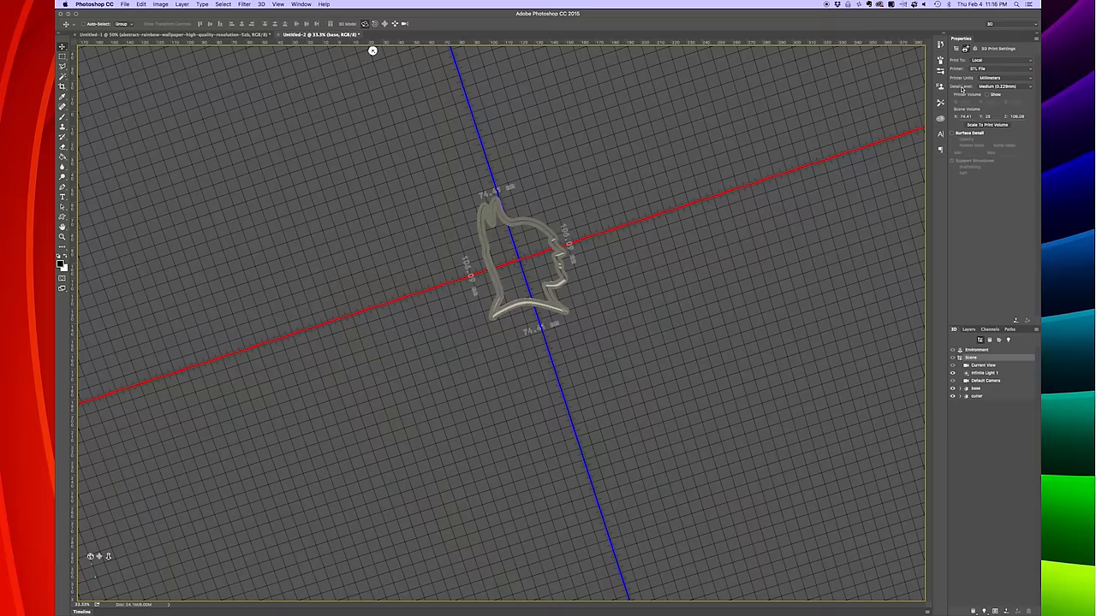
{"action": "left_click", "coordinate": [1001, 86]}
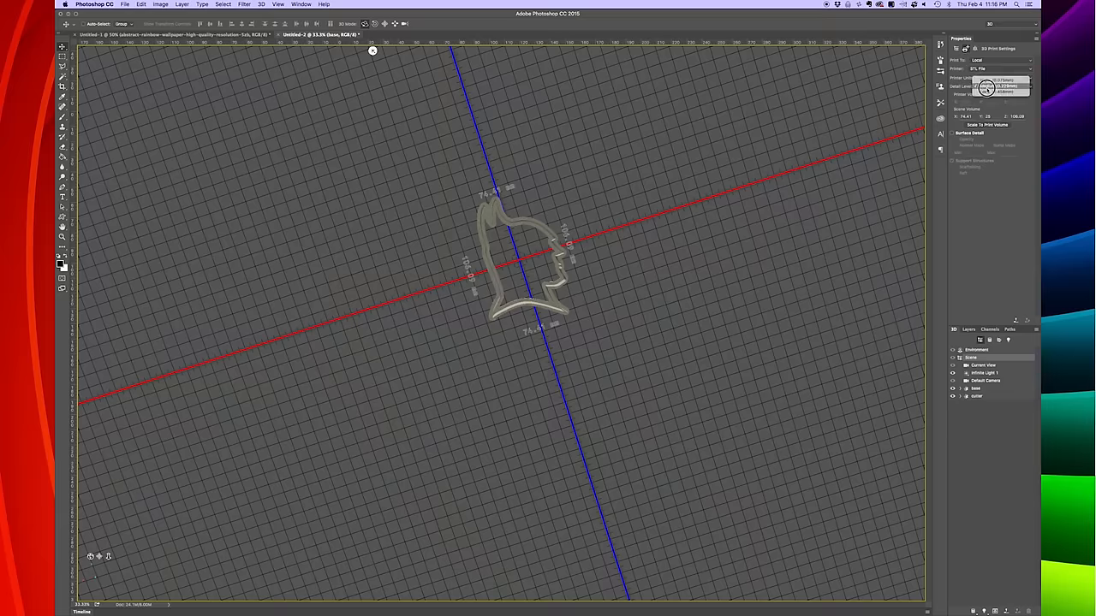
{"action": "left_click", "coordinate": [1001, 86]}
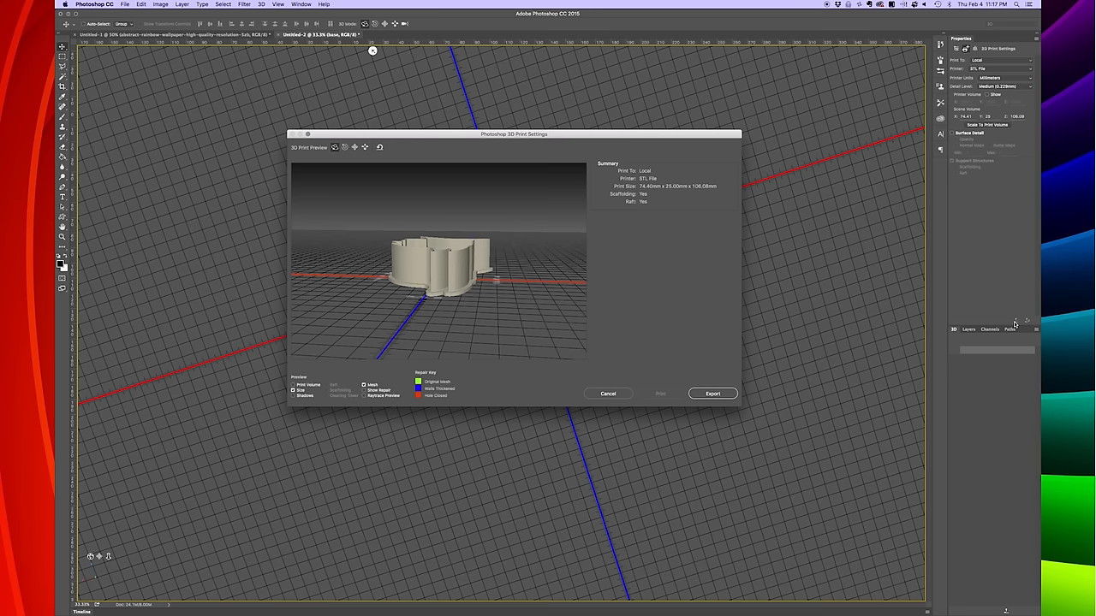
{"action": "mouse_move", "coordinate": [1013, 324]}
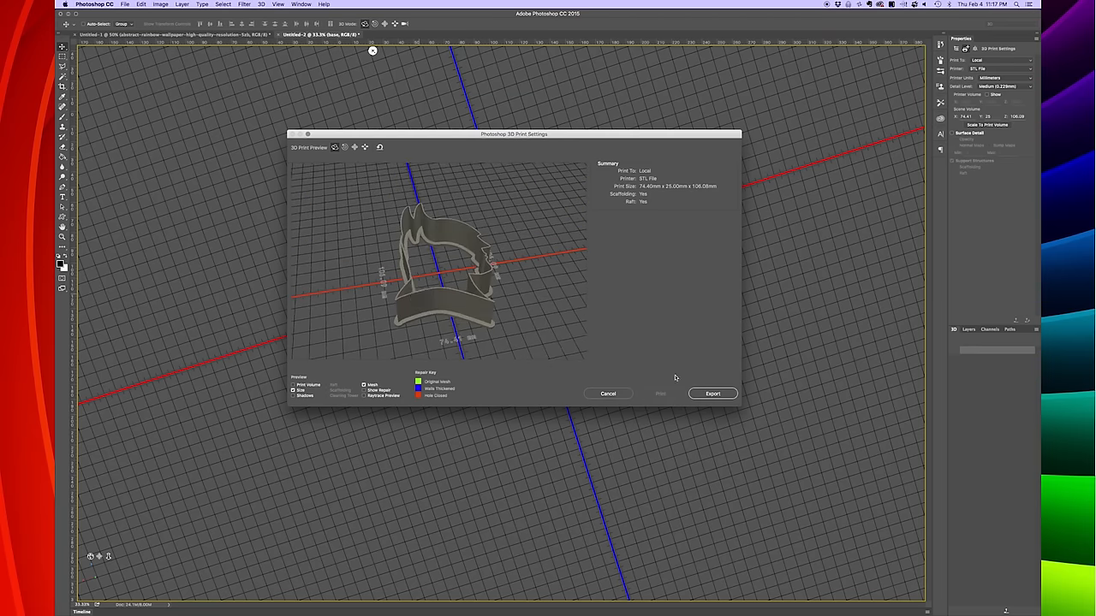
Step: Export the cookie cutter model and save it as batman.stl
{"action": "left_click", "coordinate": [712, 394]}
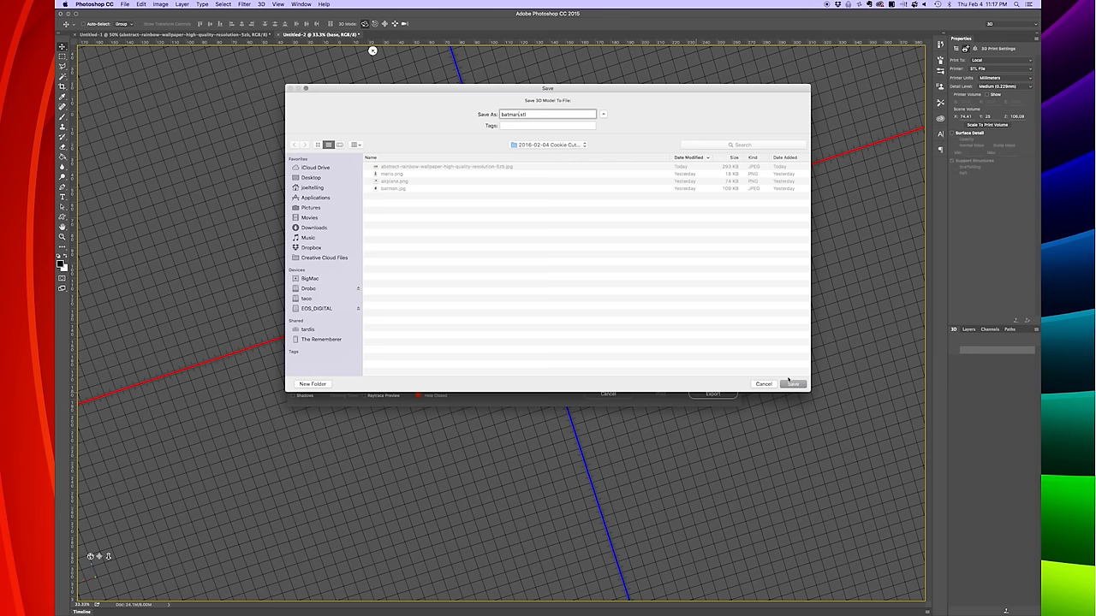
{"action": "left_click", "coordinate": [792, 384]}
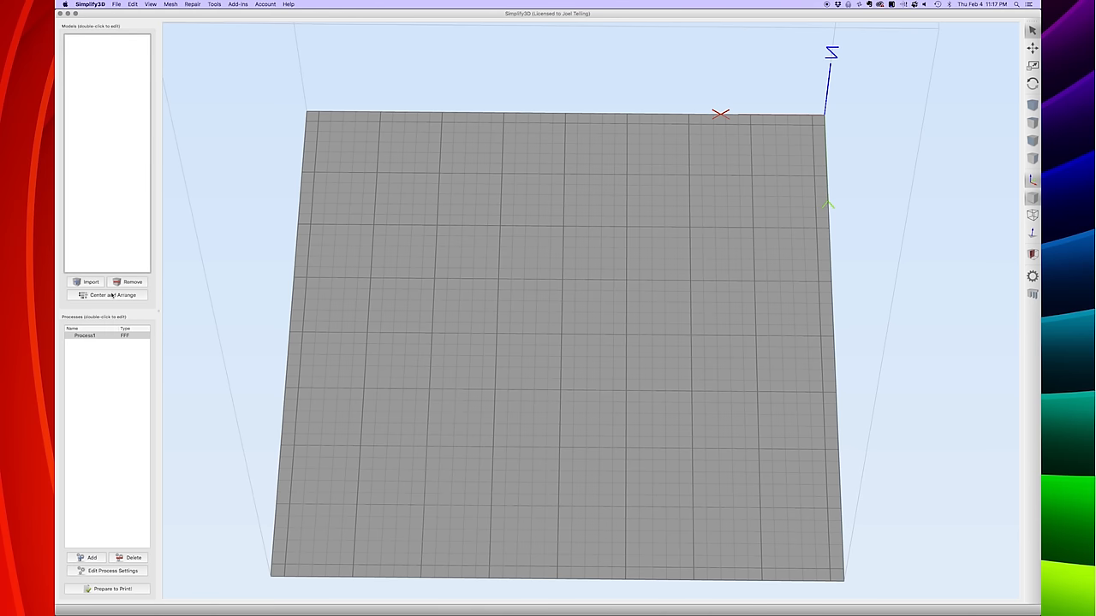
Step: Import batman.stl onto the build plate and orbit around the cutter
{"action": "left_click", "coordinate": [86, 281]}
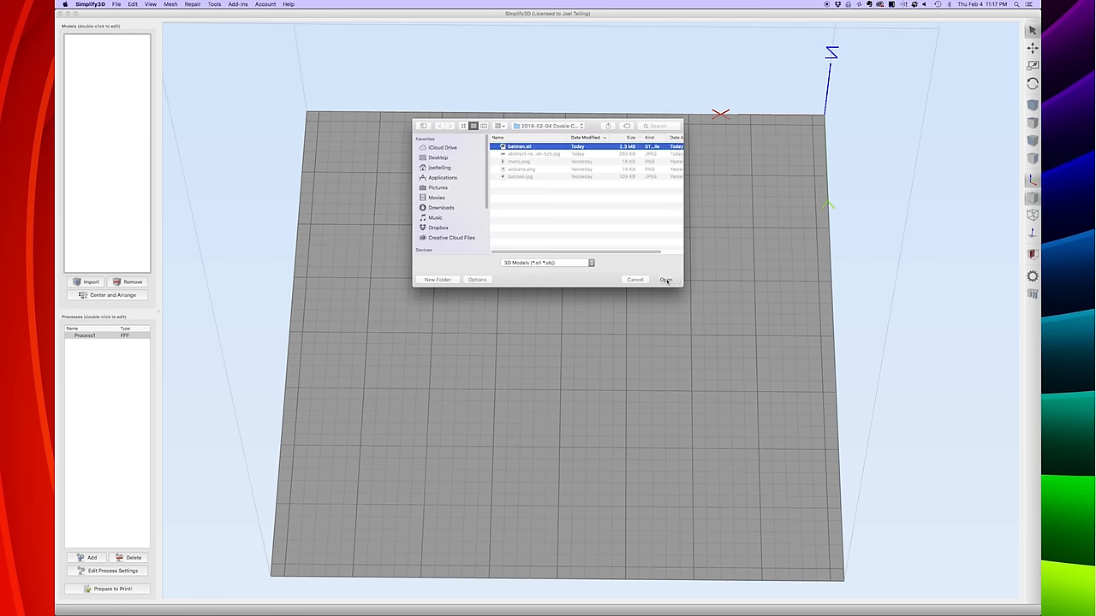
{"action": "left_click", "coordinate": [666, 279]}
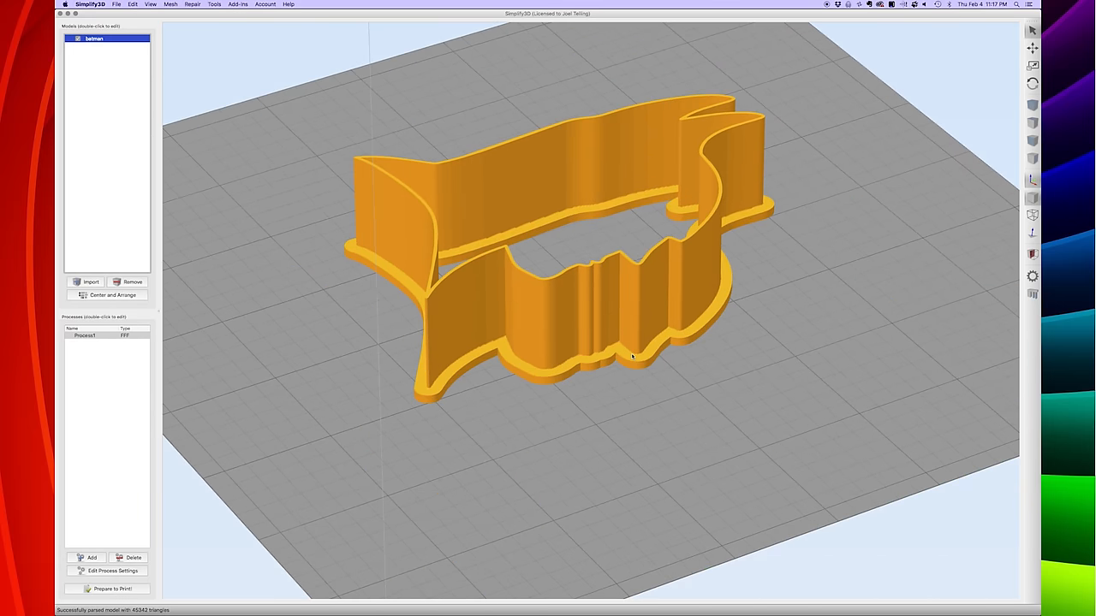
{"action": "left_click_drag", "start_coordinate": [632, 358], "coordinate": [701, 385]}
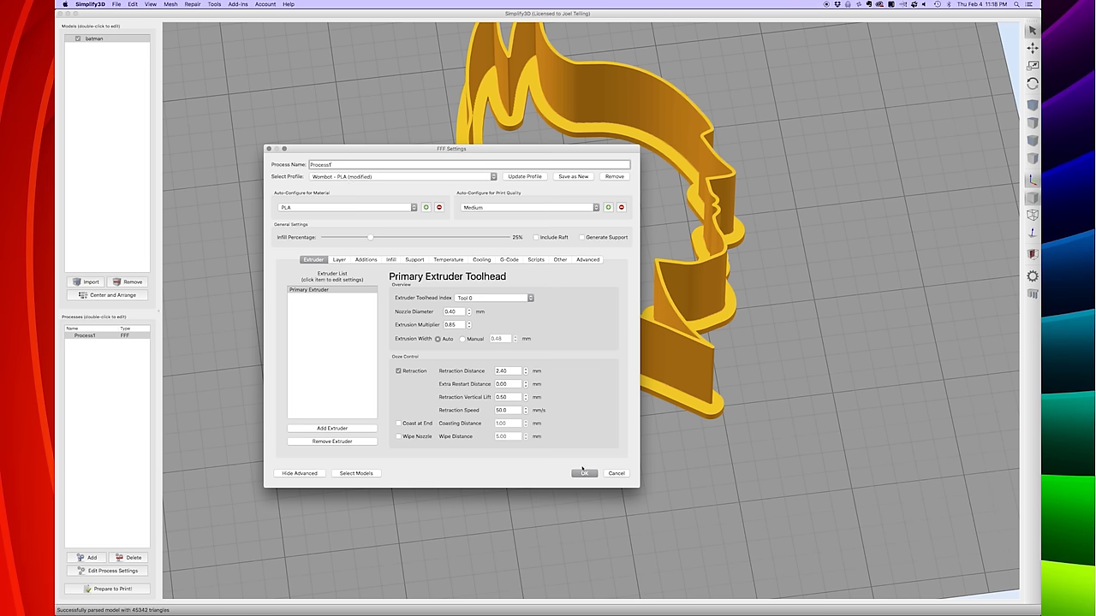
Step: Accept the FFF settings, slice the cutter, and orbit the toolpath preview
{"action": "left_click", "coordinate": [583, 473]}
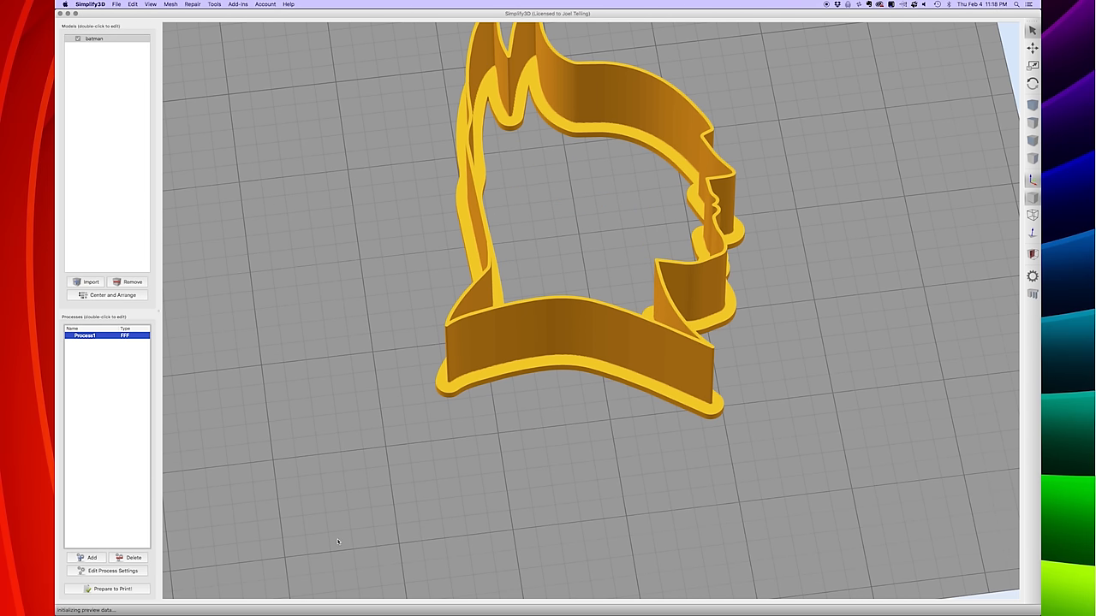
{"action": "left_click", "coordinate": [107, 589]}
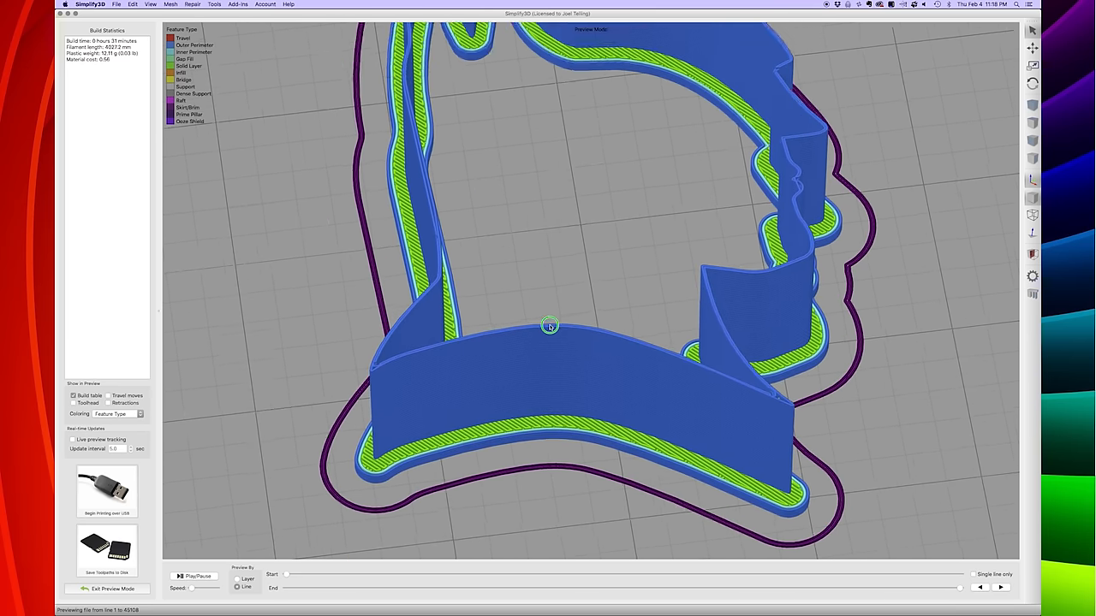
{"action": "left_click_drag", "start_coordinate": [550, 326], "coordinate": [695, 380]}
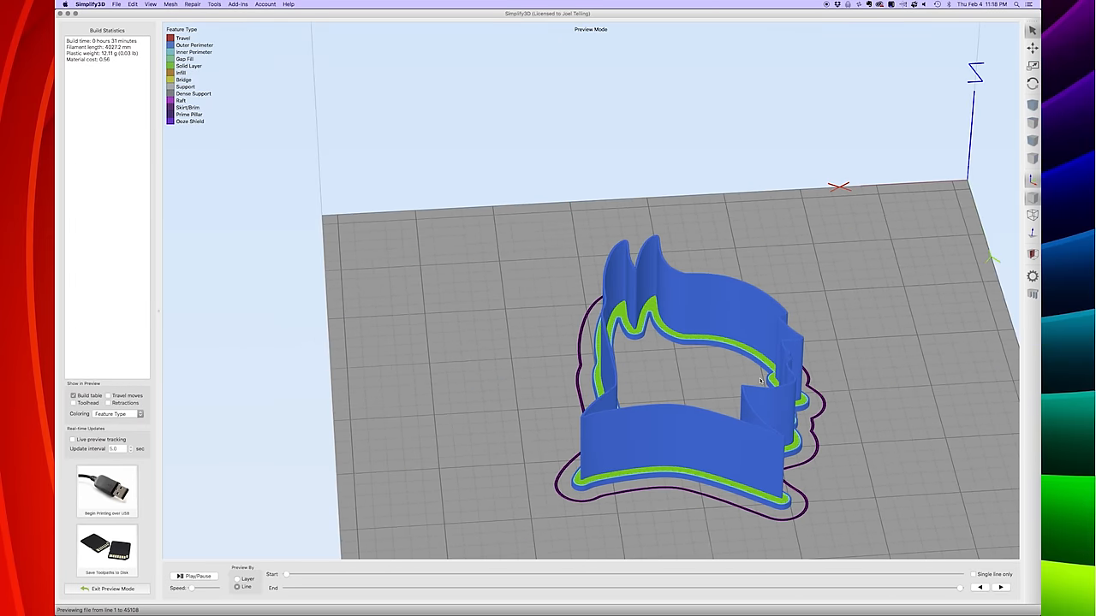
Step: Switch the process to the gMax 1.5XT+ profile, centre the cutter, and re-slice
{"action": "left_click", "coordinate": [112, 589]}
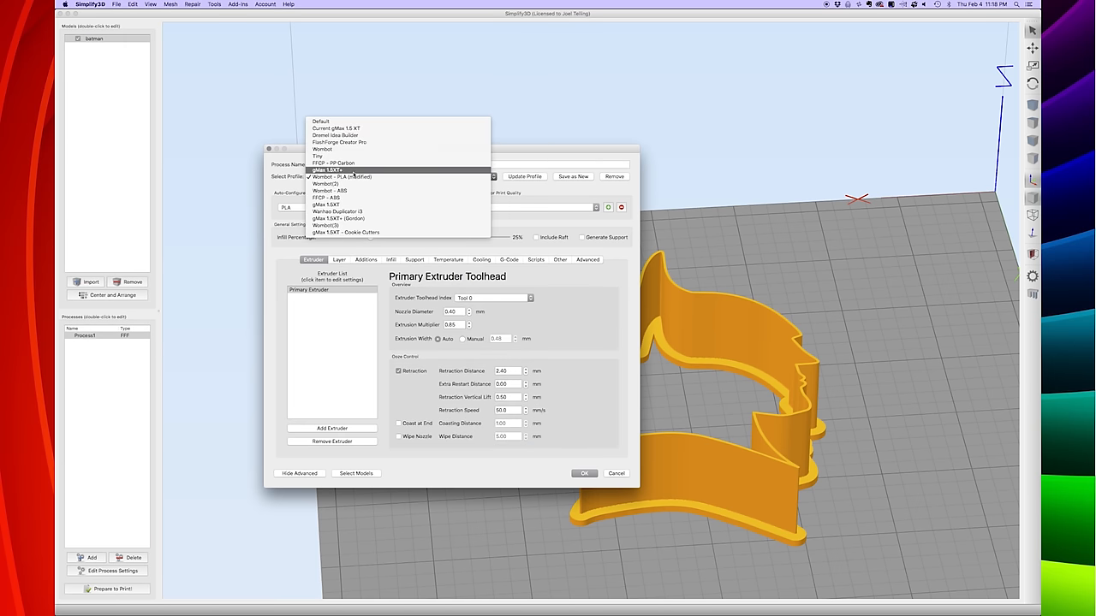
{"action": "left_click", "coordinate": [327, 170]}
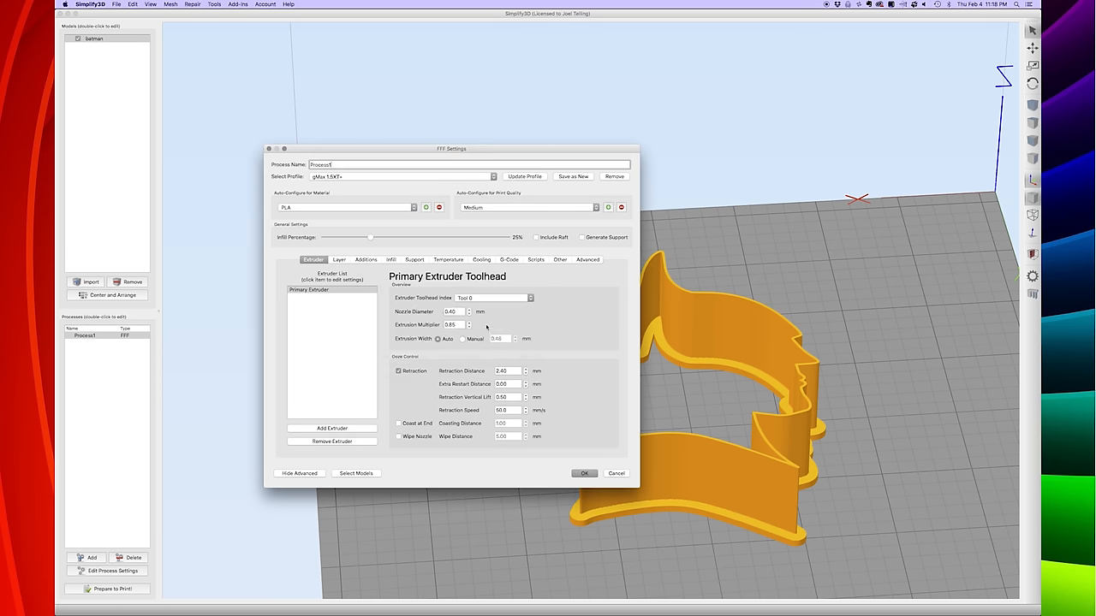
{"action": "left_click", "coordinate": [584, 473]}
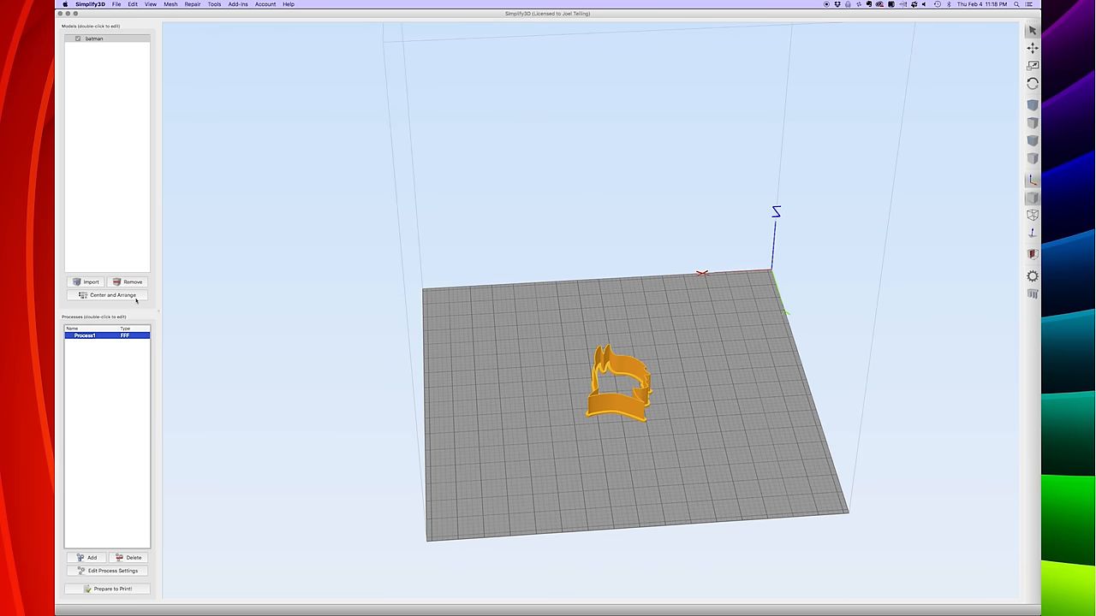
{"action": "left_click", "coordinate": [110, 589]}
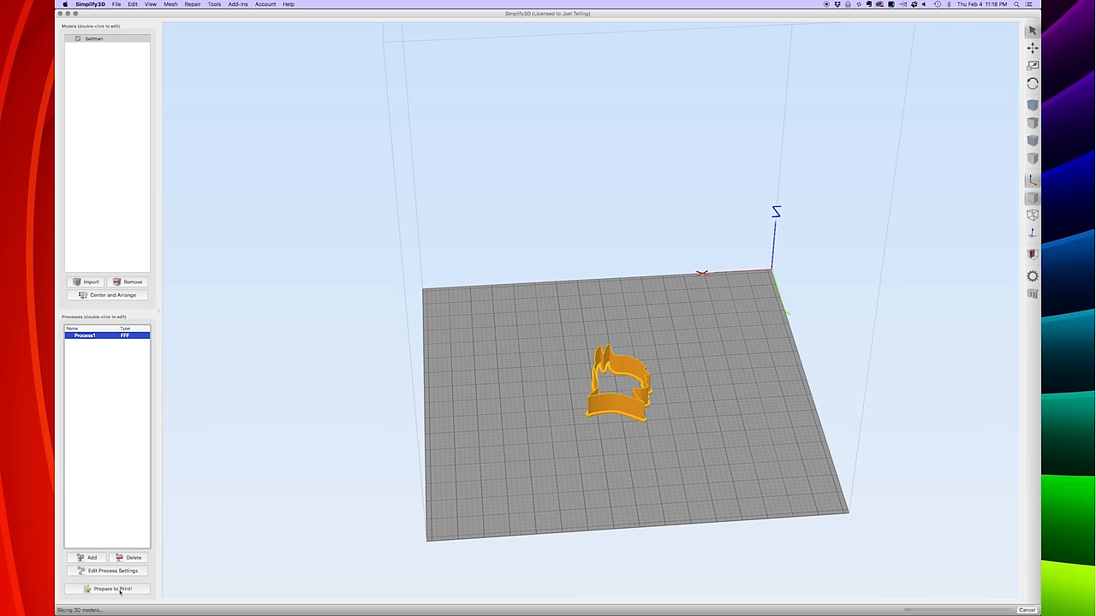
{"action": "left_click", "coordinate": [108, 589]}
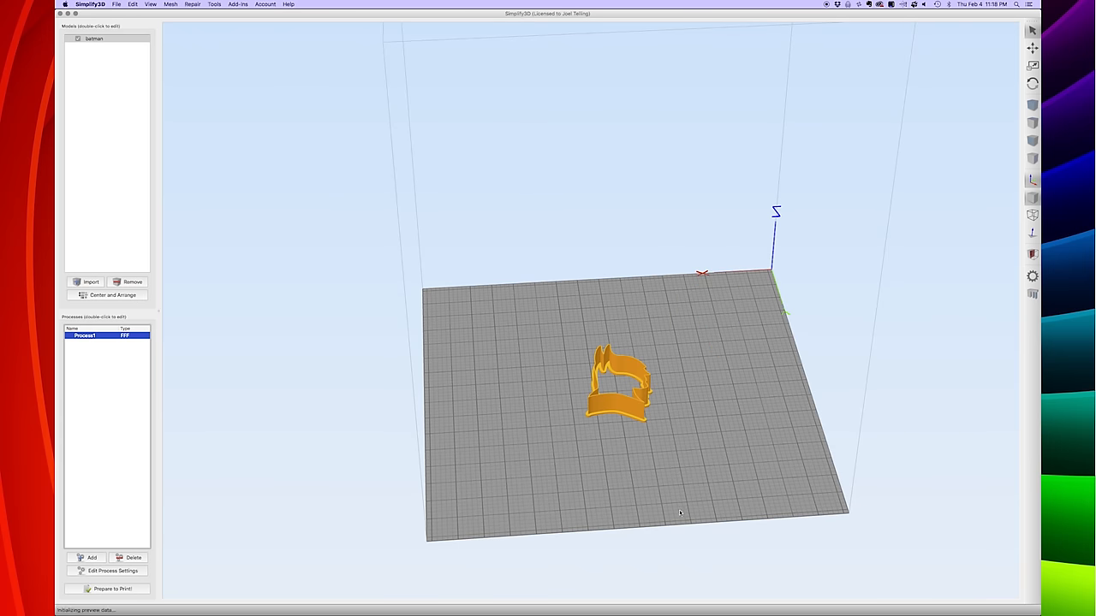
Step: Orbit, zoom and pan the preview to examine the cutter's perimeters and solid layers
{"action": "left_click", "coordinate": [107, 589]}
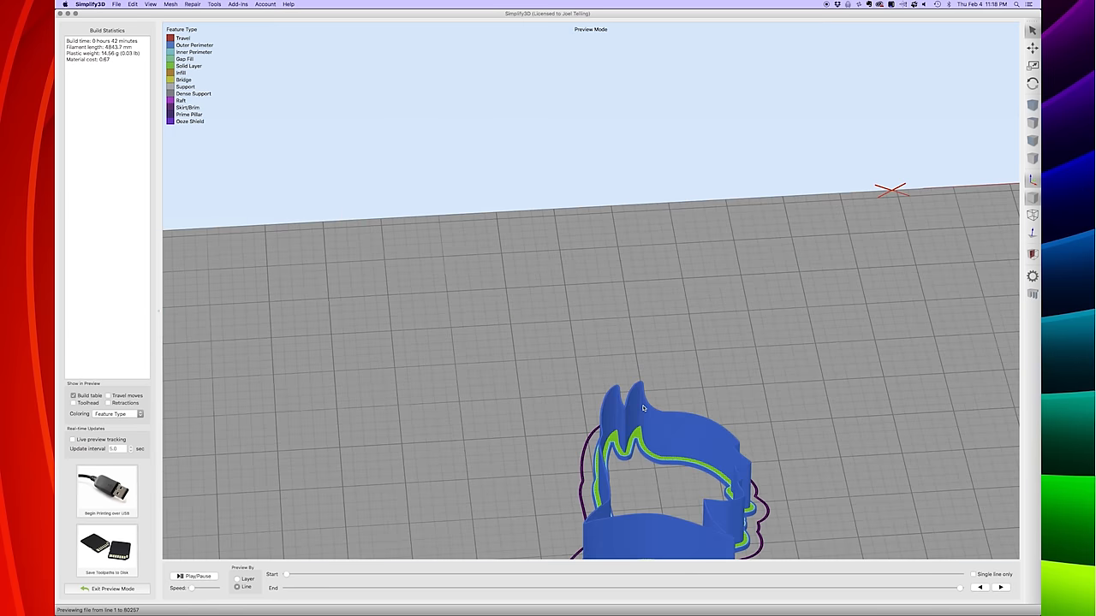
{"action": "left_click_drag", "start_coordinate": [642, 409], "coordinate": [608, 484]}
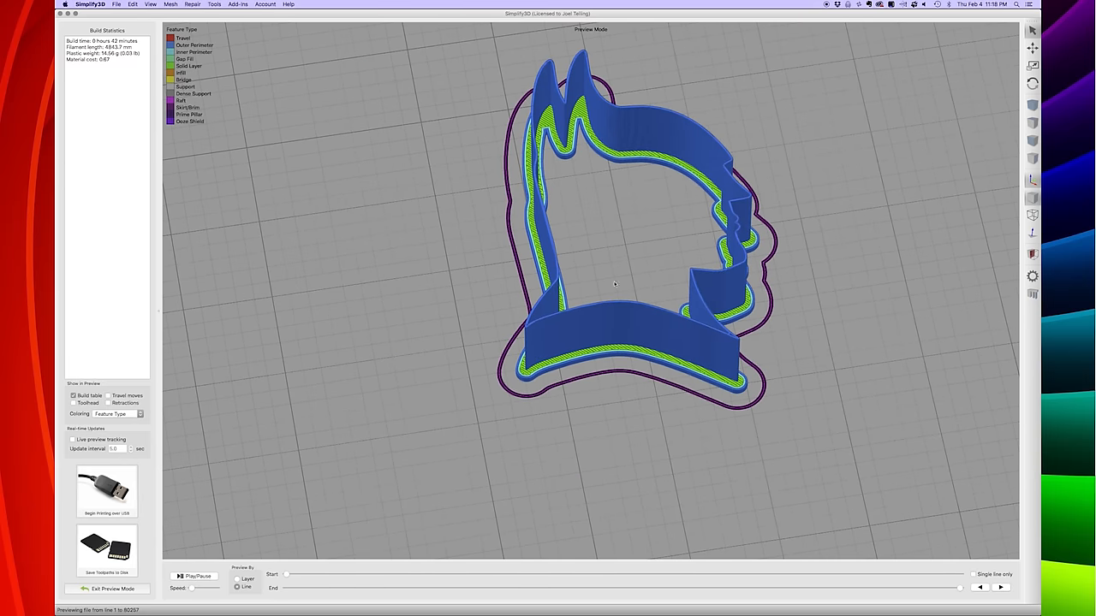
{"action": "scroll", "scroll_direction": "up", "scroll_amount": 3}
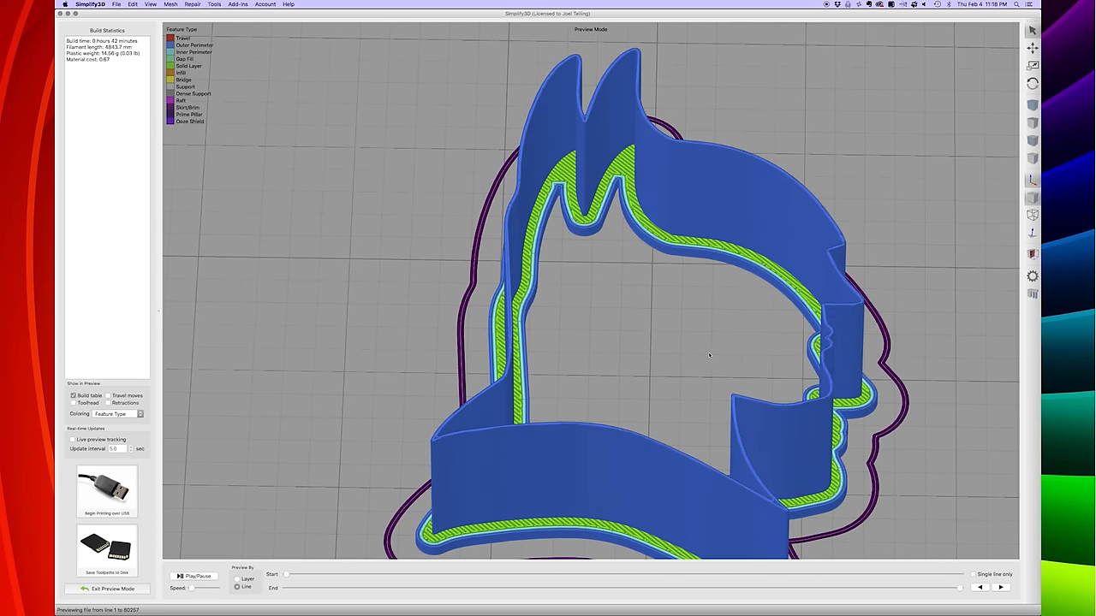
{"action": "left_click_drag", "start_coordinate": [709, 355], "coordinate": [760, 386]}
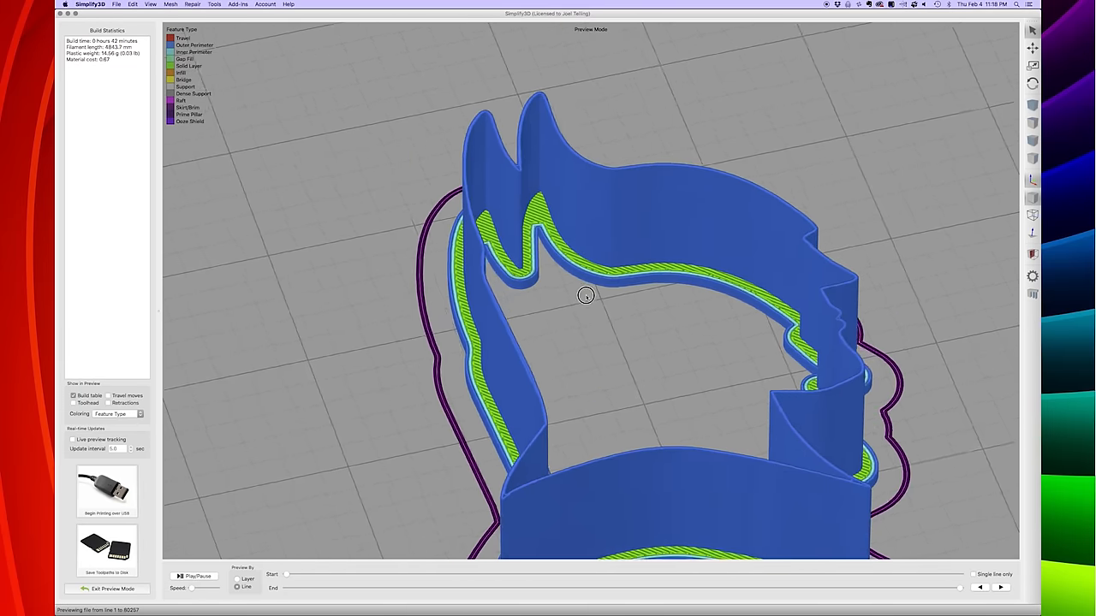
{"action": "scroll", "scroll_direction": "up", "scroll_amount": 3}
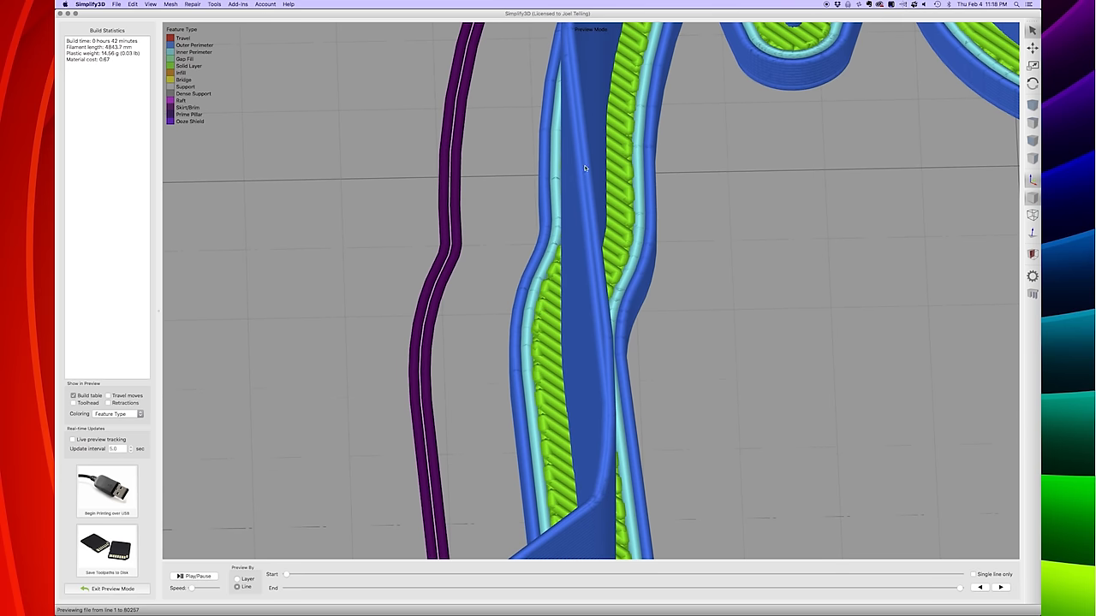
{"action": "mouse_move", "coordinate": [598, 285]}
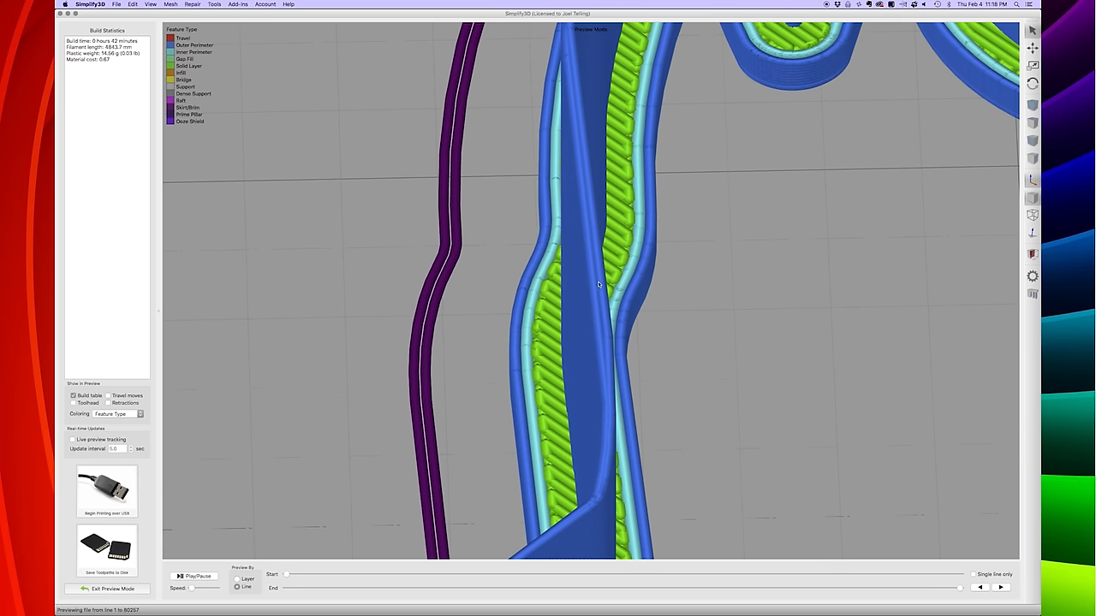
{"action": "mouse_move", "coordinate": [598, 253]}
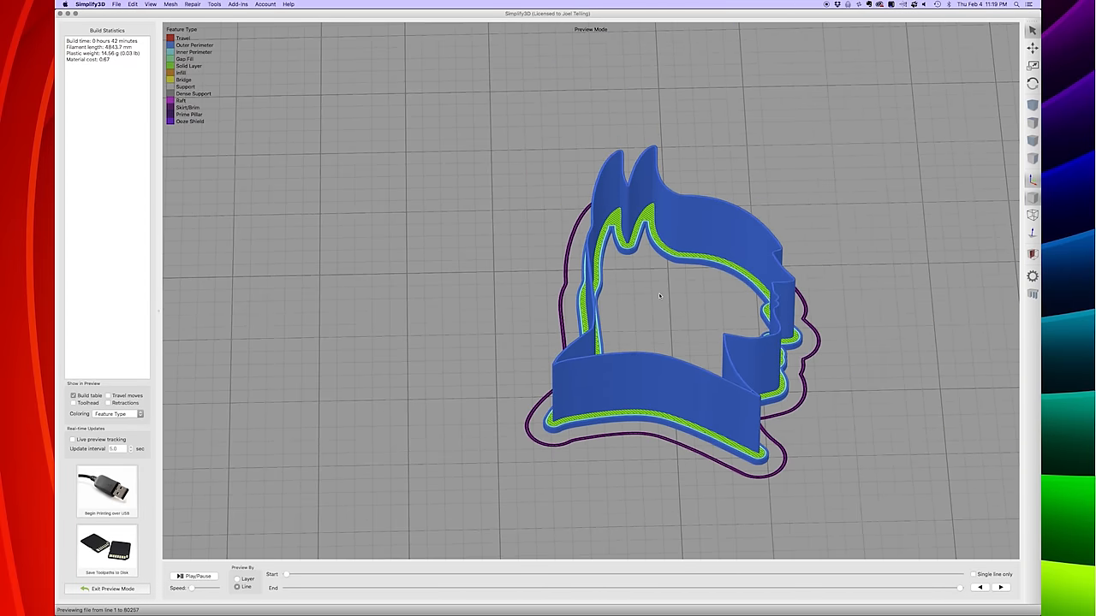
{"action": "left_click_drag", "start_coordinate": [659, 295], "coordinate": [736, 325]}
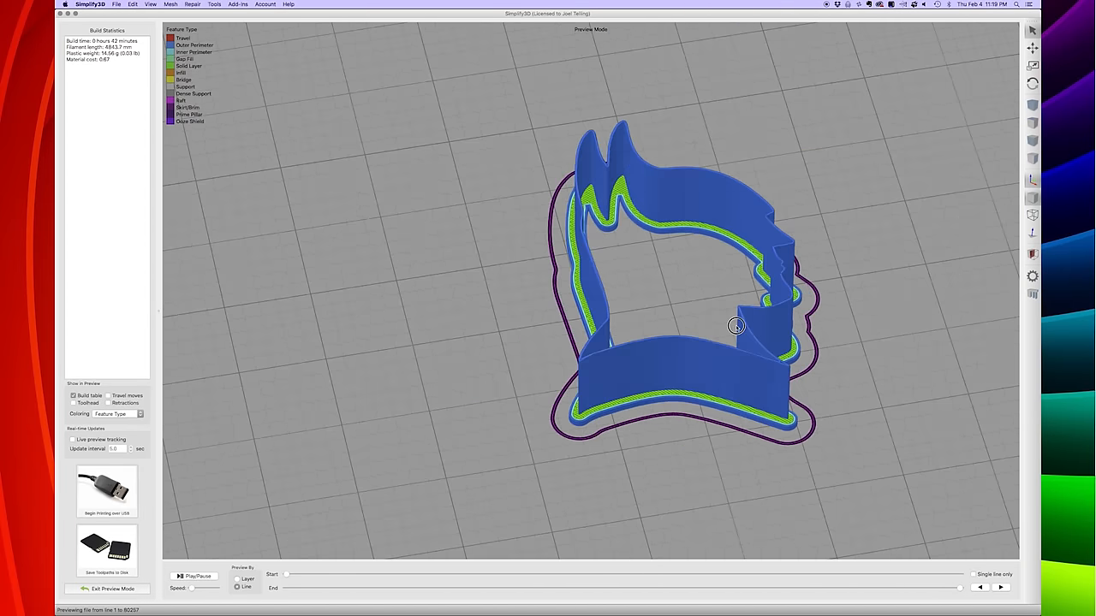
{"action": "left_click_drag", "start_coordinate": [736, 325], "coordinate": [449, 298]}
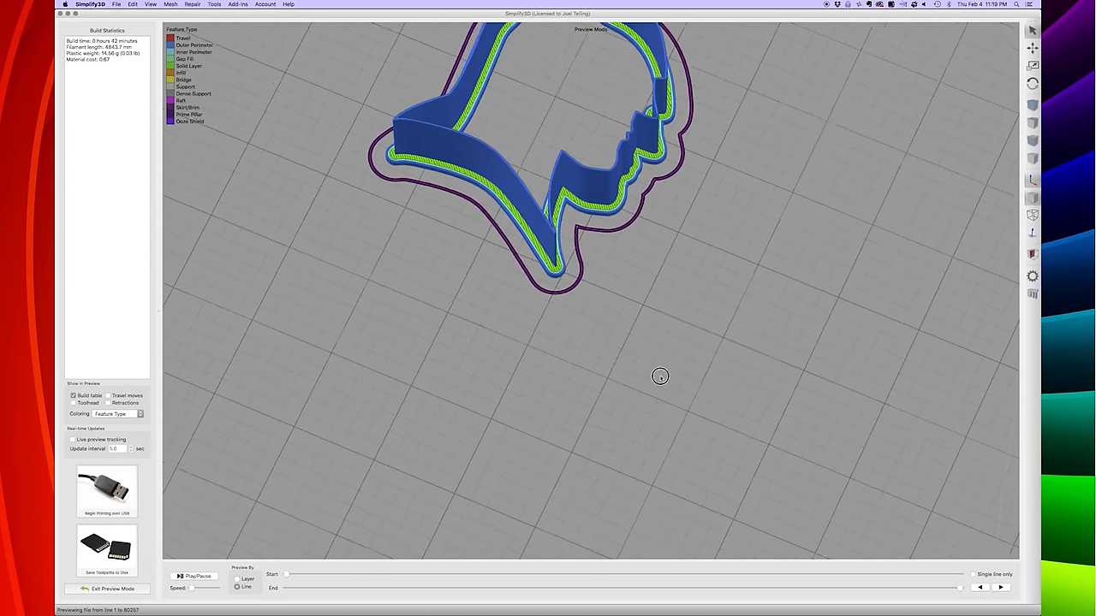
{"action": "left_click_drag", "start_coordinate": [660, 377], "coordinate": [671, 430]}
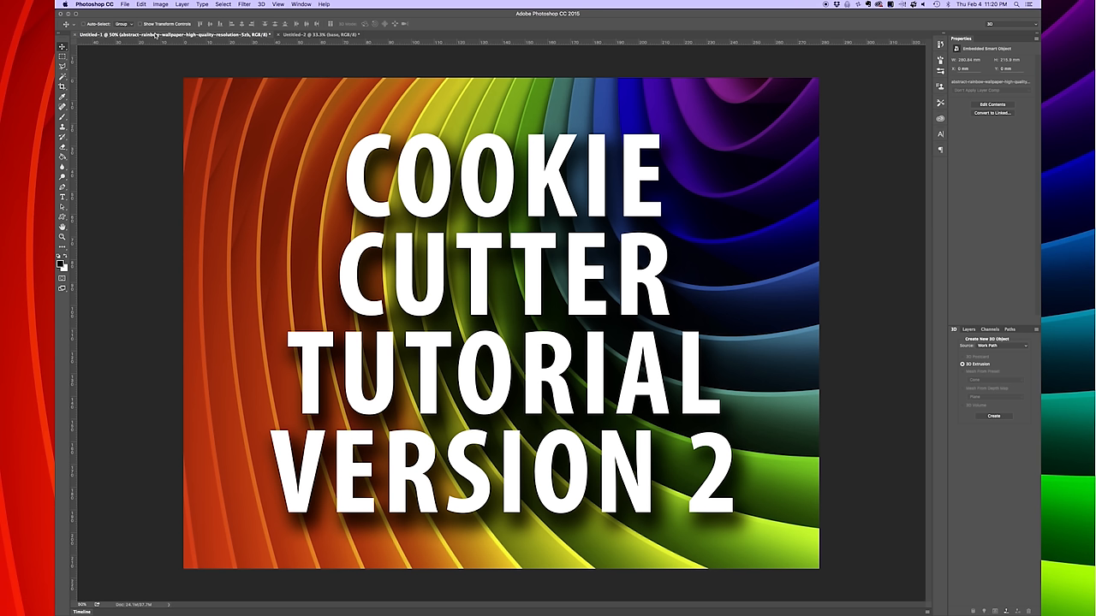
Step: Retype the title text layer to read 'AS ALWAYS HIGH FIVE!'
{"action": "left_click", "coordinate": [968, 328]}
{"action": "type", "text": "AS WA"}
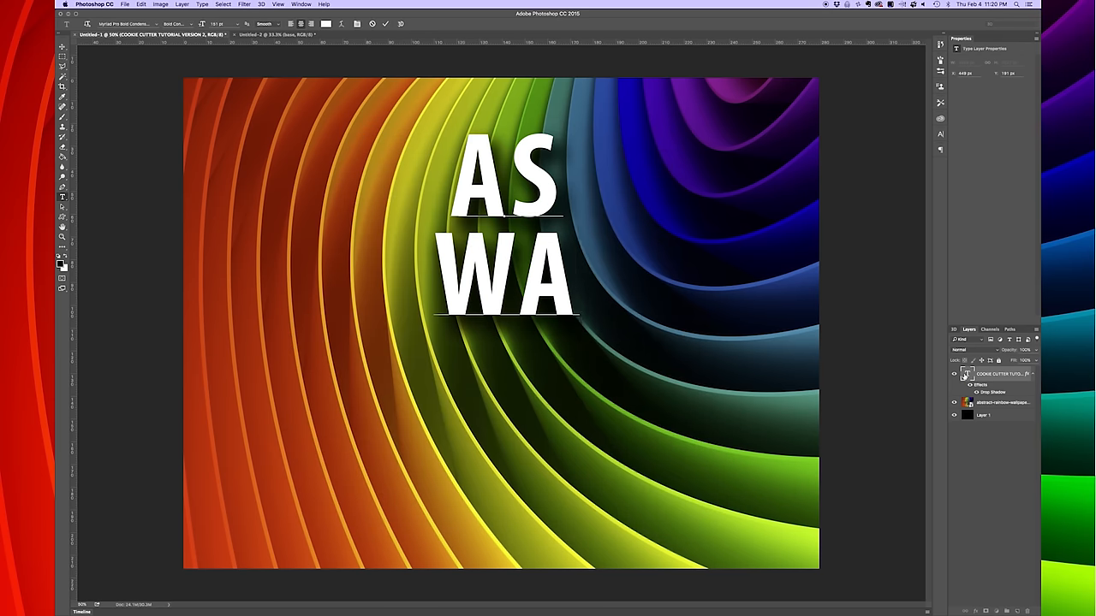
{"action": "type", "text": "LWAYS"}
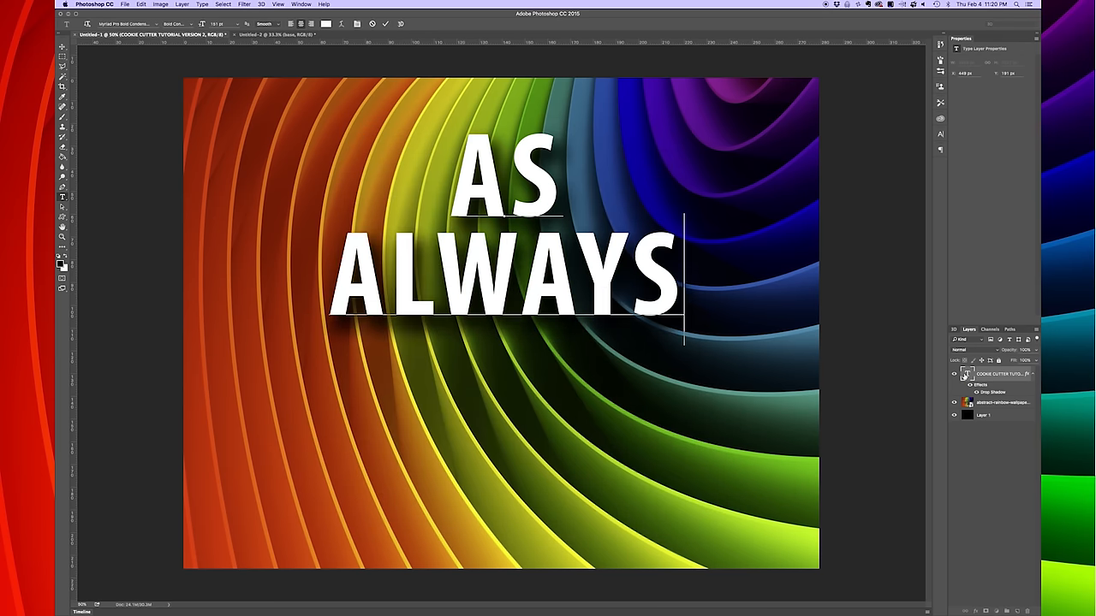
{"action": "type", "text": "HIGH"}
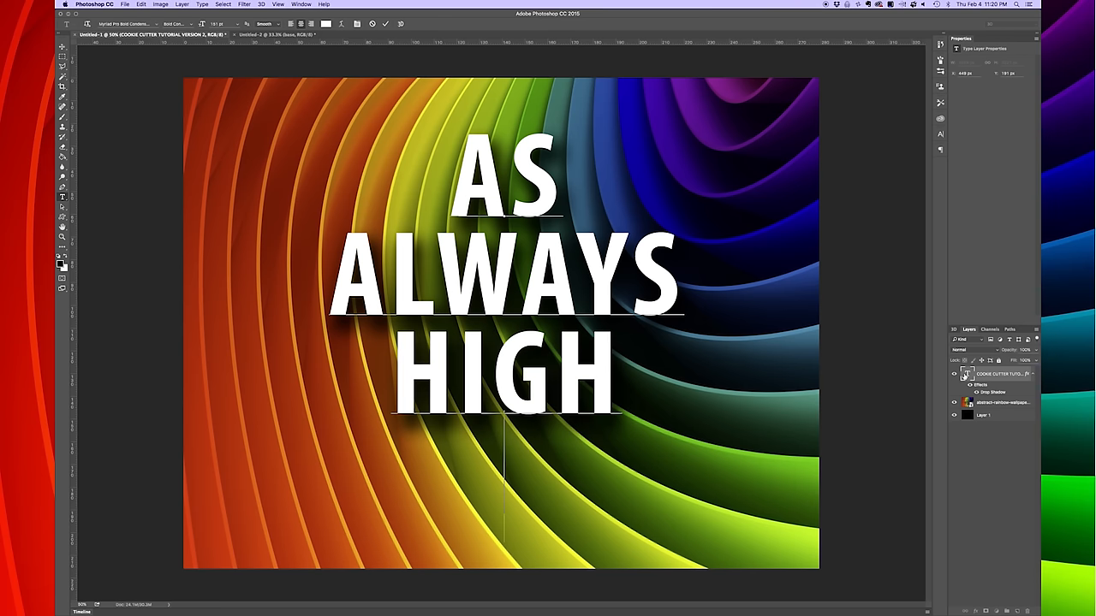
{"action": "type", "text": "FIVE"}
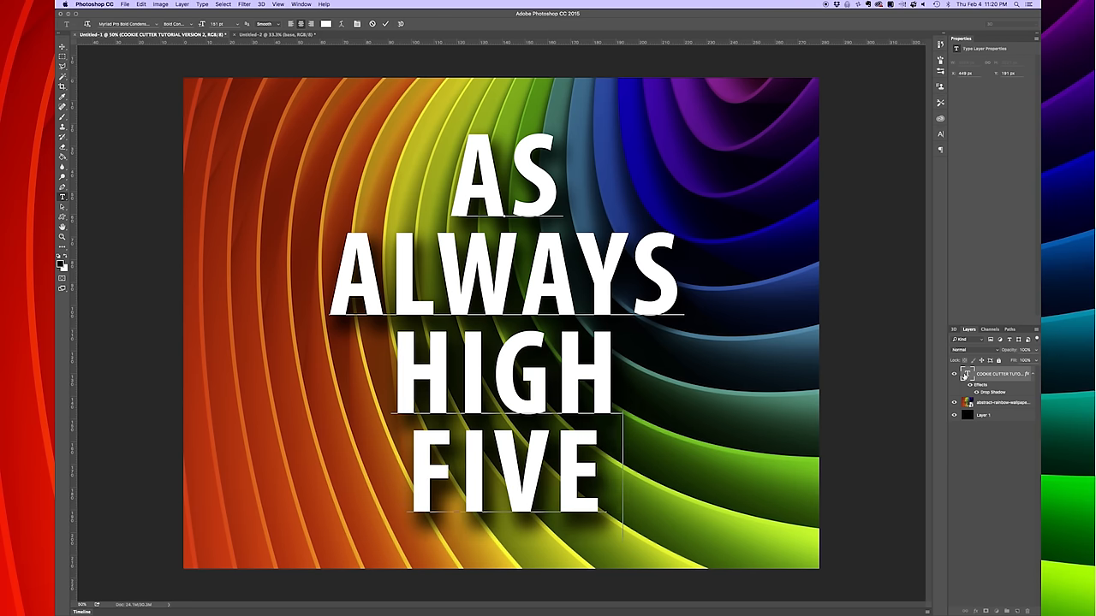
{"action": "type", "text": "!"}
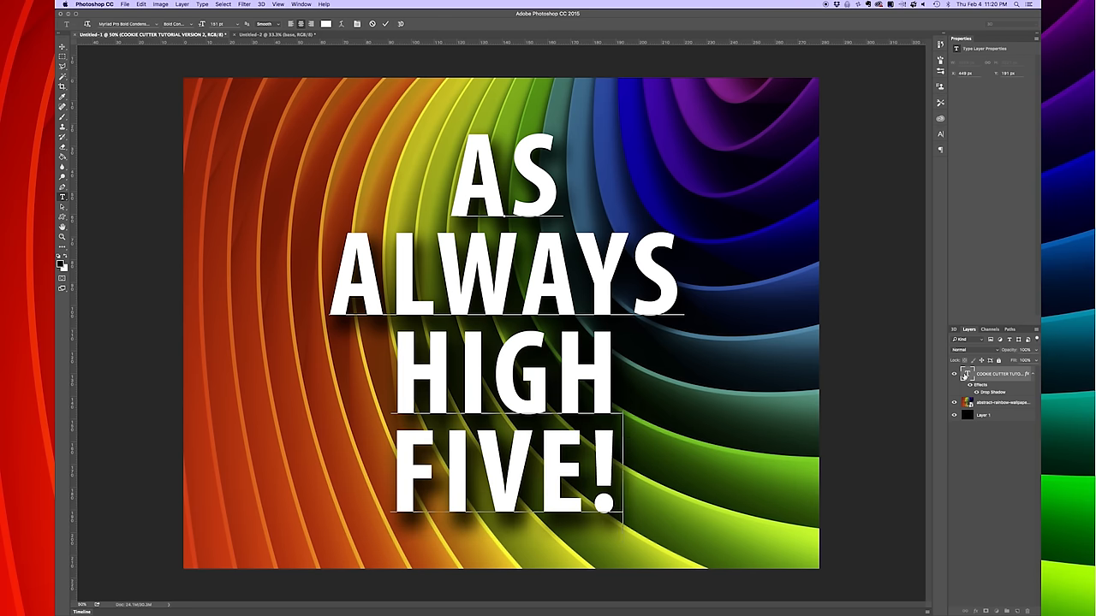